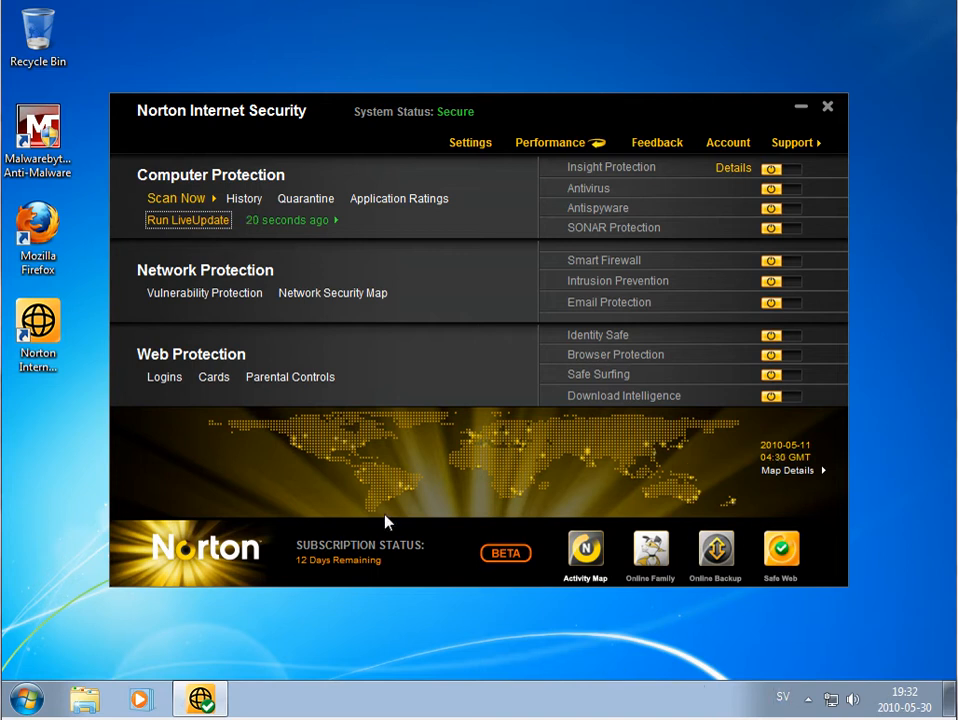
{"action": "mouse_move", "coordinate": [126, 139]}
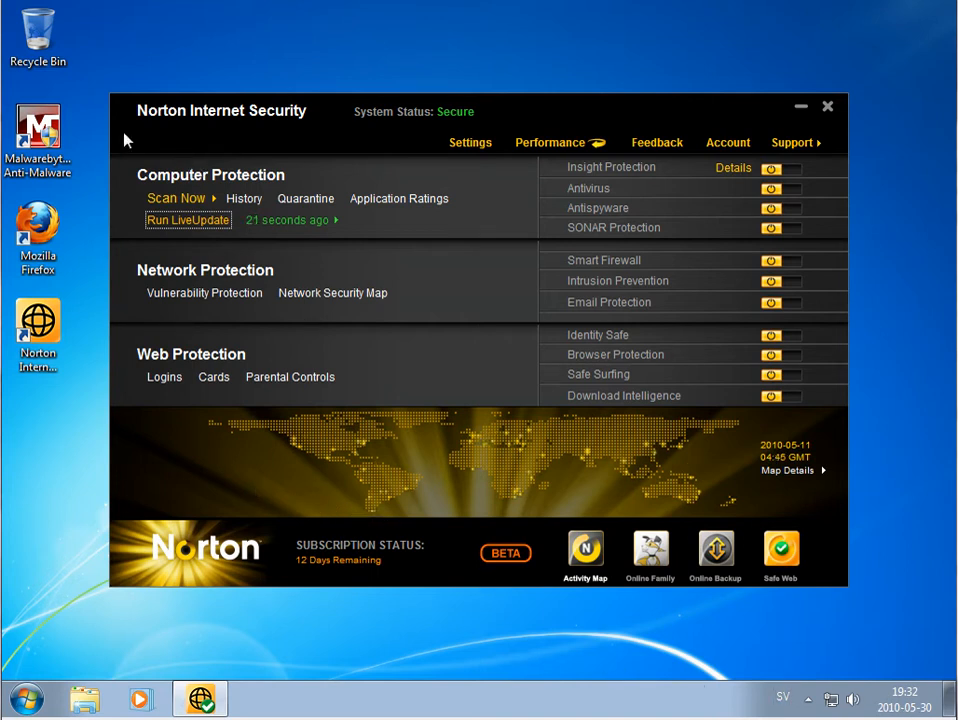
{"action": "mouse_move", "coordinate": [278, 155]}
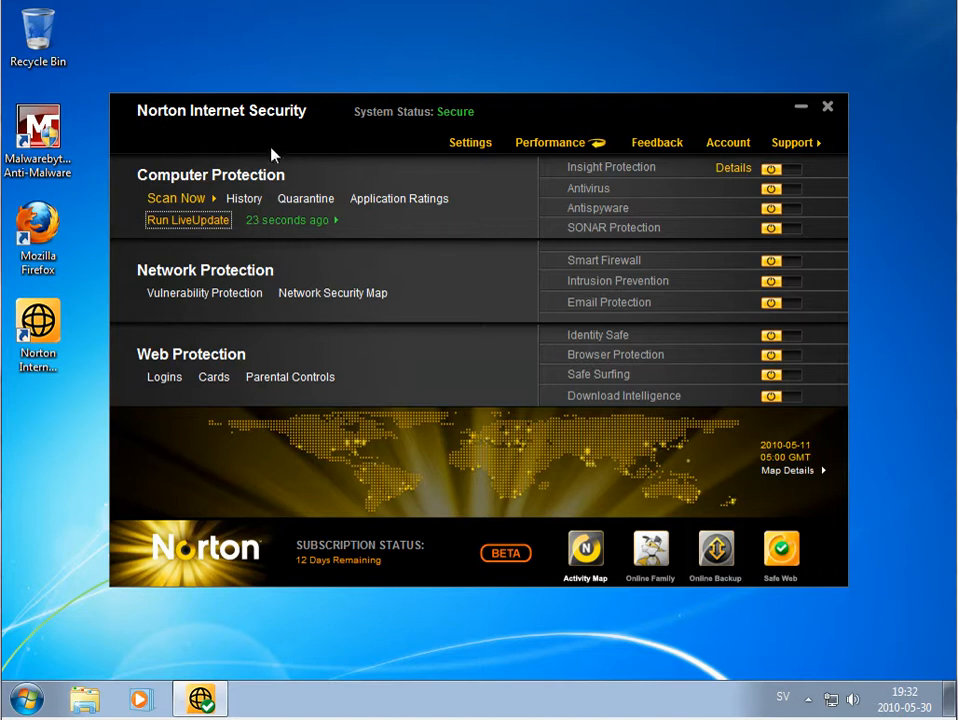
{"action": "mouse_move", "coordinate": [540, 325]}
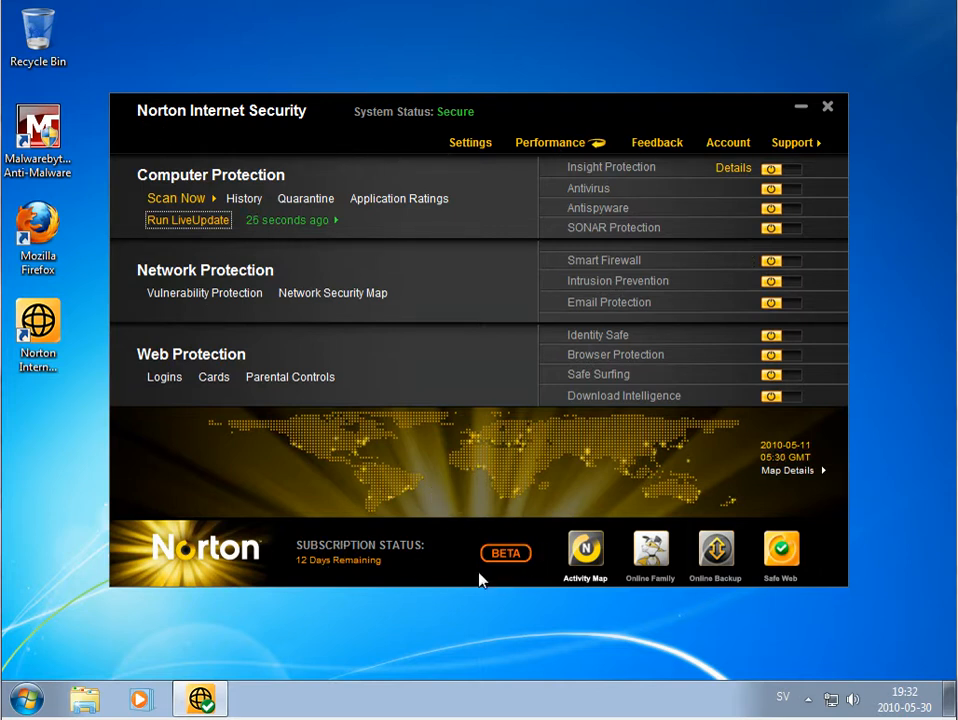
{"action": "mouse_move", "coordinate": [770, 383]}
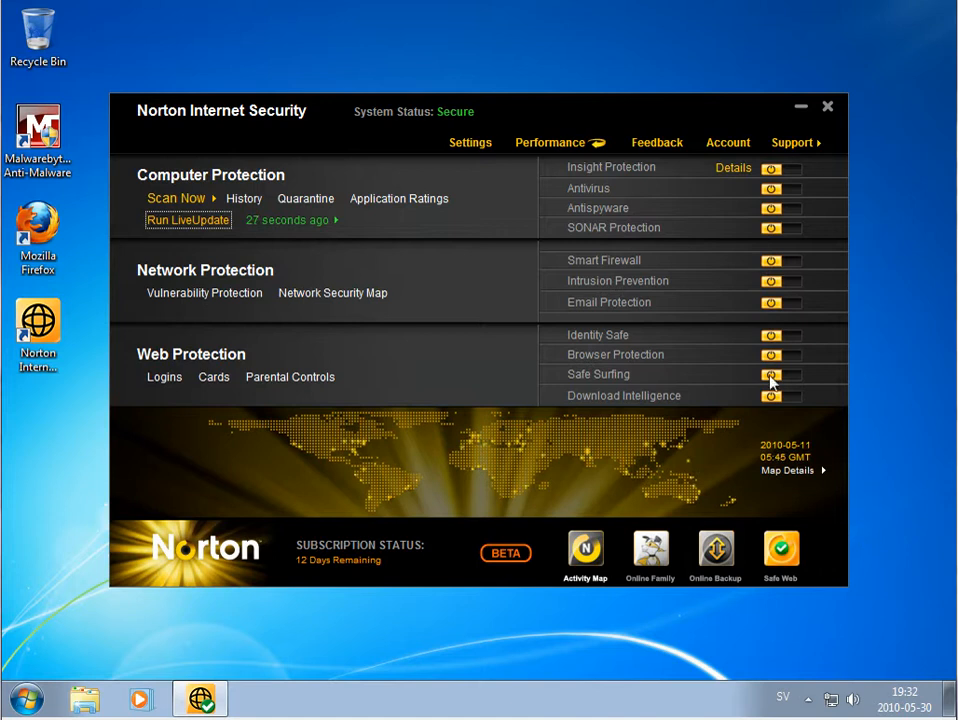
{"action": "mouse_move", "coordinate": [838, 140]}
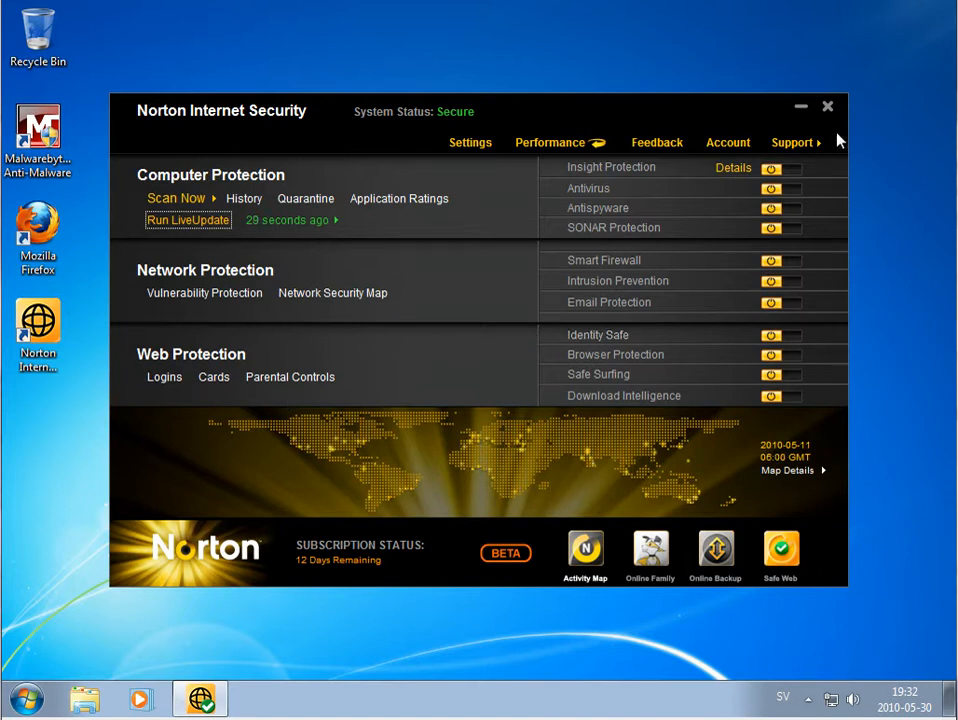
{"action": "mouse_move", "coordinate": [277, 234]}
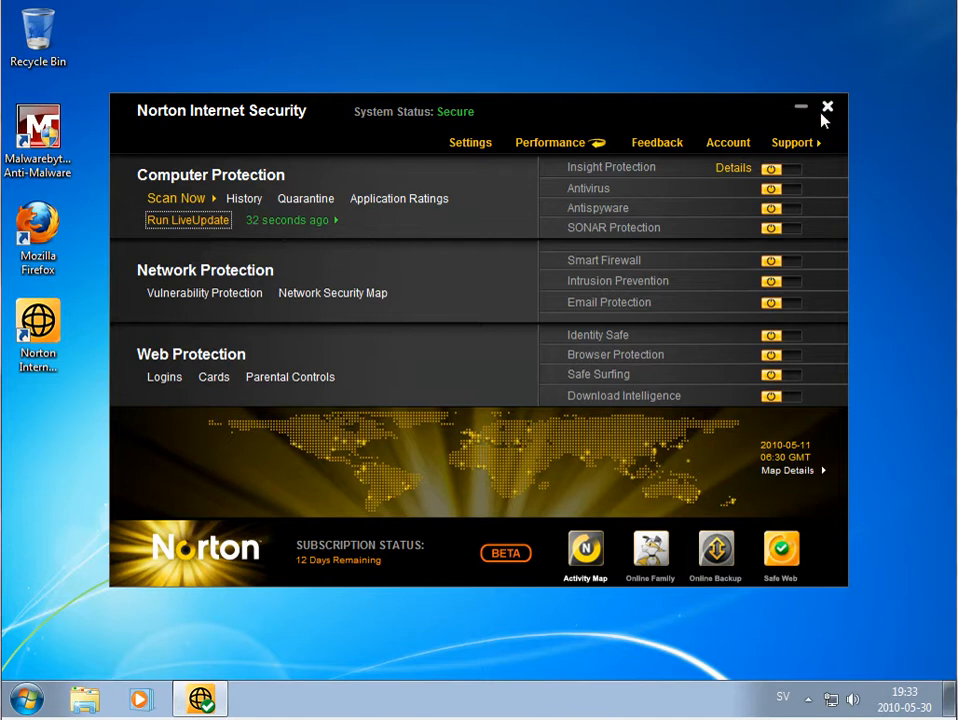
- Close Norton's overview, launch Firefox, and save smile.exe (205 kB) from 1pulenepro.net
{"action": "left_click", "coordinate": [827, 106]}
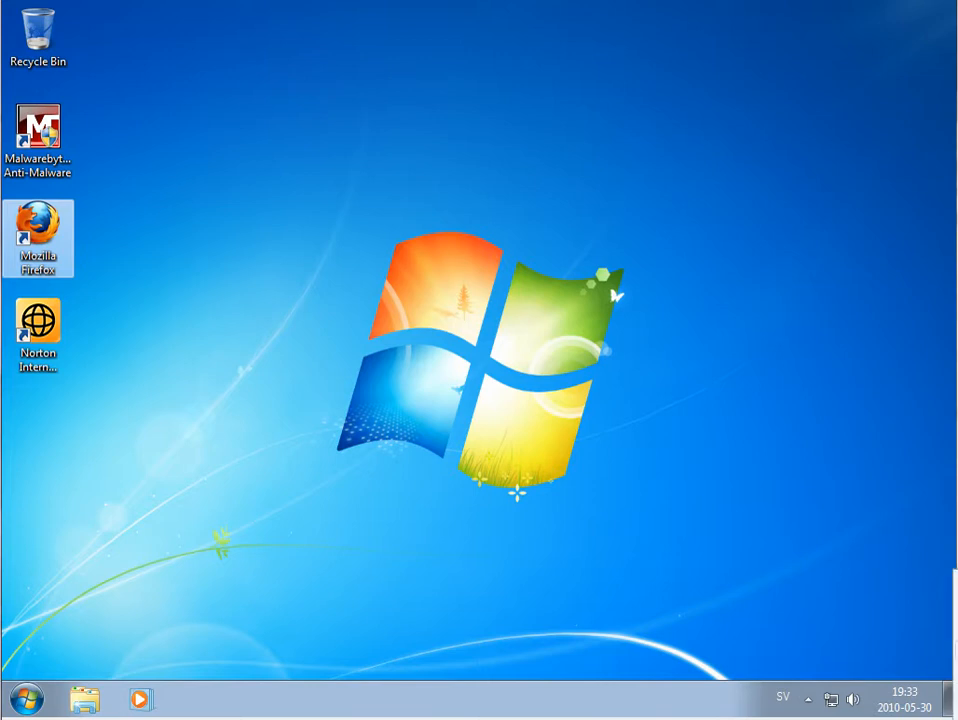
{"action": "mouse_move", "coordinate": [272, 289]}
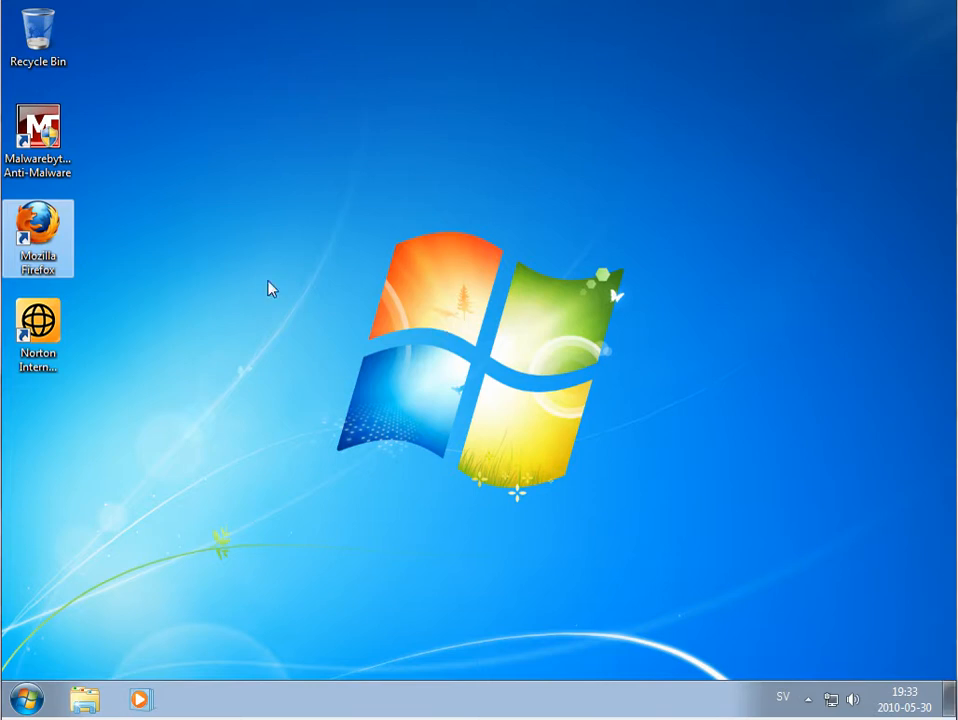
{"action": "double_click", "coordinate": [38, 238]}
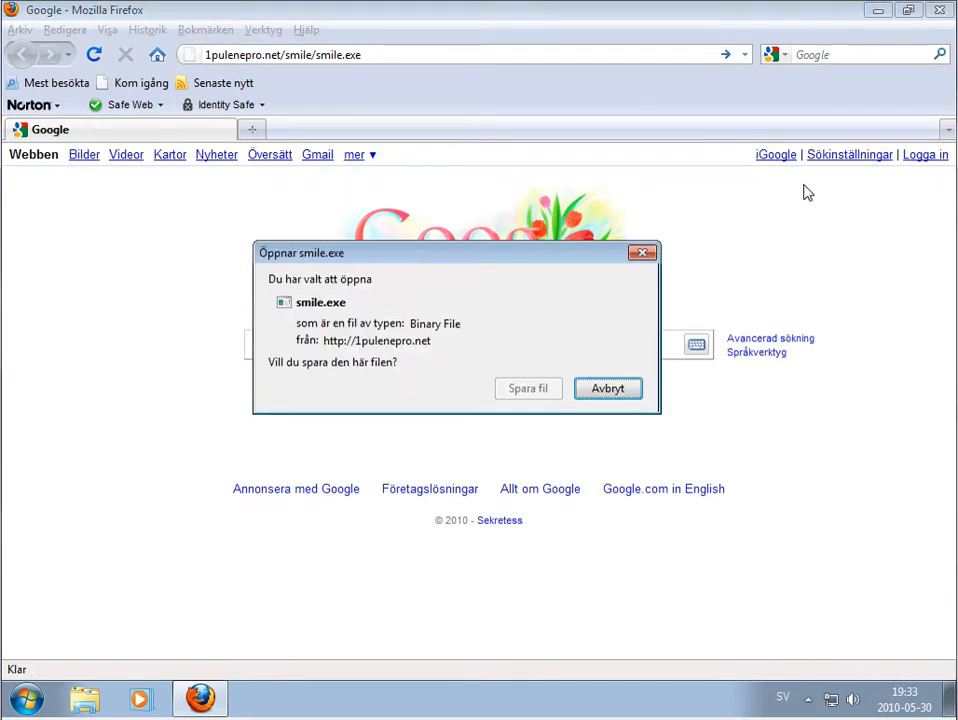
{"action": "left_click", "coordinate": [607, 388]}
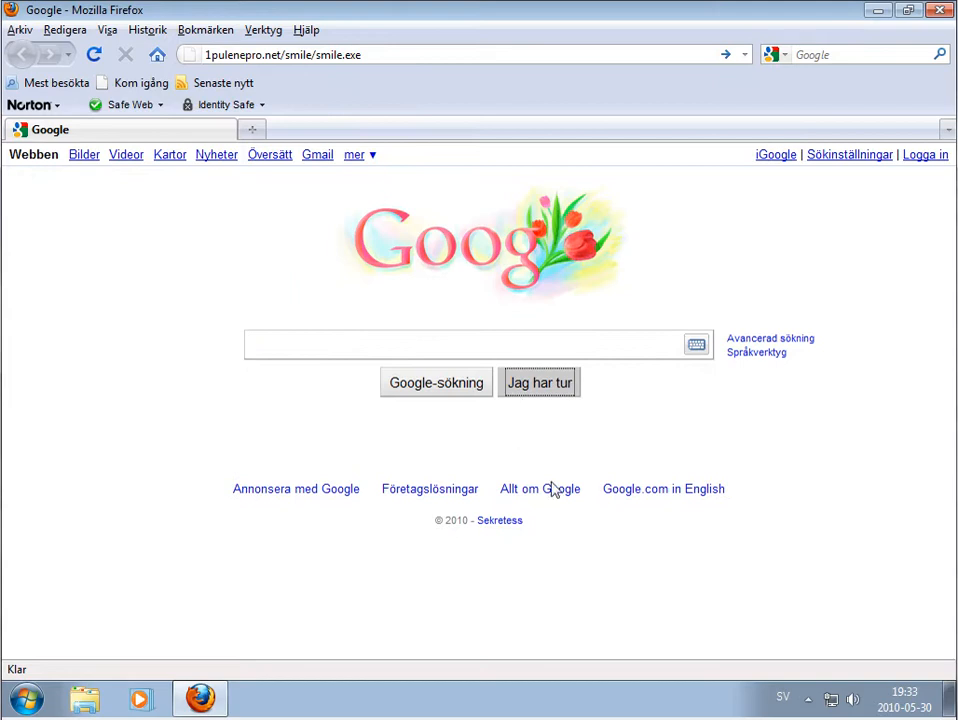
{"action": "left_click", "coordinate": [539, 382]}
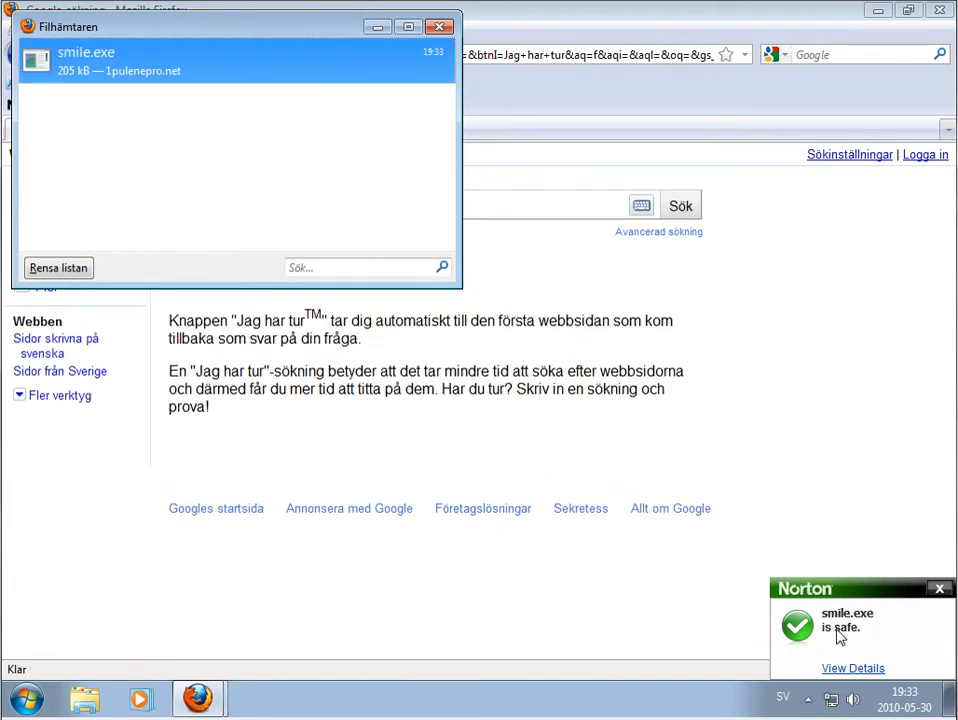
{"action": "mouse_move", "coordinate": [851, 635]}
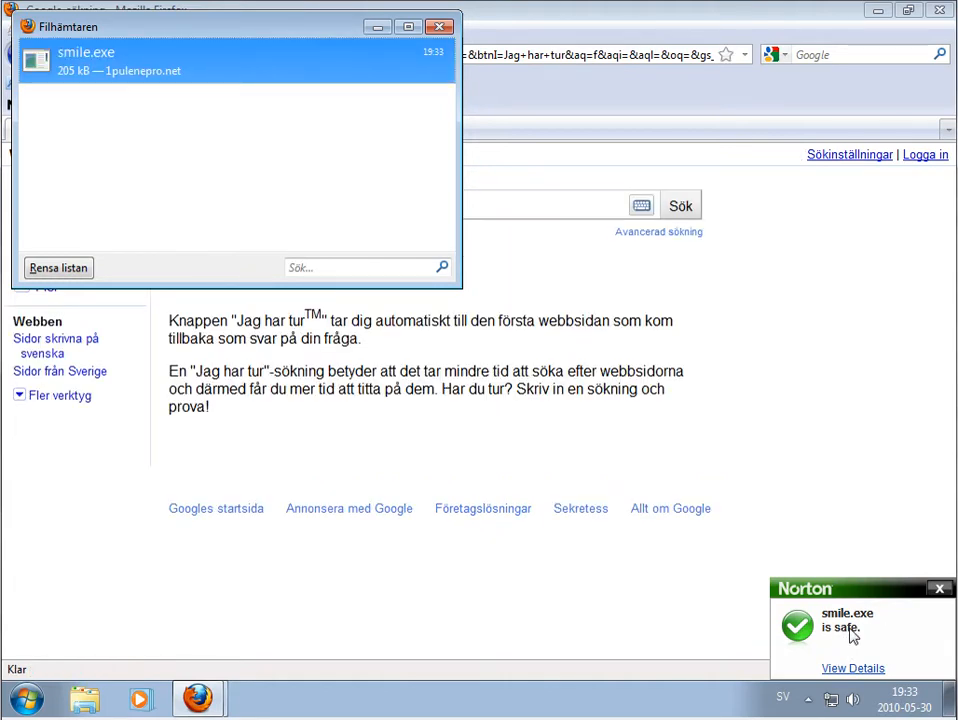
{"action": "mouse_move", "coordinate": [351, 91]}
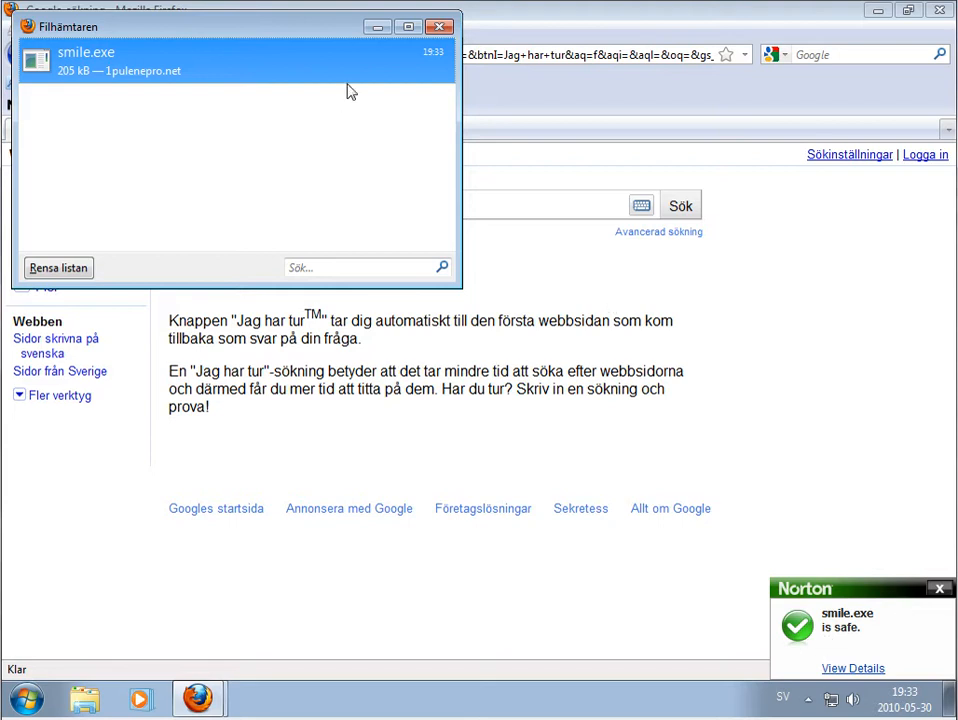
- Run smile.exe from Downloads past the unverified-publisher warning, then close the folder
{"action": "left_click", "coordinate": [438, 26]}
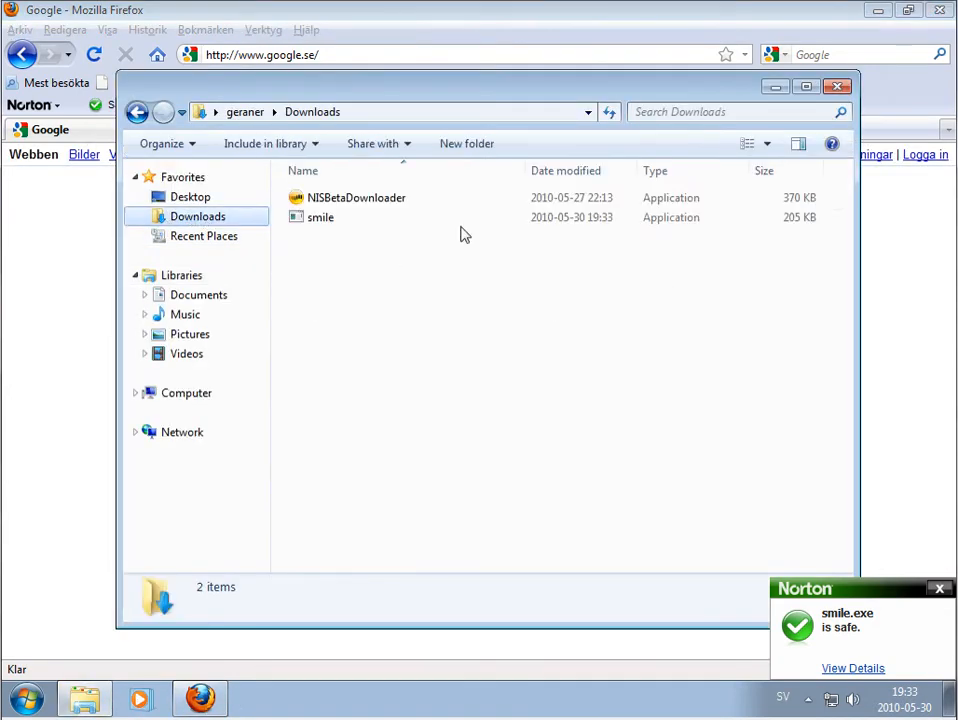
{"action": "double_click", "coordinate": [320, 217]}
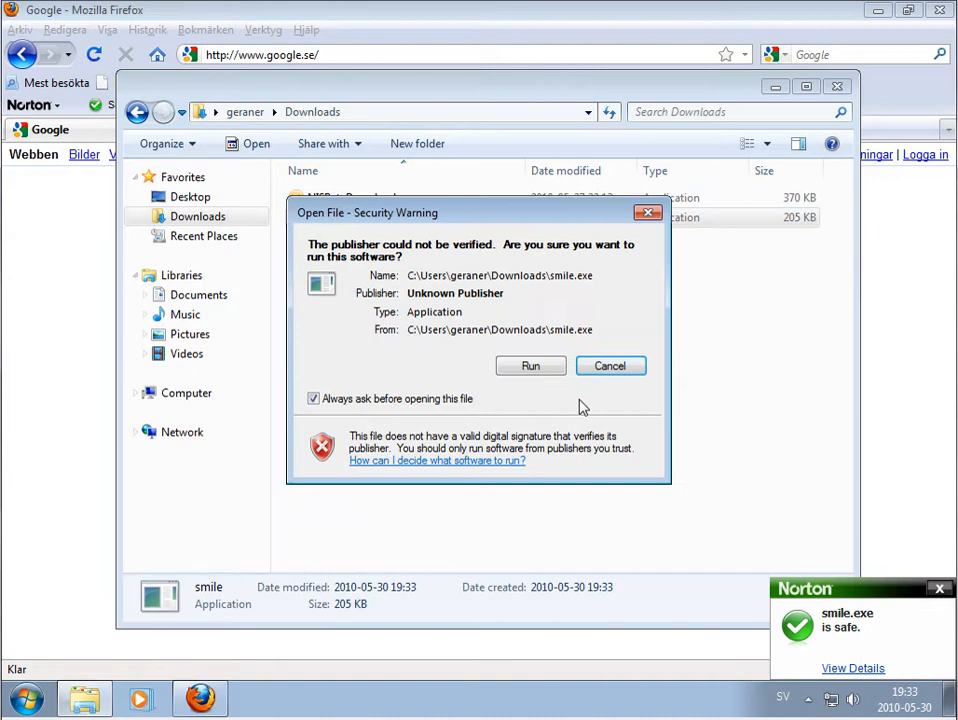
{"action": "left_click", "coordinate": [610, 365]}
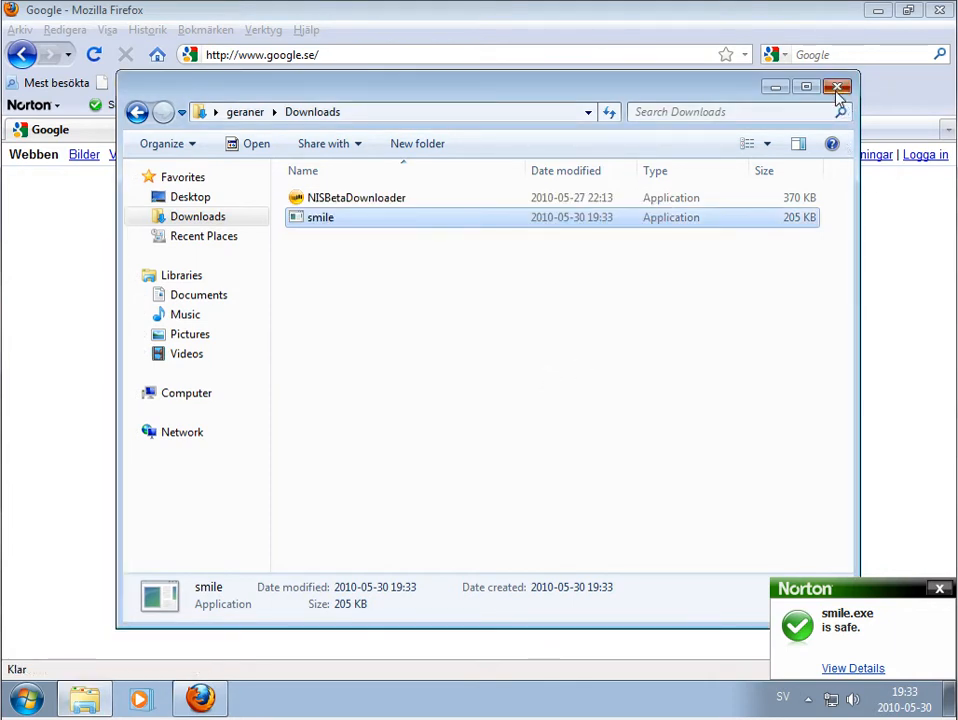
{"action": "left_click", "coordinate": [837, 87]}
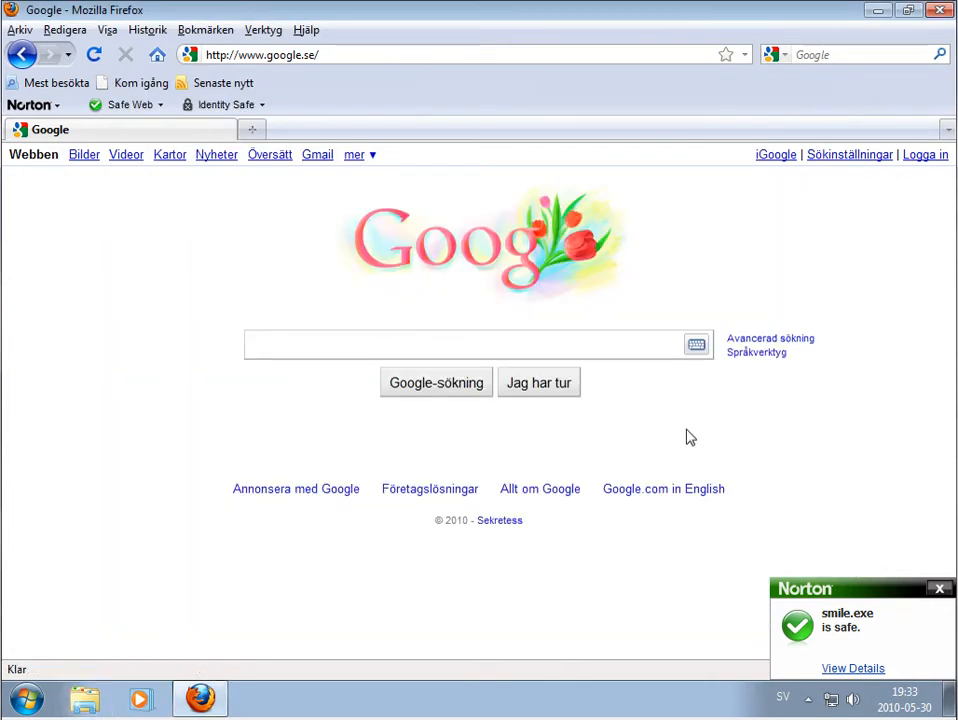
{"action": "mouse_move", "coordinate": [652, 458]}
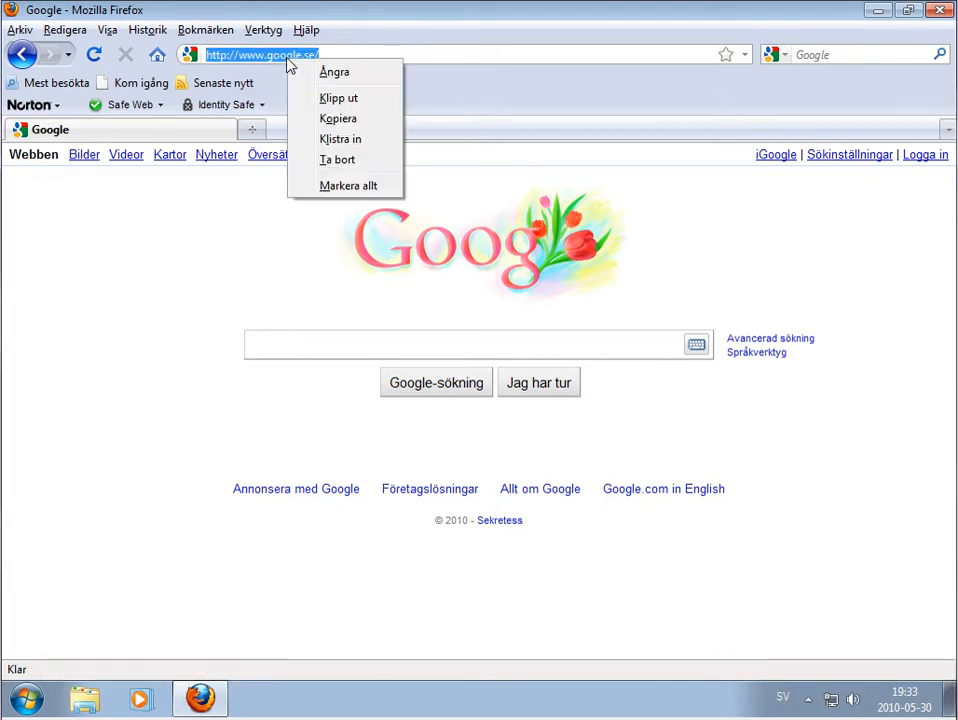
{"action": "mouse_move", "coordinate": [370, 139]}
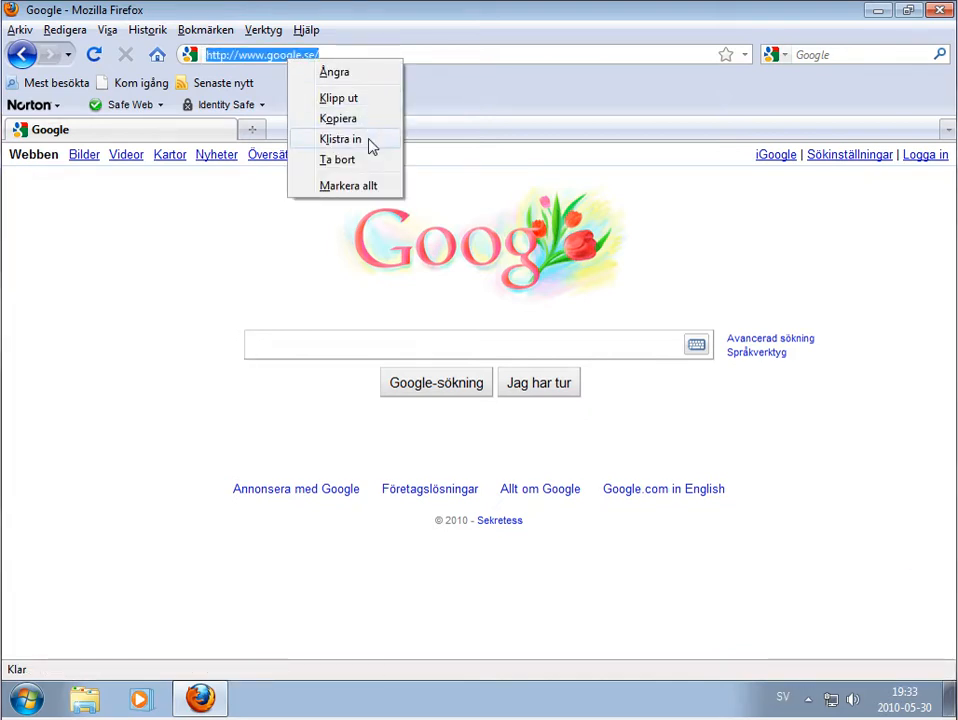
- Paste the kill.exe download link into Firefox's address bar
{"action": "left_click", "coordinate": [340, 139]}
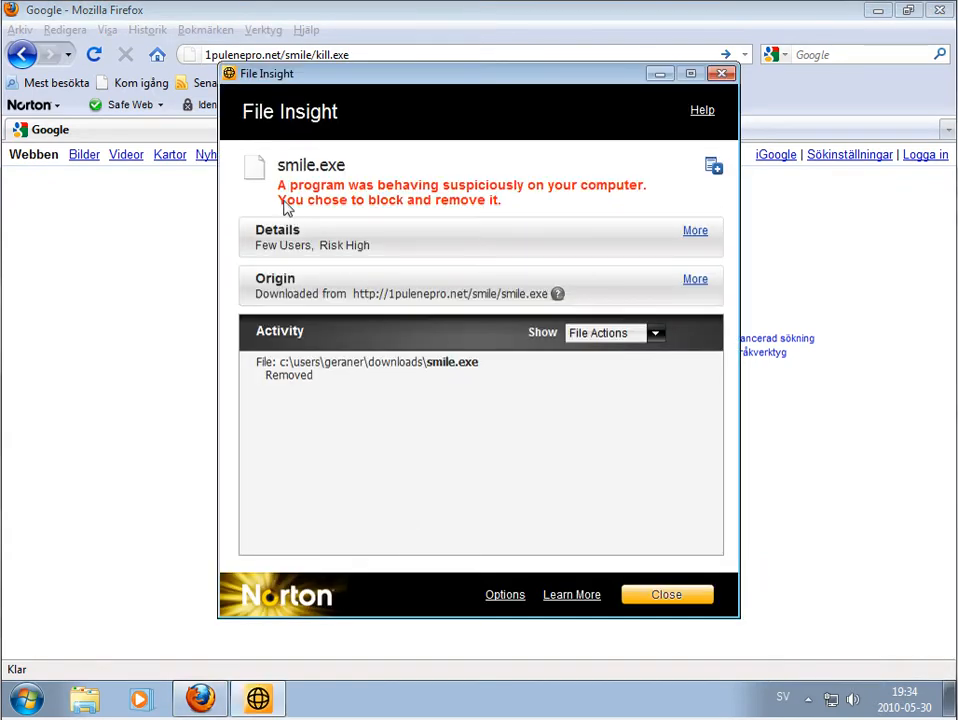
{"action": "mouse_move", "coordinate": [493, 202]}
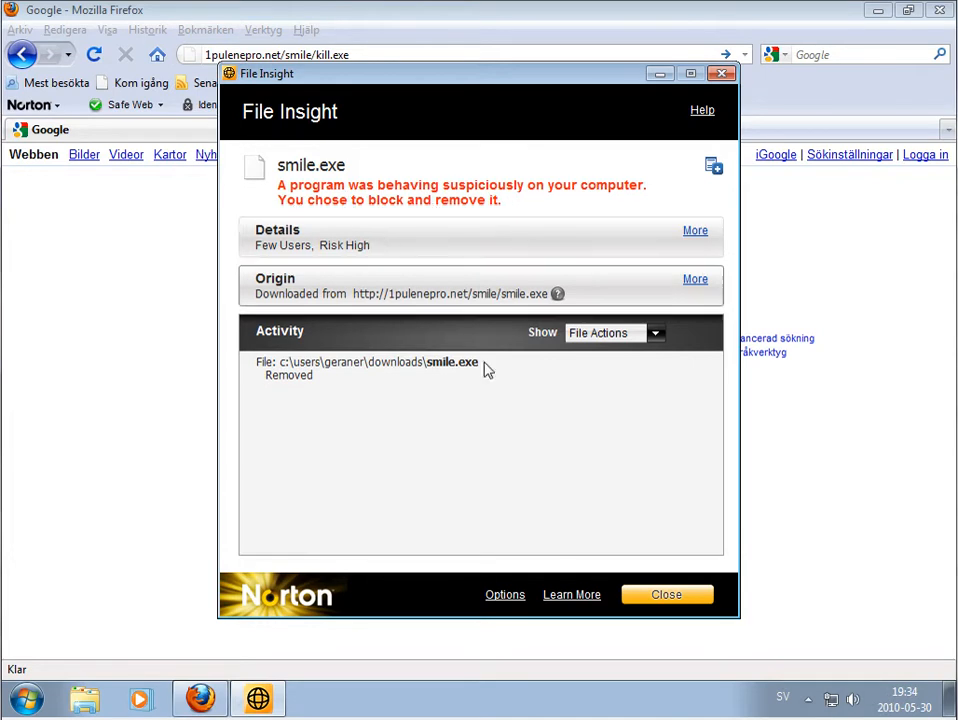
{"action": "mouse_move", "coordinate": [420, 140]}
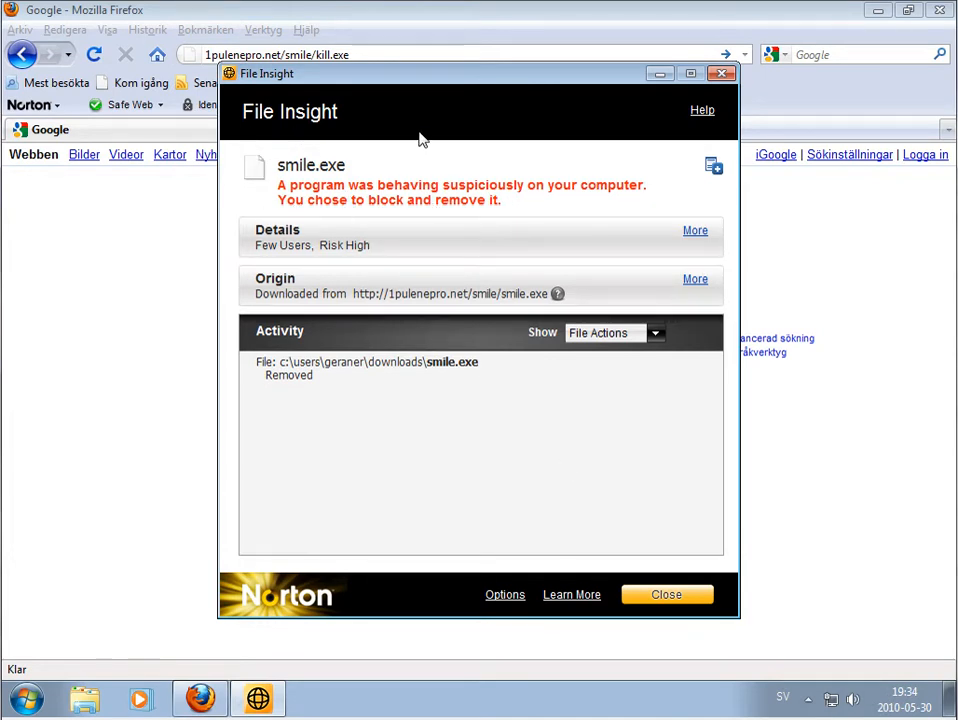
{"action": "mouse_move", "coordinate": [533, 582]}
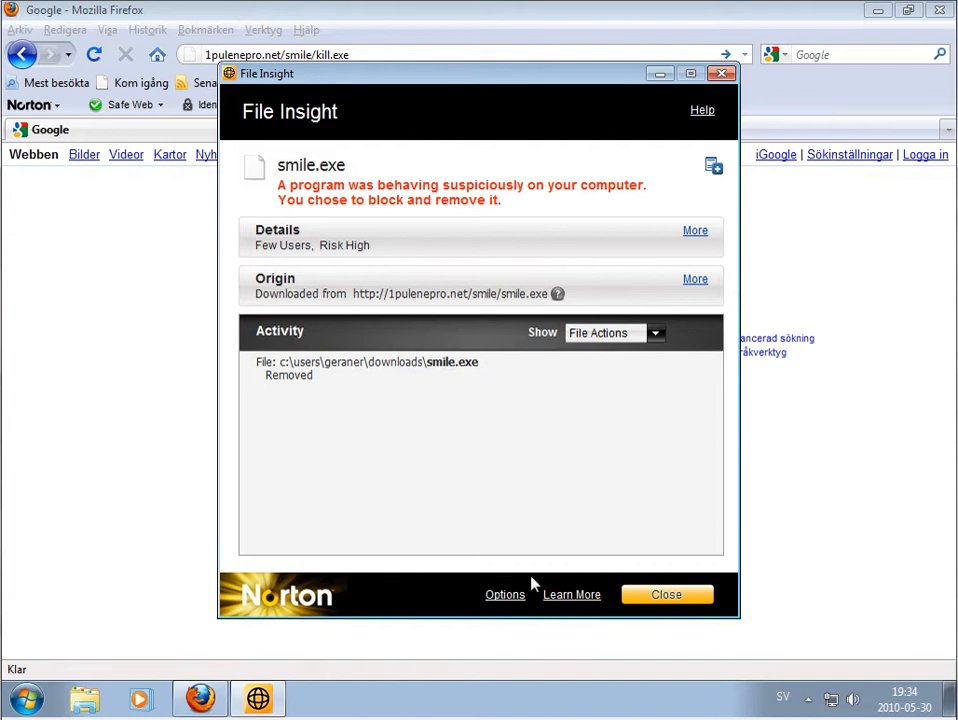
{"action": "mouse_move", "coordinate": [685, 594]}
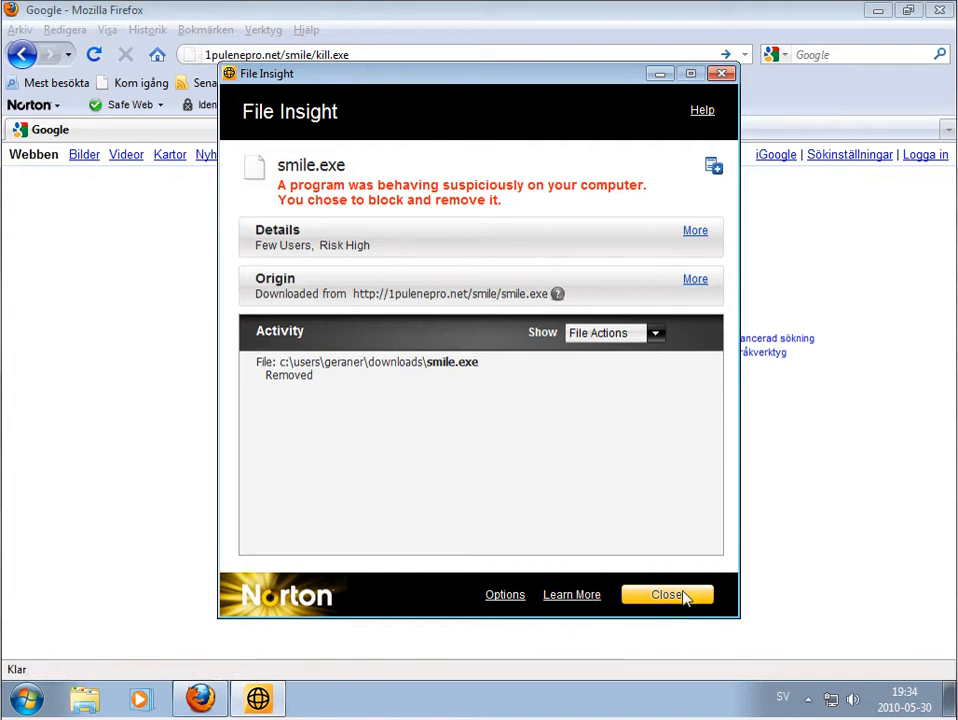
- Dismiss the smile.exe report, then download kill.exe and close Norton's WS.Reputation.1 report
{"action": "left_click", "coordinate": [667, 594]}
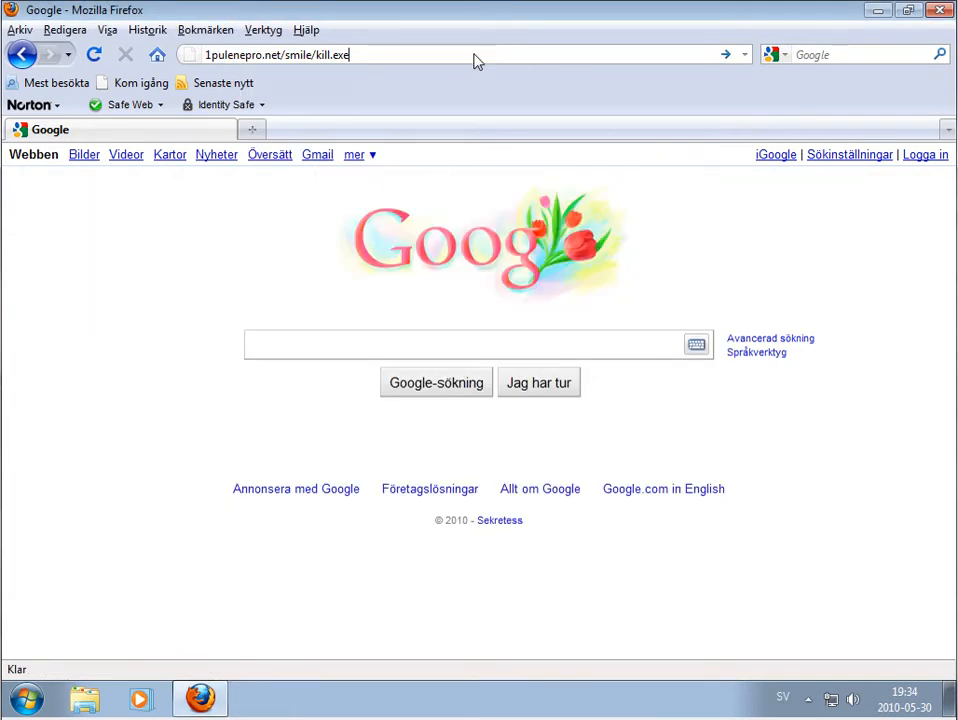
{"action": "key", "text": "Return"}
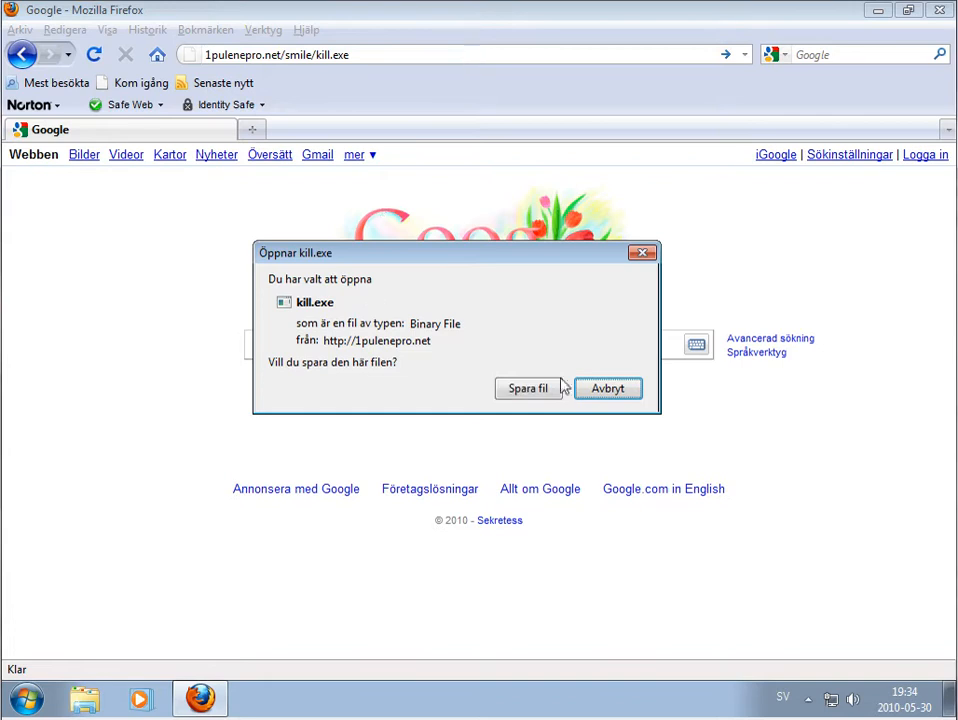
{"action": "left_click", "coordinate": [528, 388]}
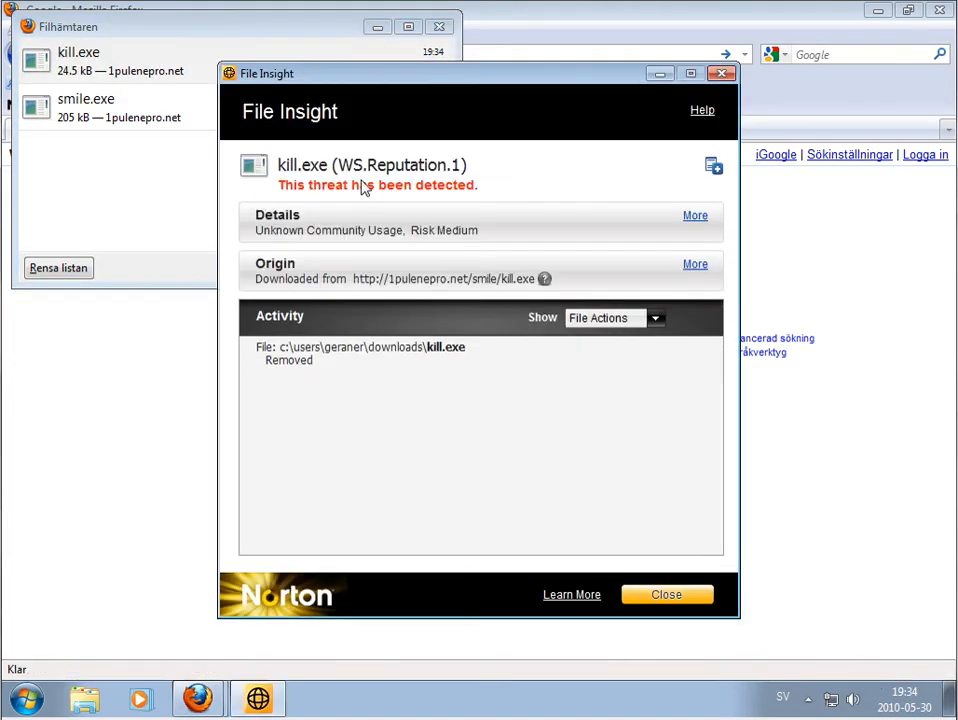
{"action": "mouse_move", "coordinate": [355, 178]}
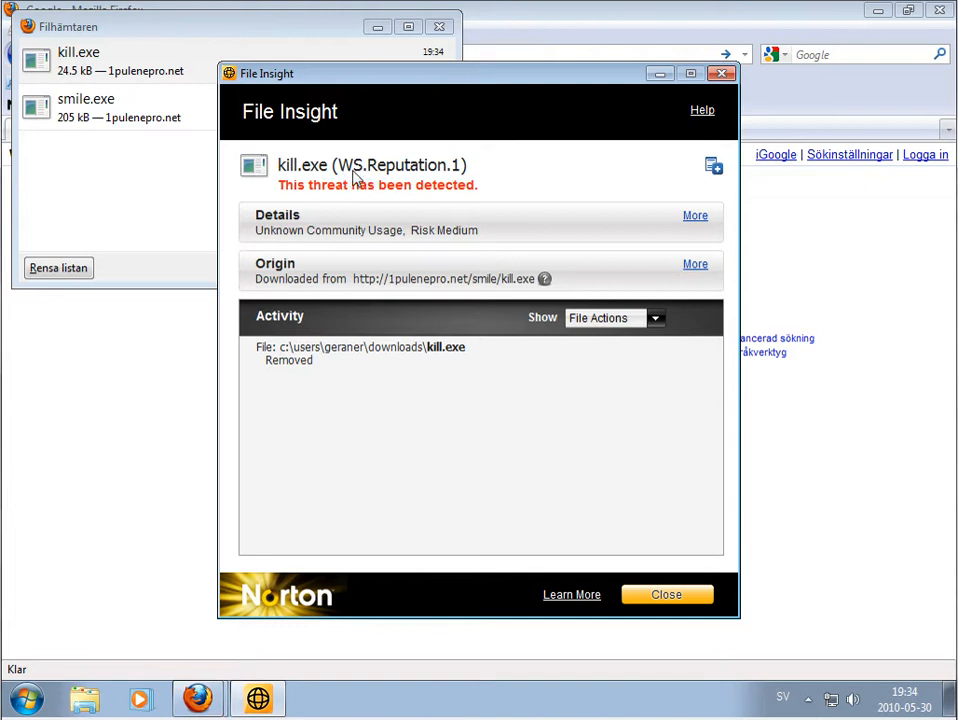
{"action": "mouse_move", "coordinate": [478, 193]}
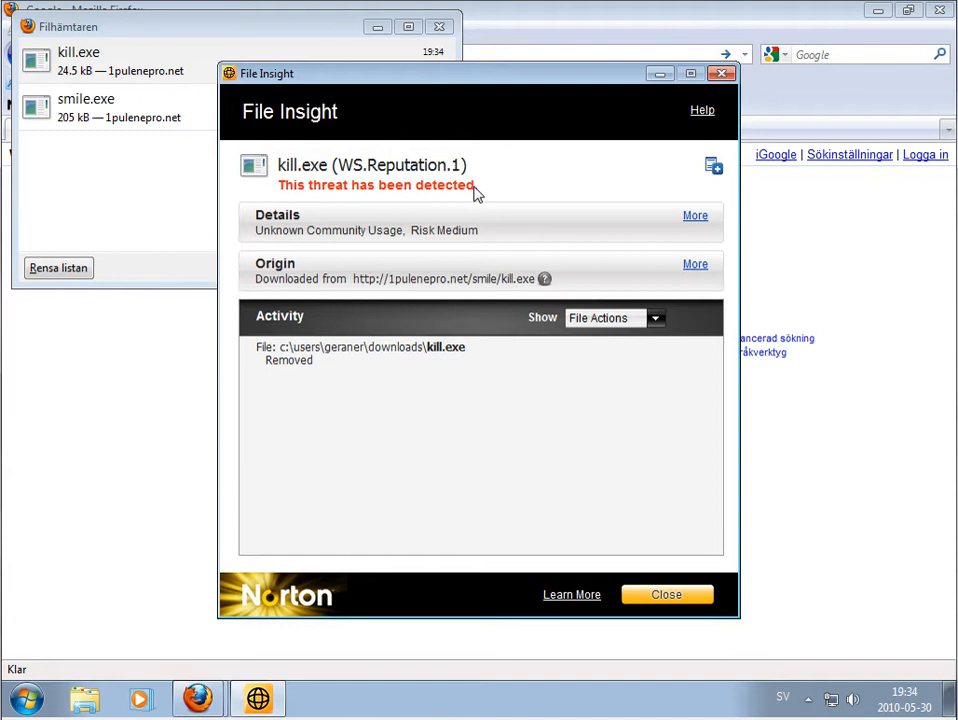
{"action": "left_click", "coordinate": [666, 594]}
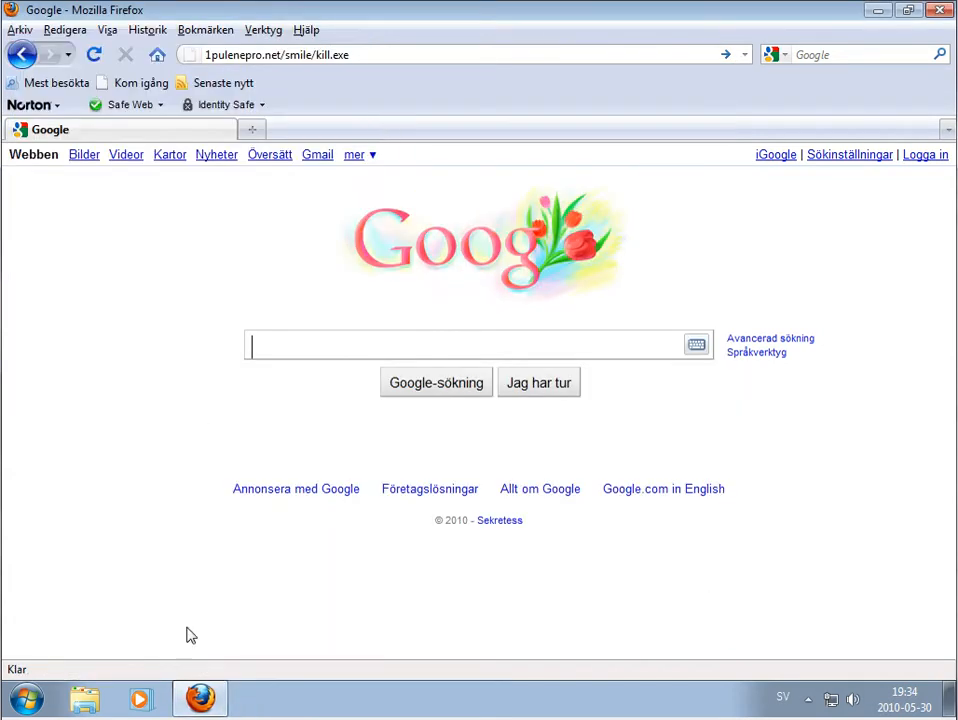
{"action": "mouse_move", "coordinate": [200, 697]}
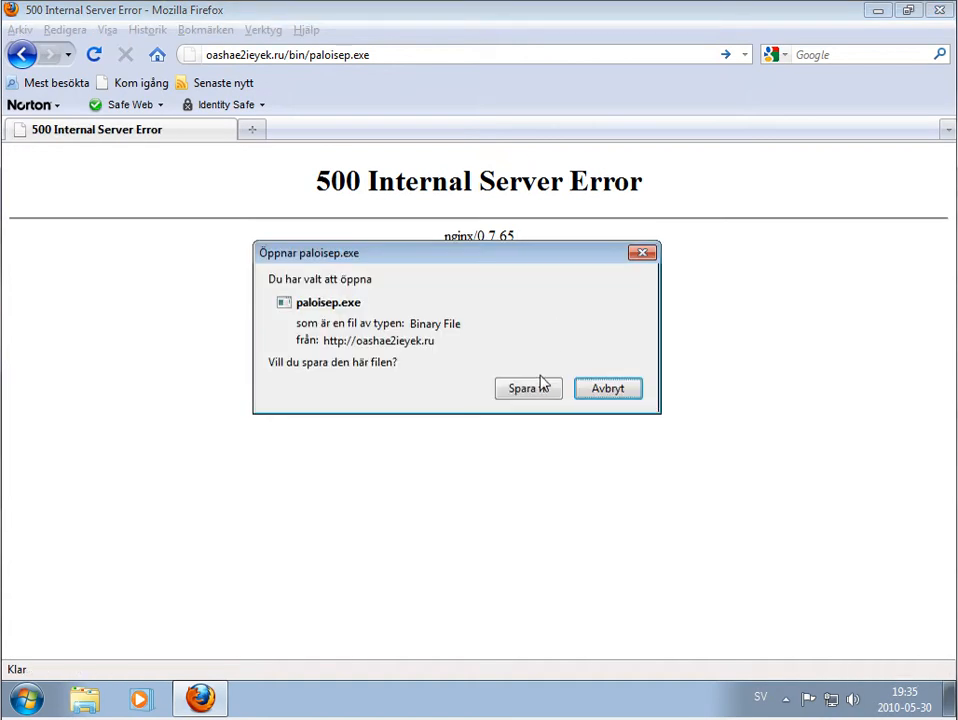
- Save the paloisep.exe download and view Norton's Trojan.Zbot!gen3 detection details
{"action": "left_click", "coordinate": [528, 388]}
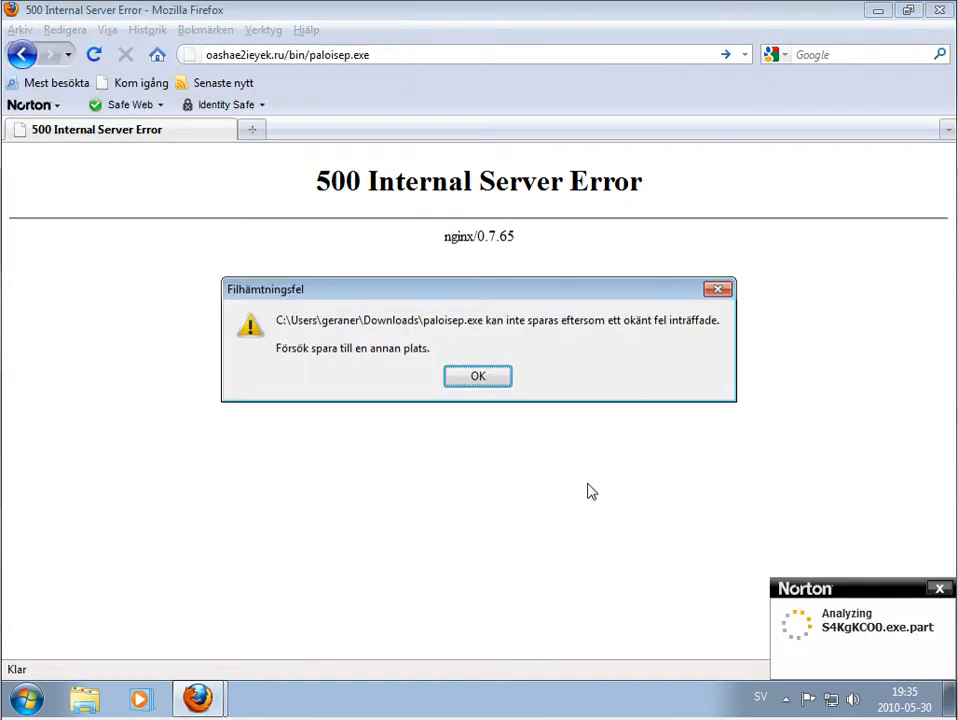
{"action": "mouse_move", "coordinate": [619, 518]}
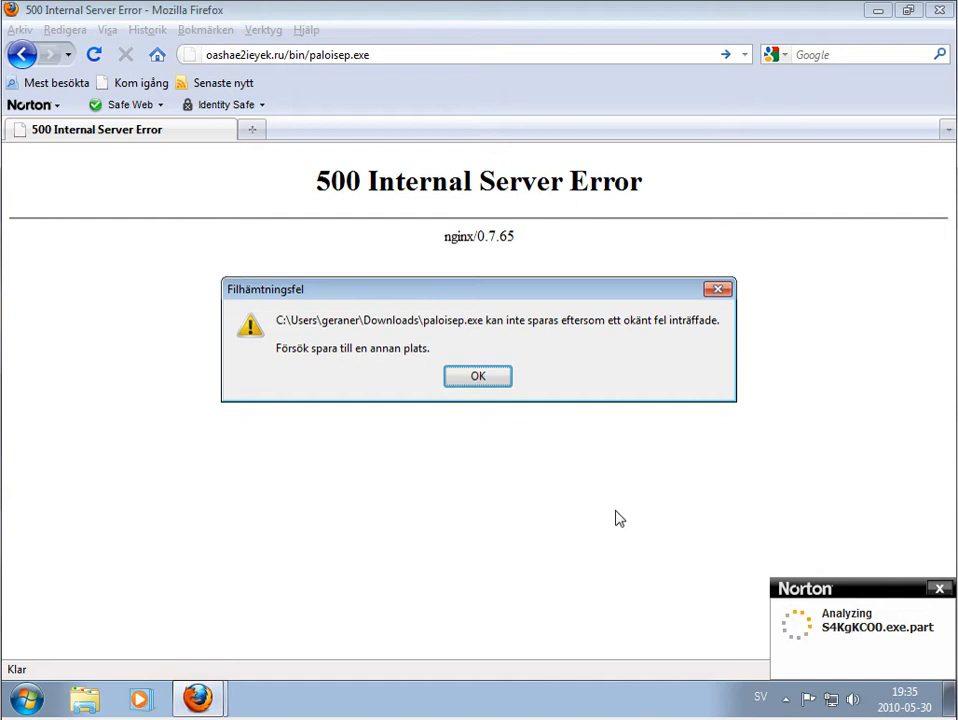
{"action": "mouse_move", "coordinate": [519, 453]}
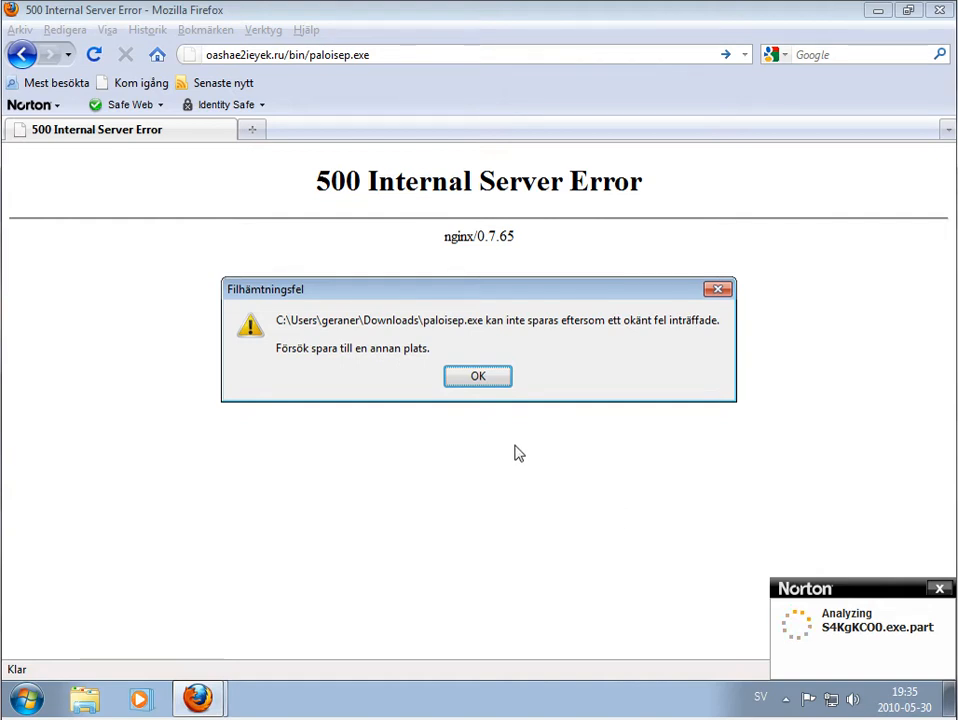
{"action": "mouse_move", "coordinate": [738, 640]}
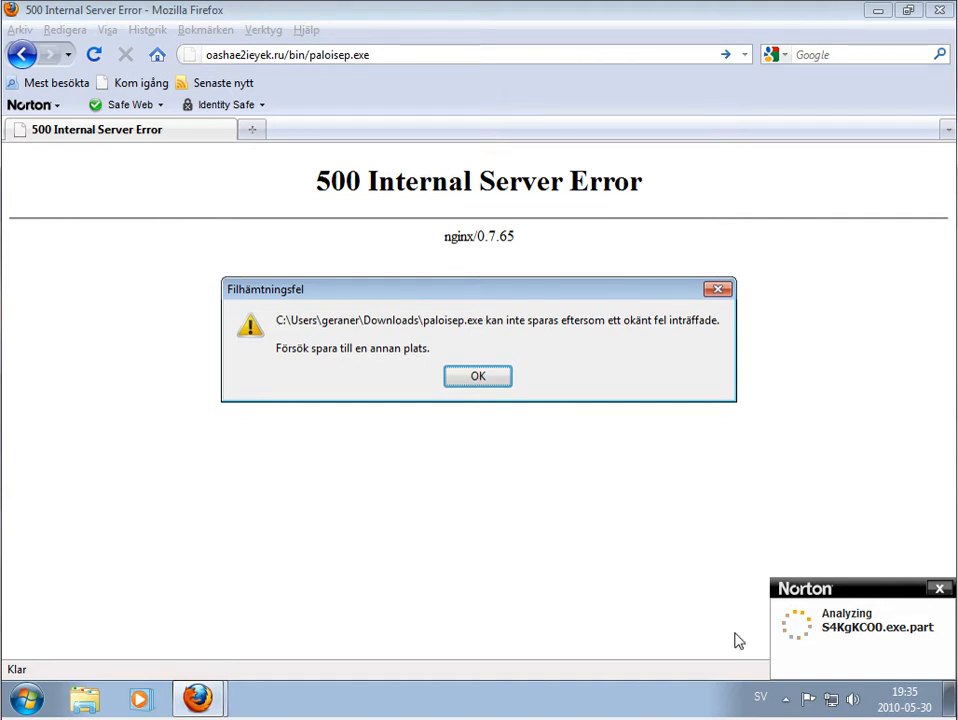
{"action": "mouse_move", "coordinate": [676, 626]}
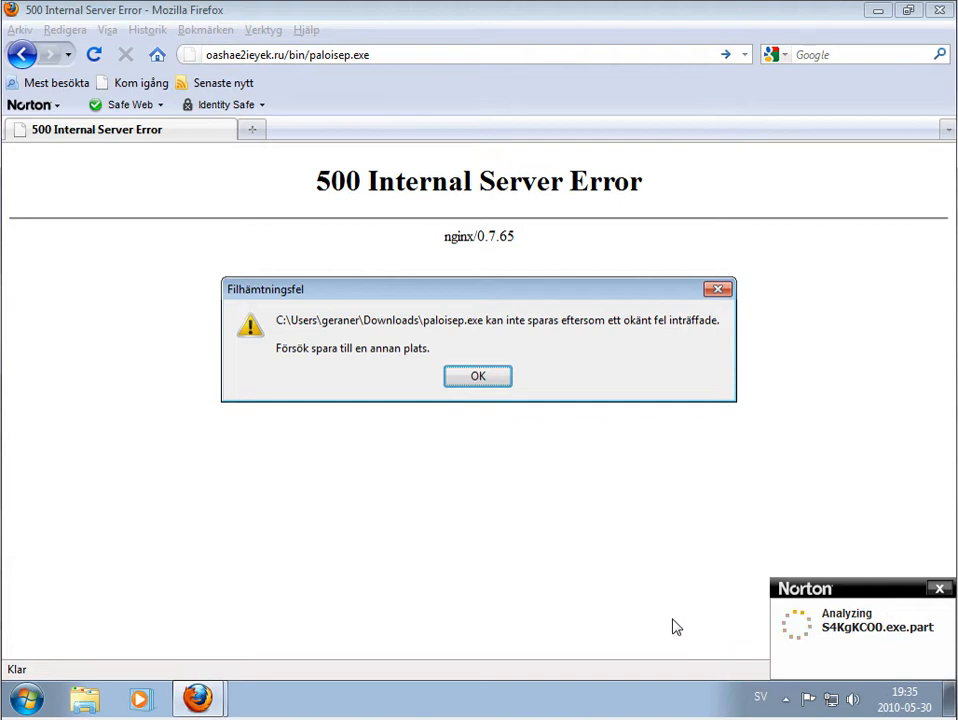
{"action": "left_click", "coordinate": [477, 376]}
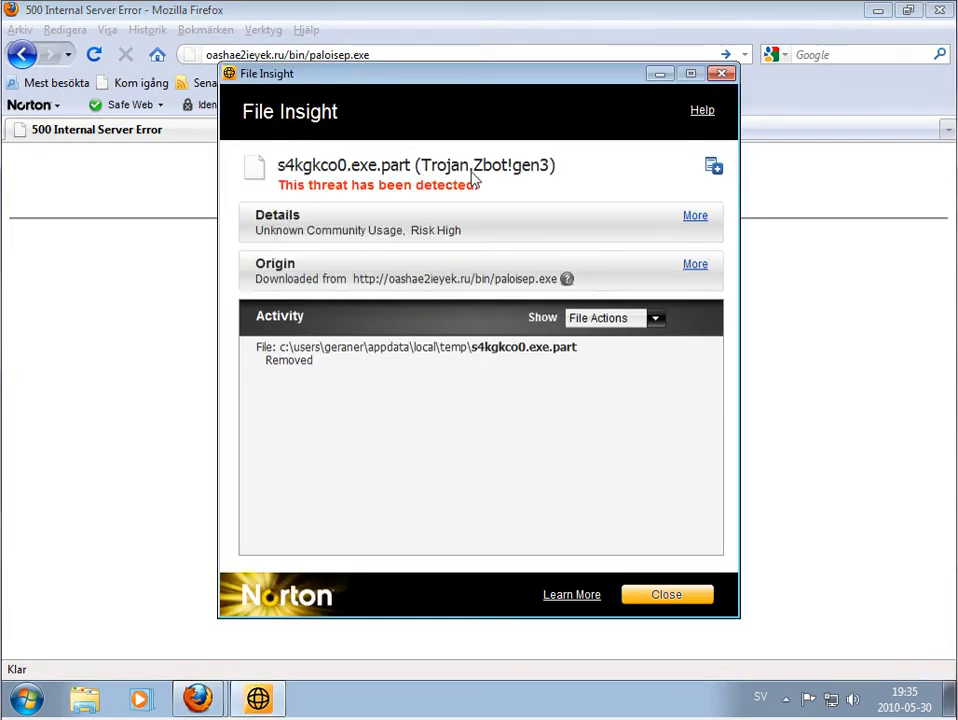
{"action": "mouse_move", "coordinate": [657, 502]}
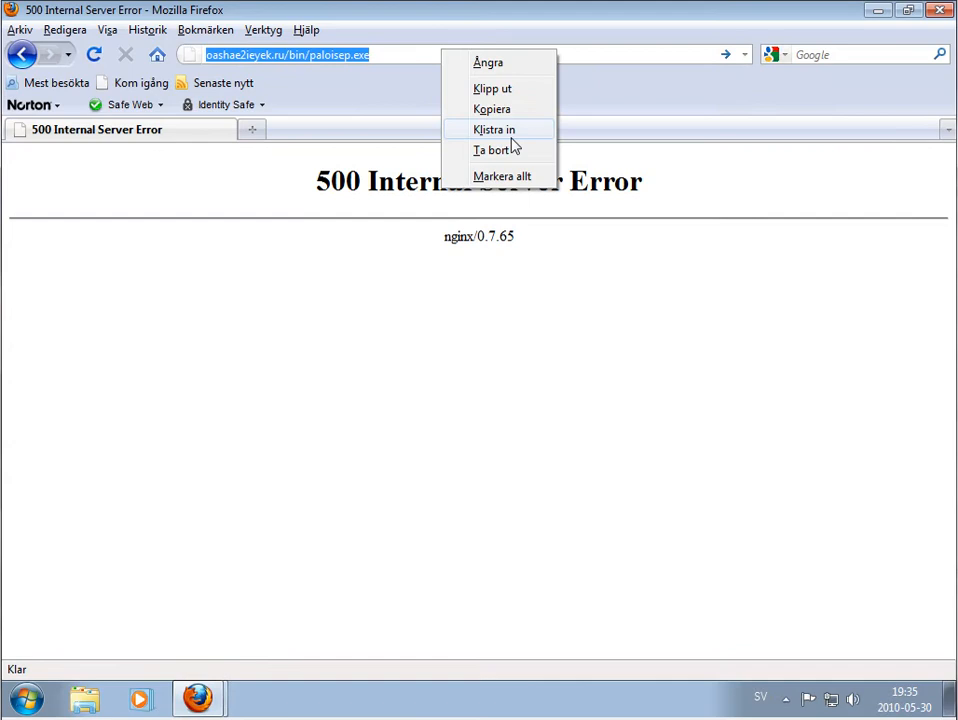
- Load the freecodedvd.com crack link and review Norton's Fake Codec Request intrusion details
{"action": "left_click", "coordinate": [493, 129]}
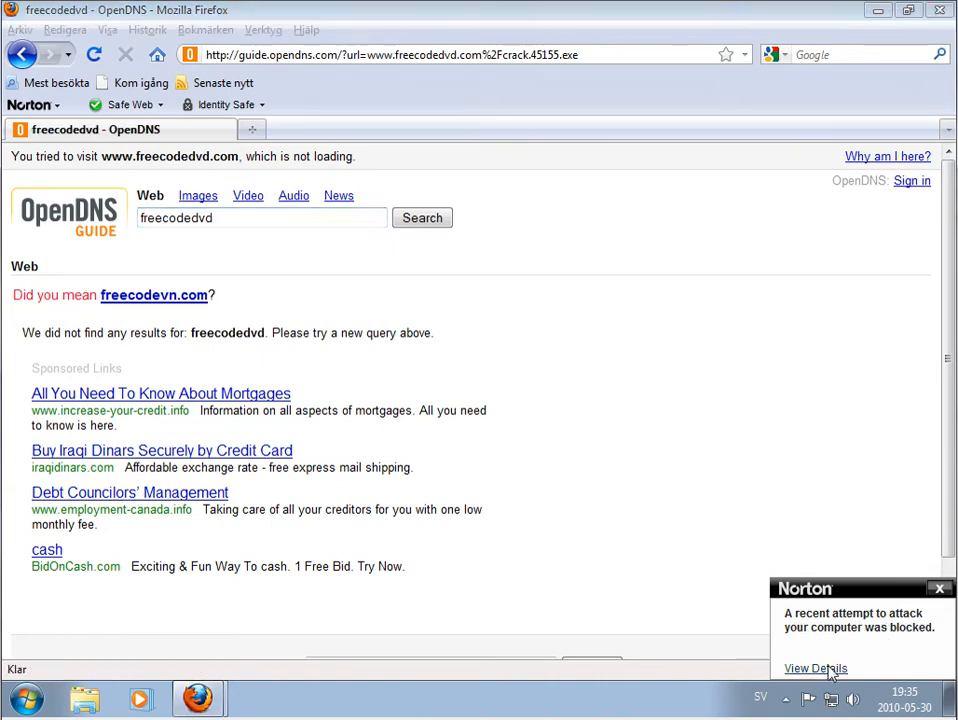
{"action": "left_click", "coordinate": [815, 668]}
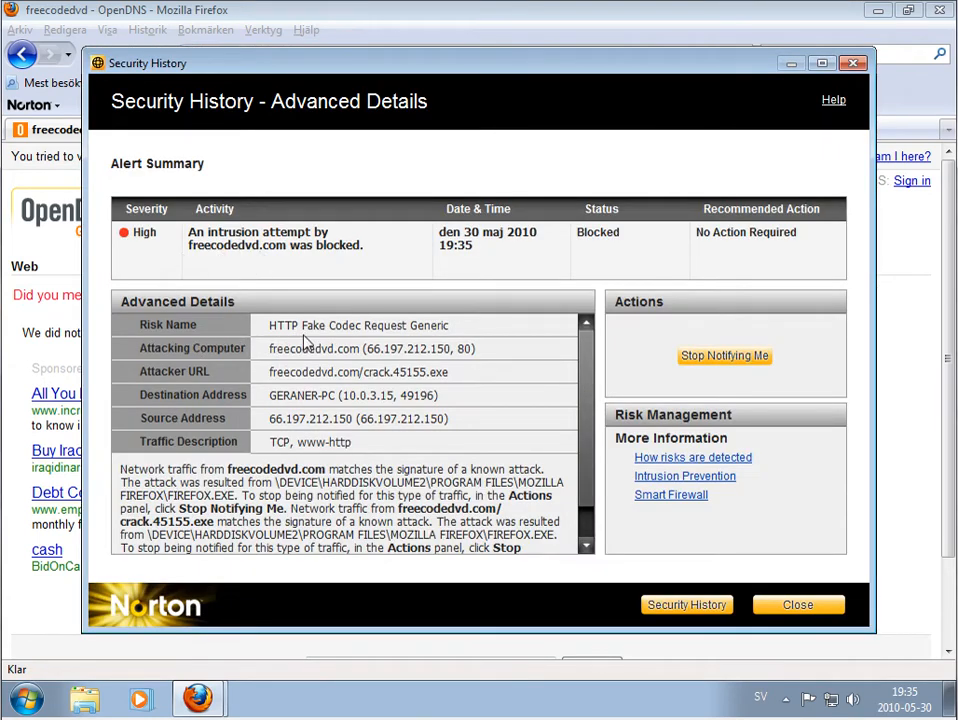
{"action": "mouse_move", "coordinate": [386, 340]}
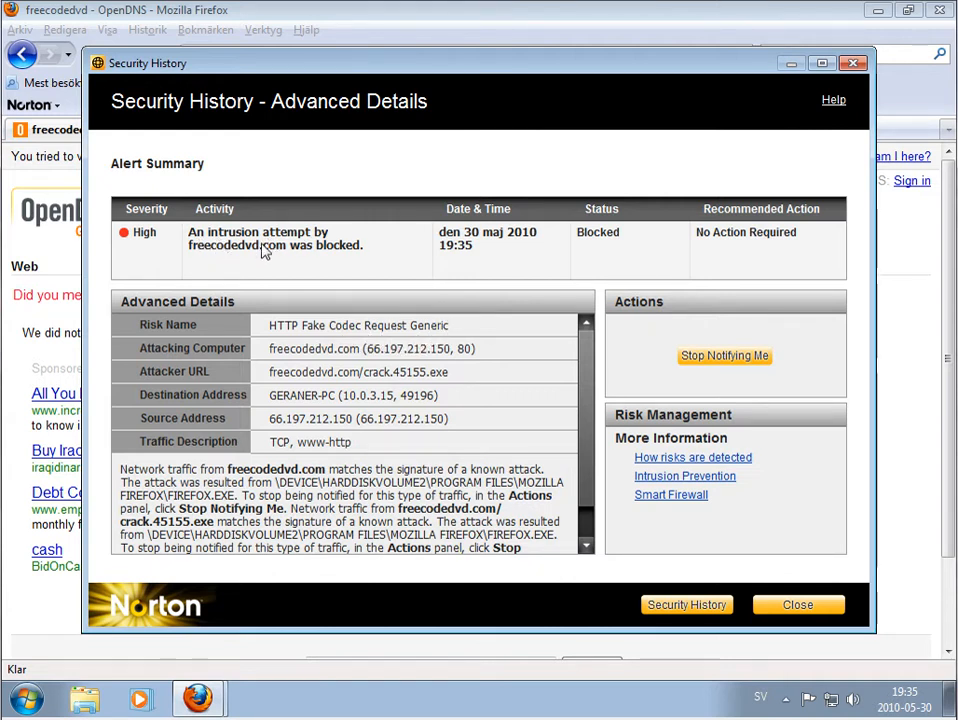
{"action": "mouse_move", "coordinate": [490, 425]}
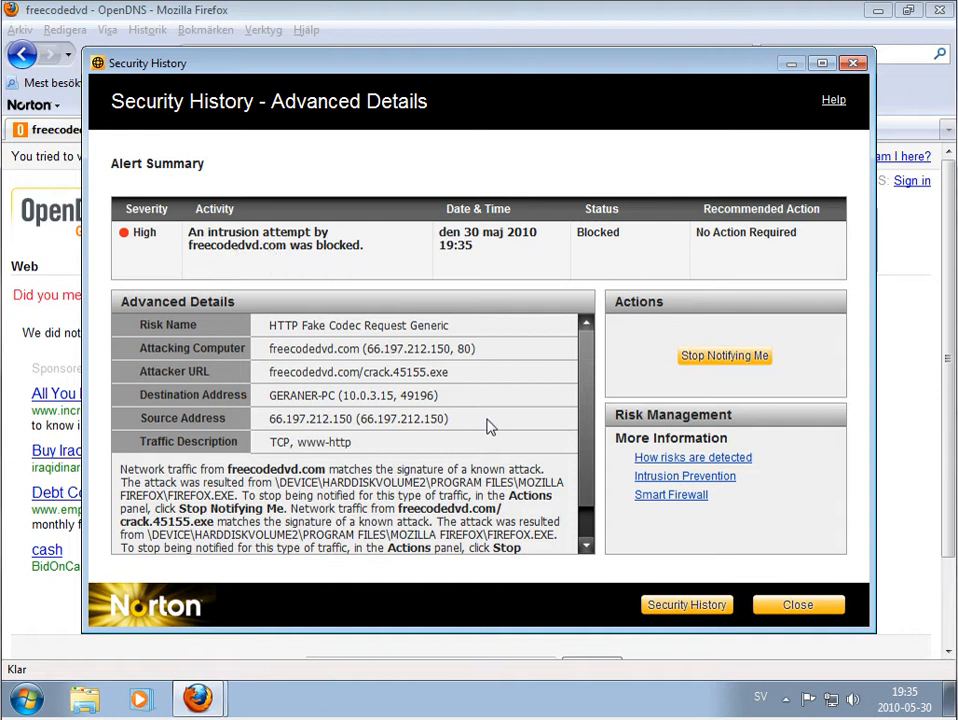
{"action": "mouse_move", "coordinate": [475, 468]}
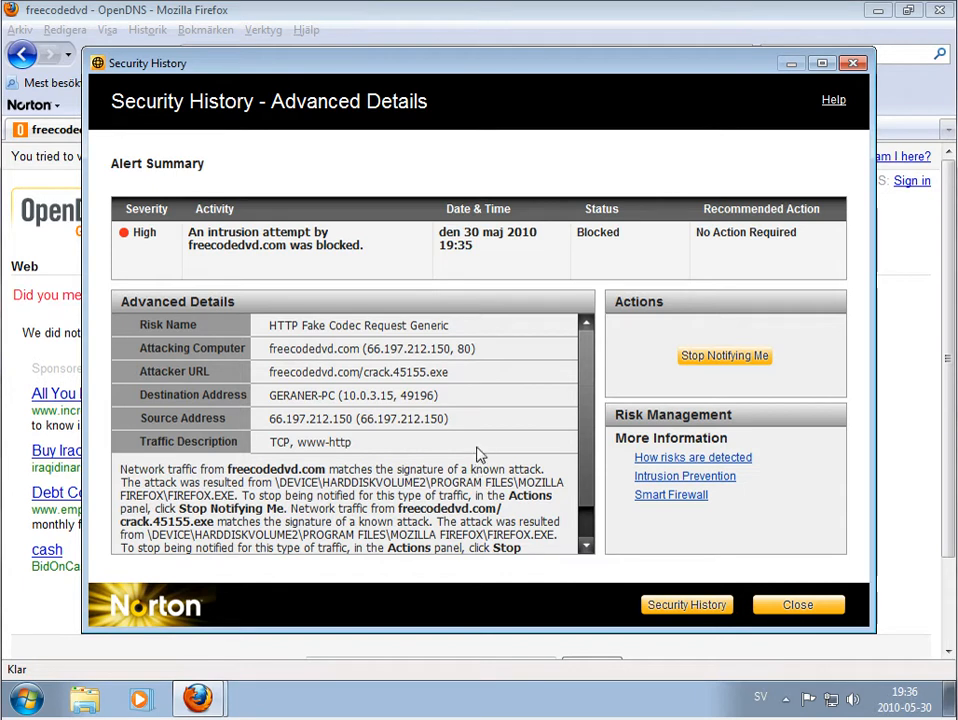
{"action": "scroll", "scroll_direction": "down", "scroll_amount": 3}
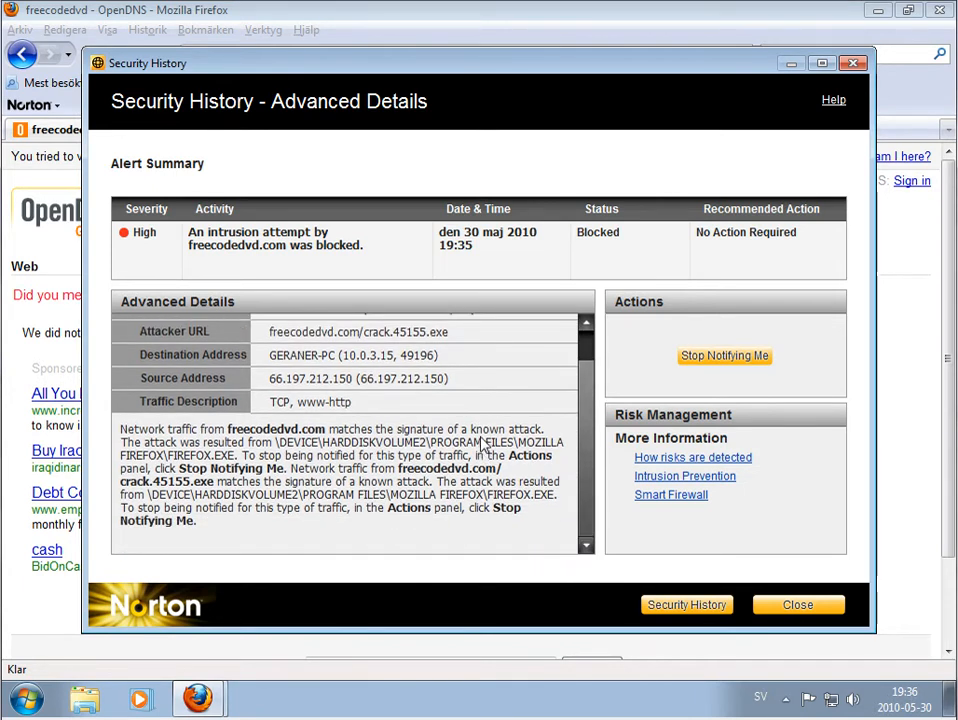
{"action": "scroll", "scroll_direction": "up", "scroll_amount": 3}
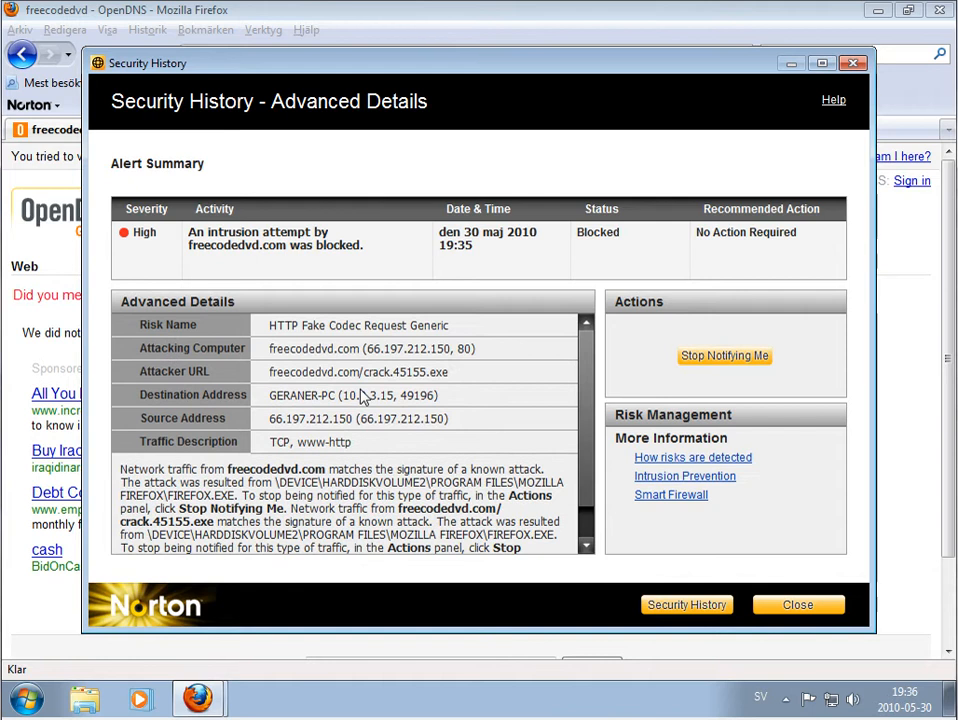
{"action": "mouse_move", "coordinate": [778, 244]}
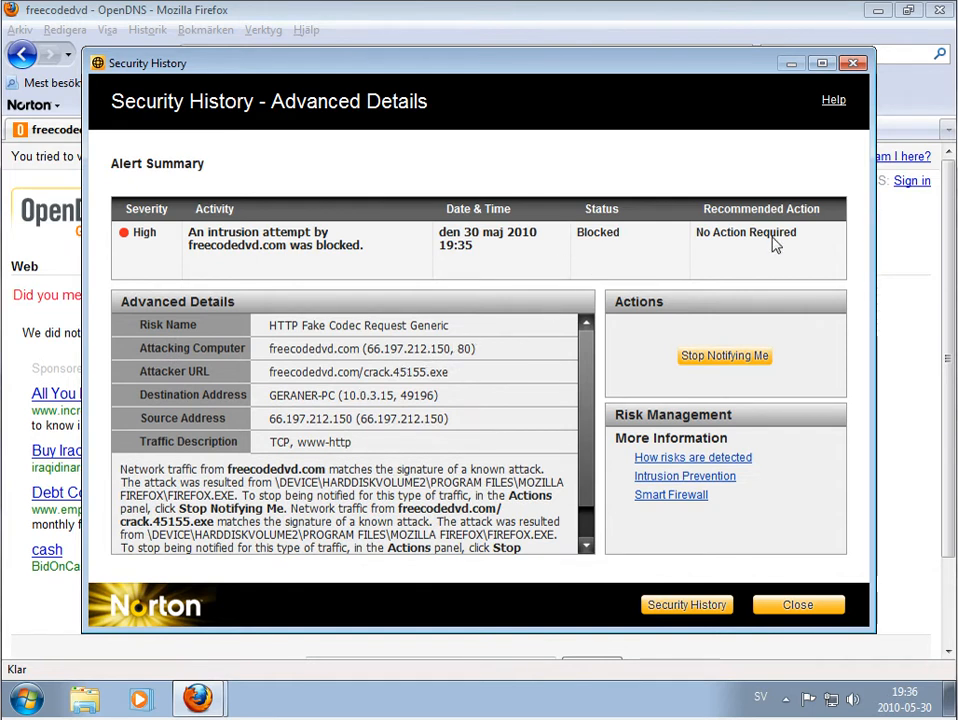
{"action": "mouse_move", "coordinate": [790, 640]}
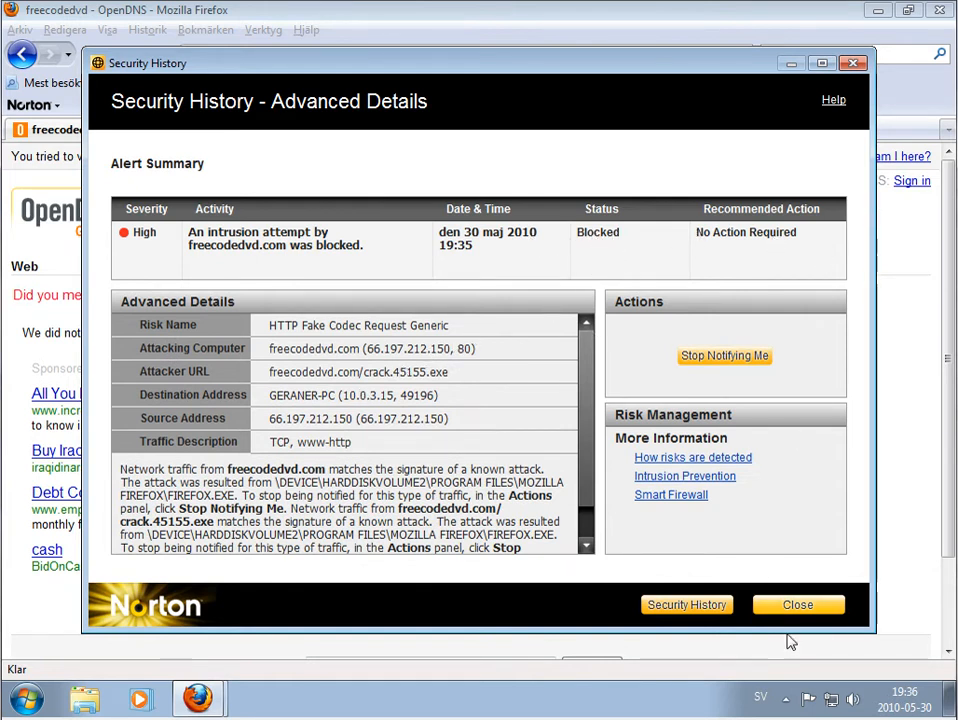
{"action": "left_click", "coordinate": [797, 604]}
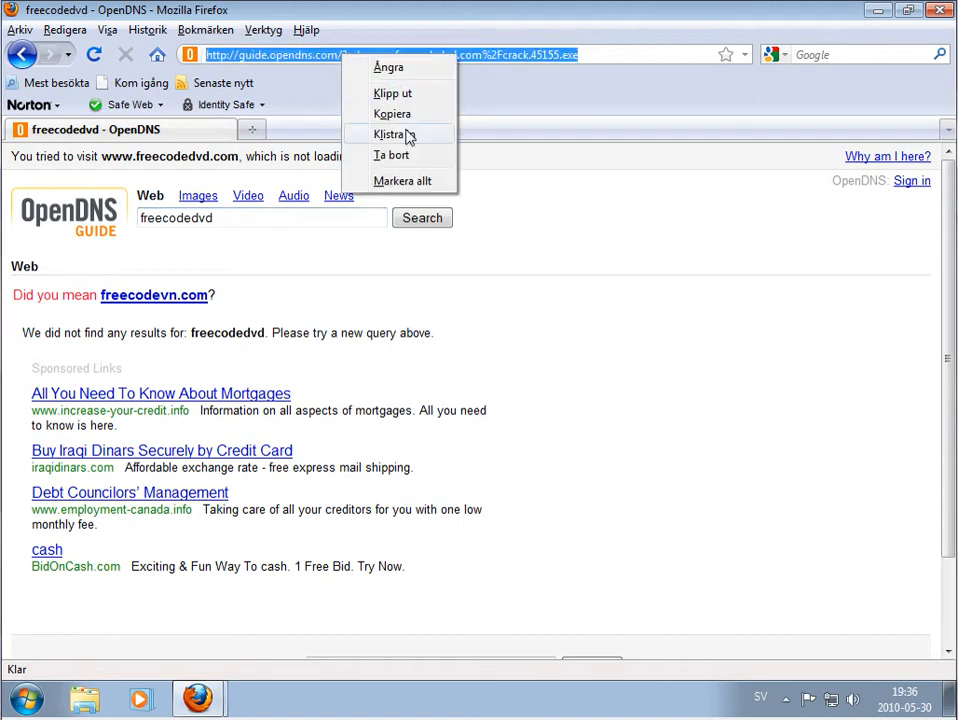
- Load the lmineur.com/activex.exe link, dismiss the save error, and review the Suspicious.MH690.A removal
{"action": "left_click", "coordinate": [393, 134]}
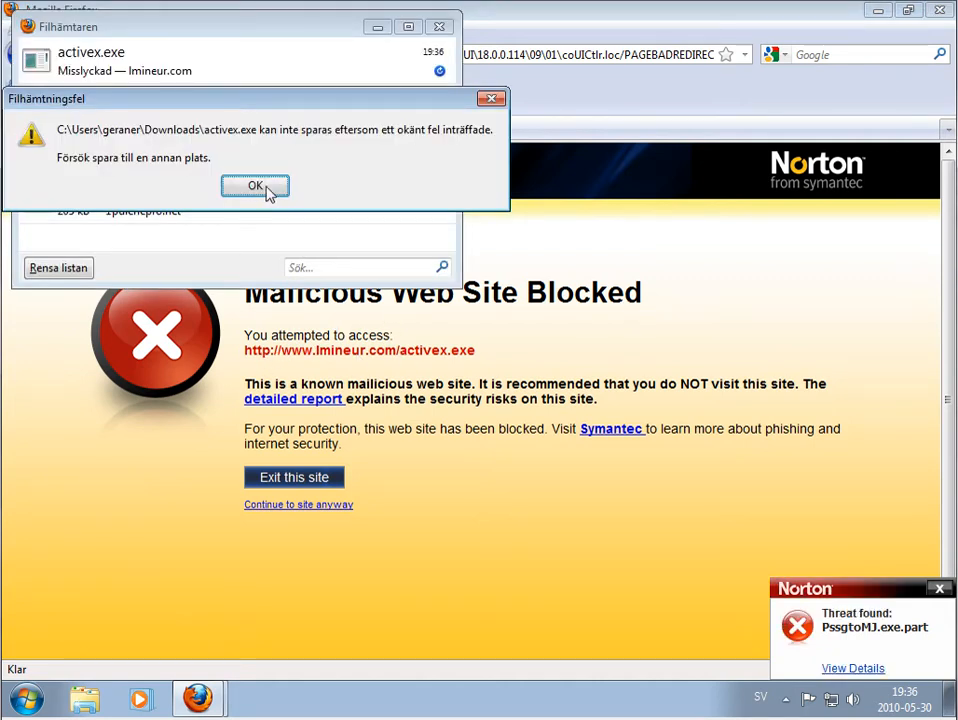
{"action": "left_click", "coordinate": [255, 186]}
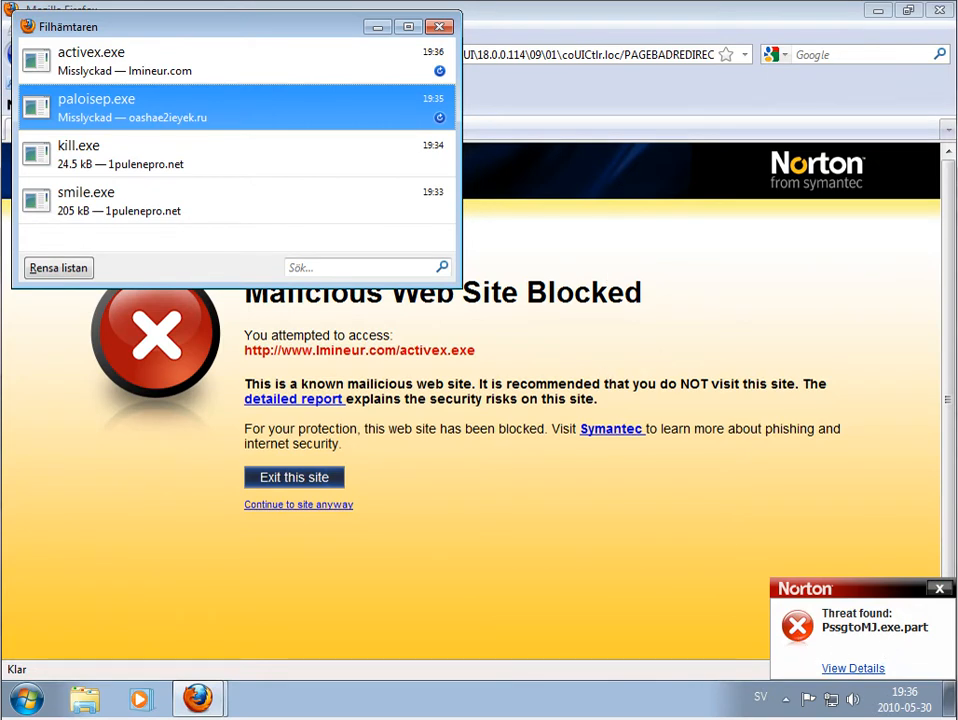
{"action": "left_click", "coordinate": [853, 668]}
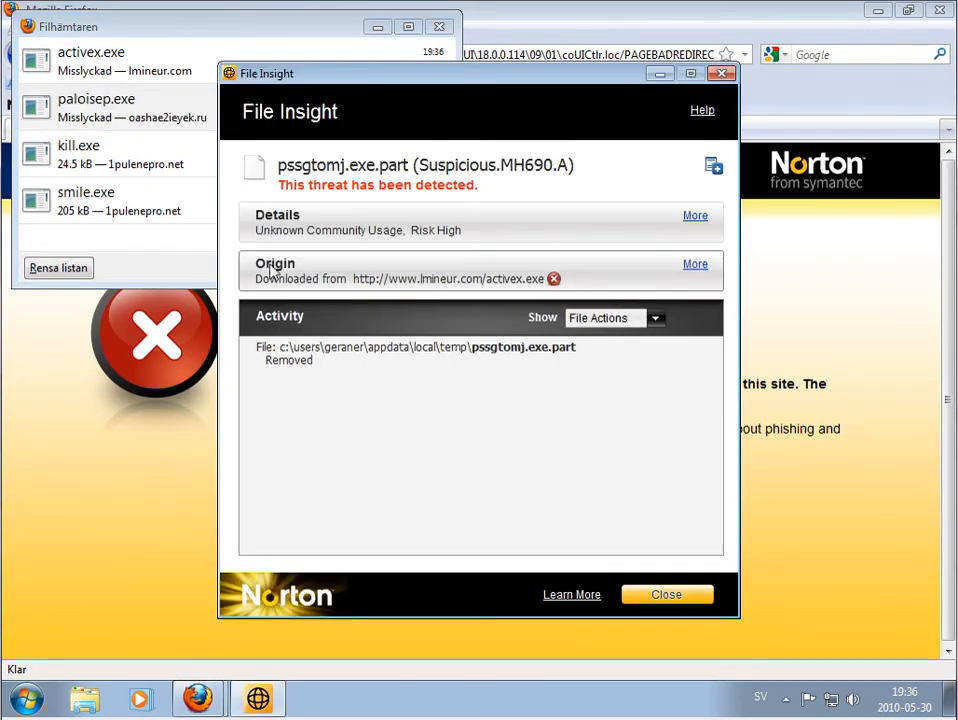
{"action": "mouse_move", "coordinate": [555, 178]}
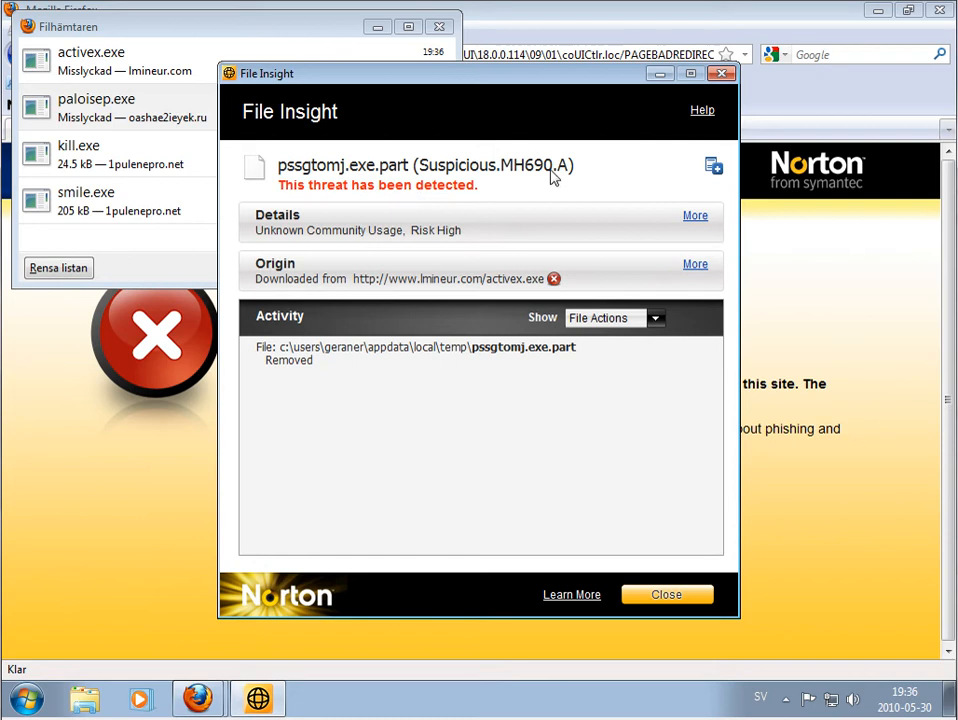
{"action": "mouse_move", "coordinate": [264, 213]}
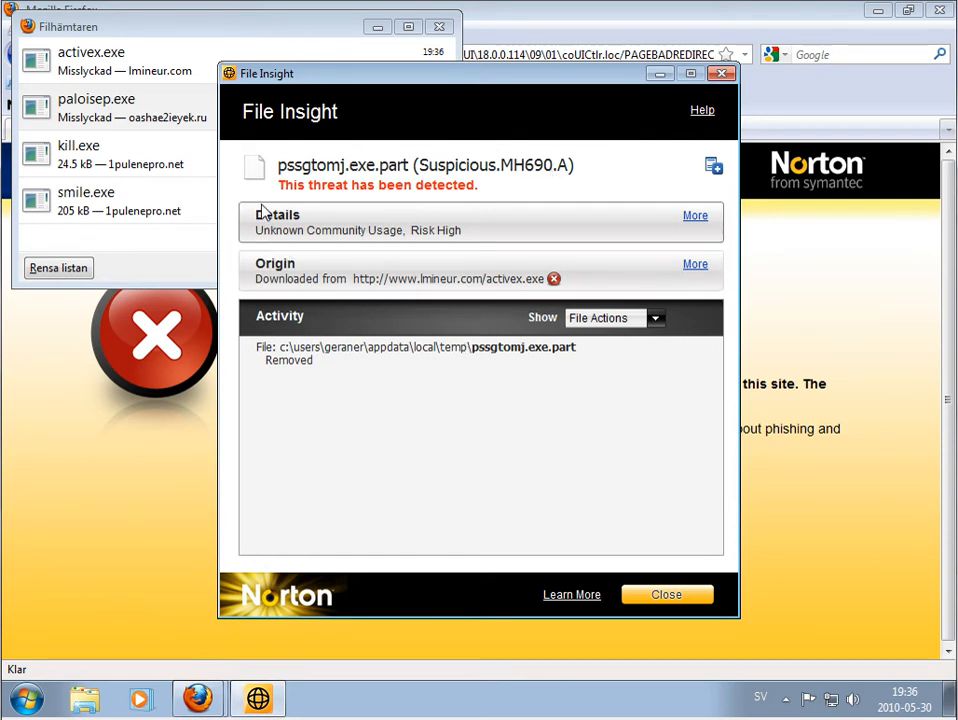
{"action": "left_click", "coordinate": [666, 594]}
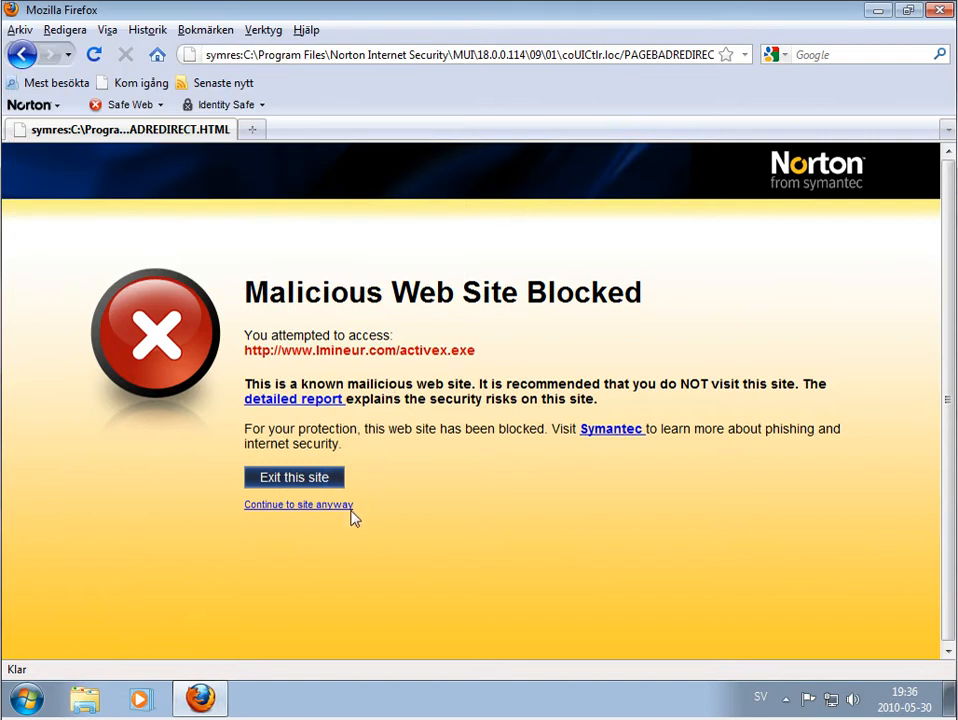
- Bypass the block page, save activex.exe again, and review the second Suspicious.MH690.A removal
{"action": "left_click", "coordinate": [298, 504]}
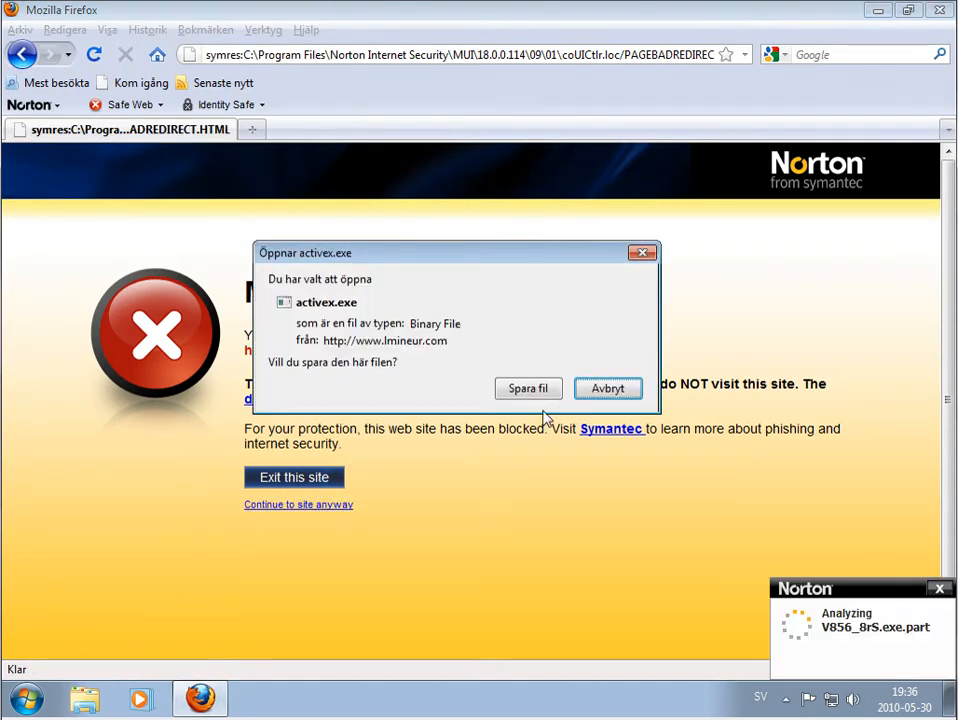
{"action": "left_click", "coordinate": [607, 388]}
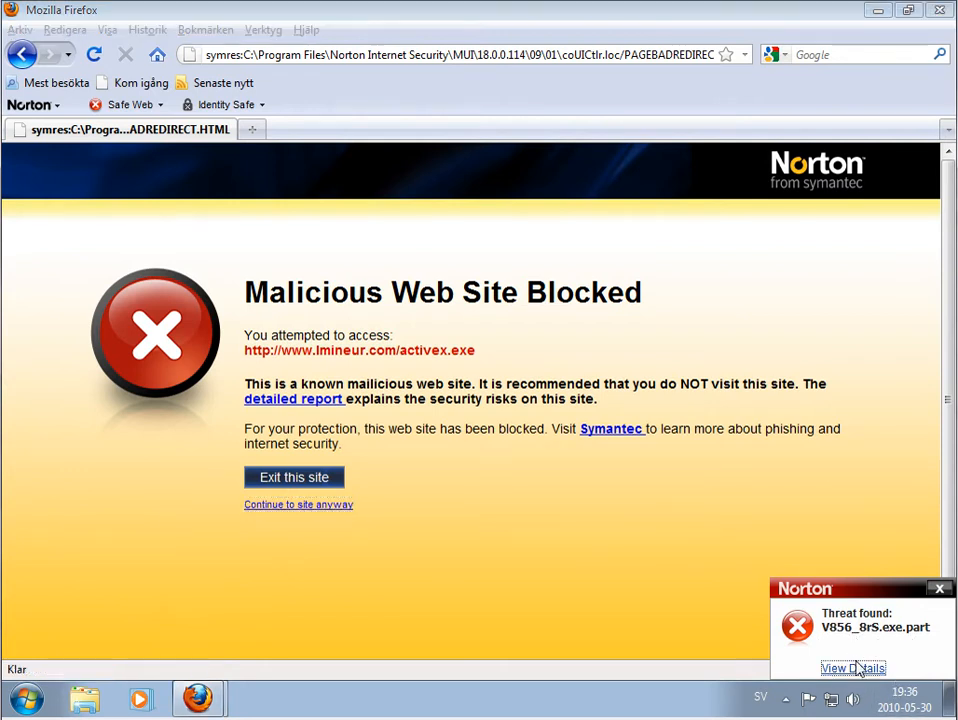
{"action": "left_click", "coordinate": [852, 668]}
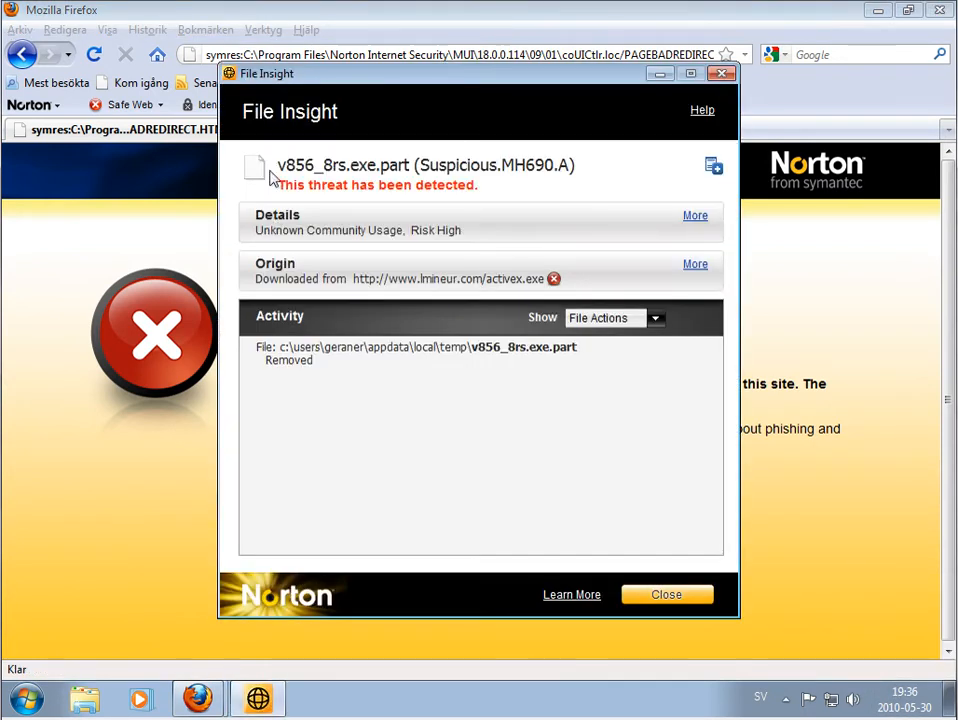
{"action": "mouse_move", "coordinate": [762, 653]}
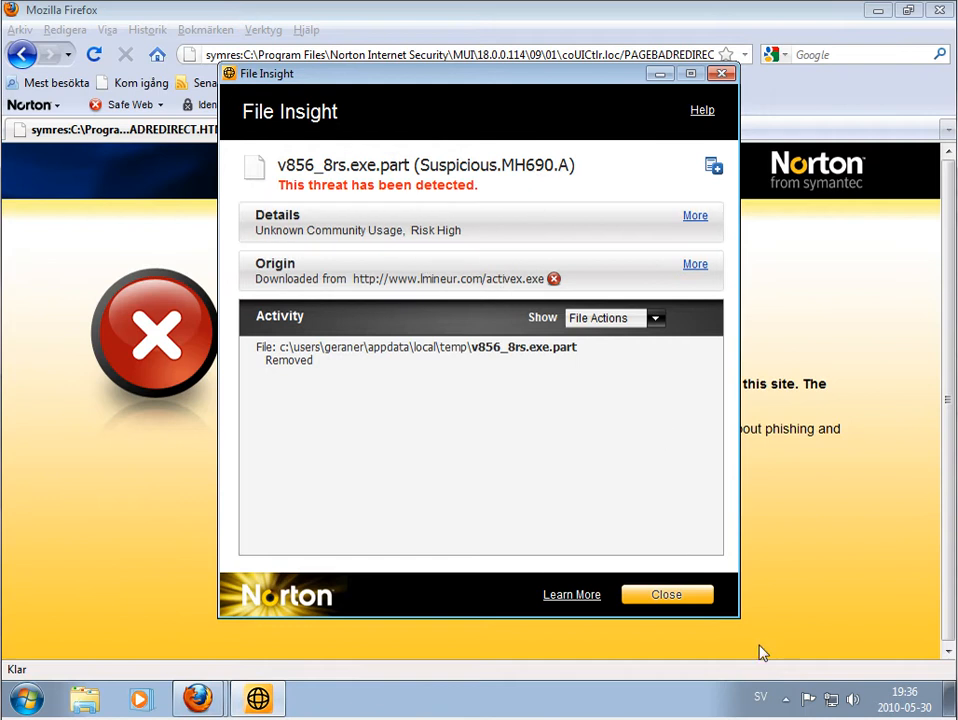
{"action": "left_click", "coordinate": [666, 594]}
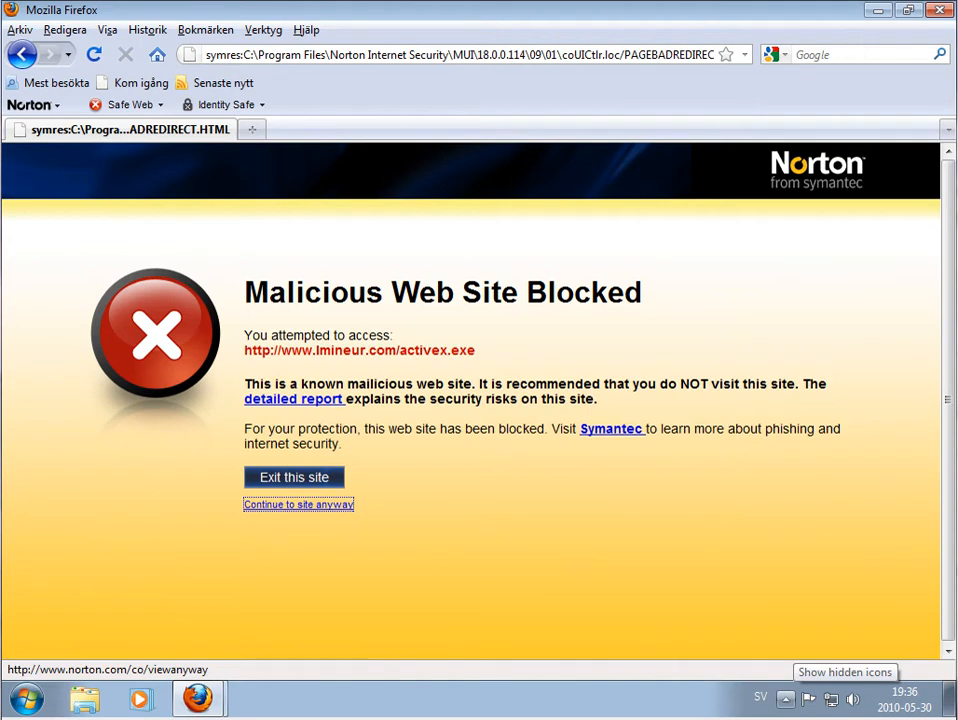
{"action": "mouse_move", "coordinate": [350, 83]}
{"action": "type", "text": "changeset.com/get.php?id=2"}
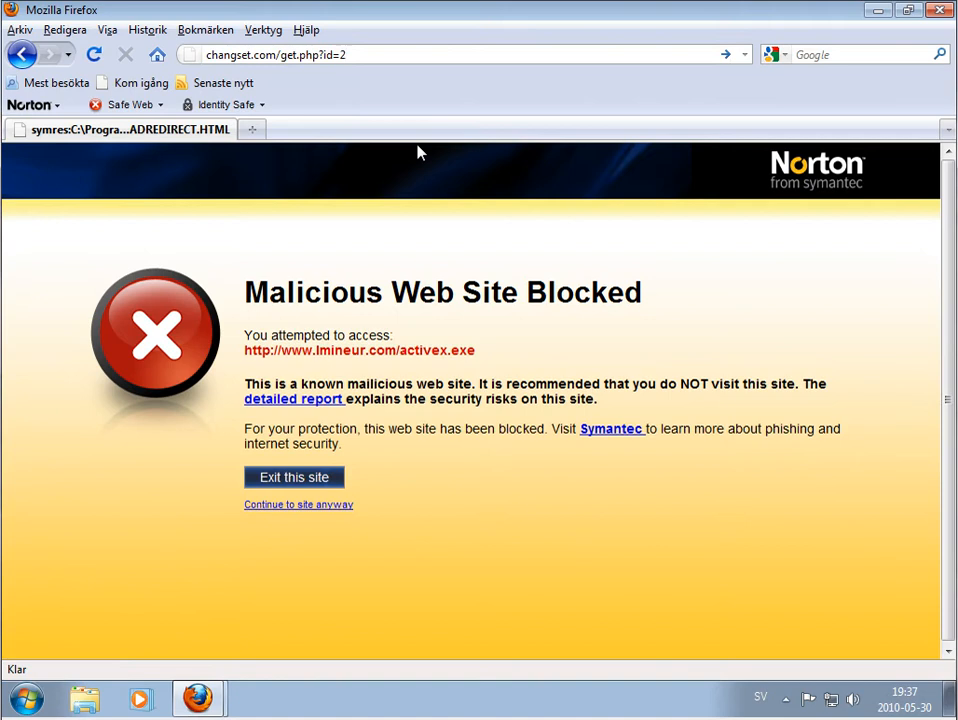
{"action": "mouse_move", "coordinate": [298, 504]}
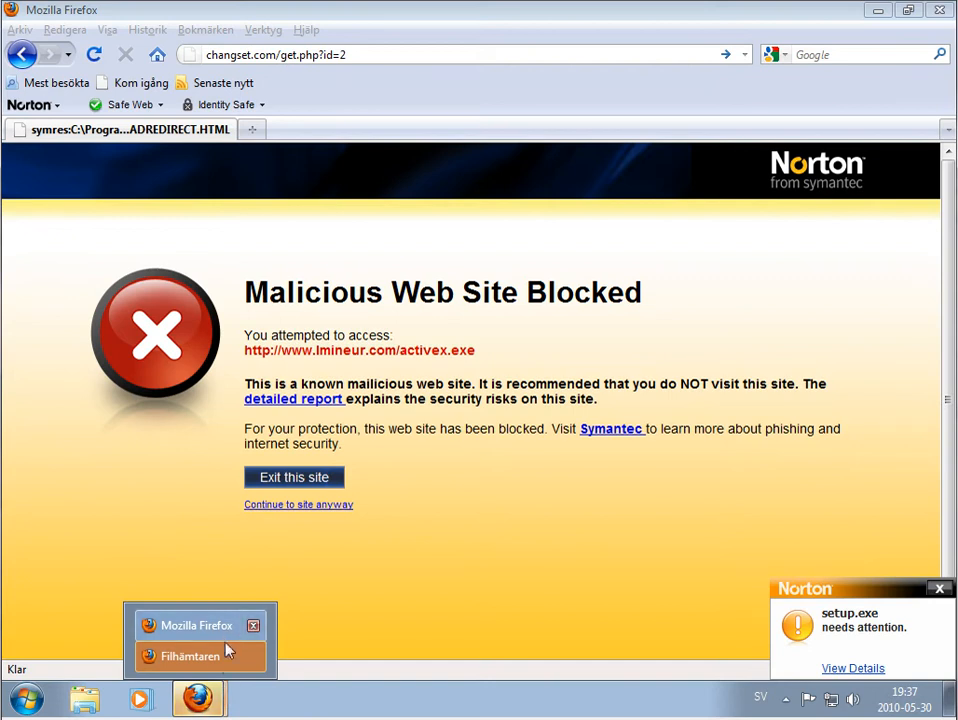
{"action": "left_click", "coordinate": [190, 656]}
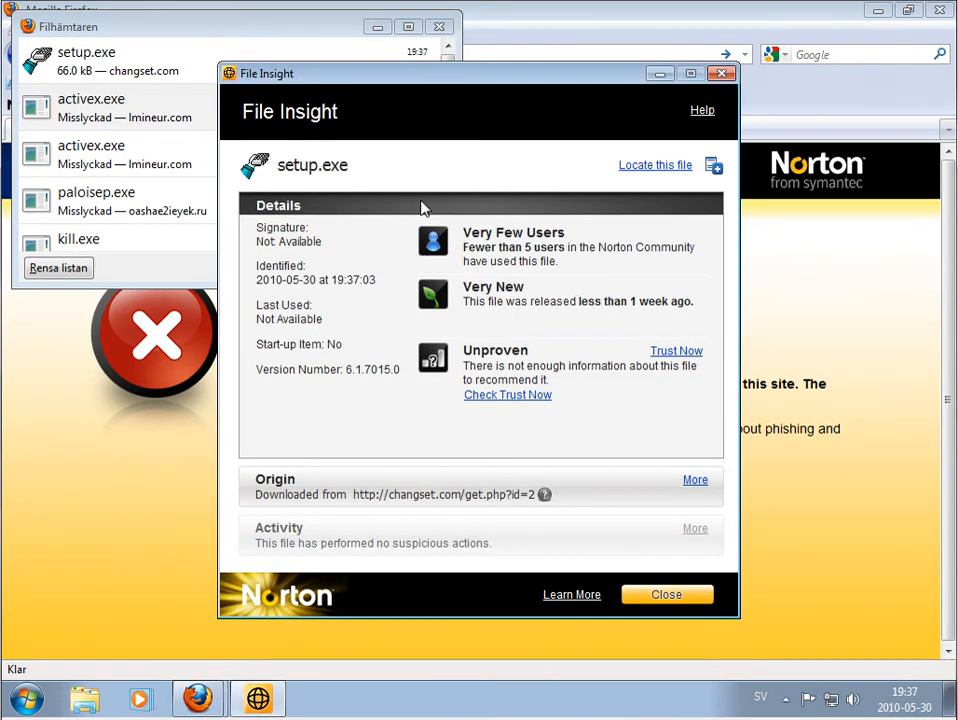
{"action": "mouse_move", "coordinate": [535, 368]}
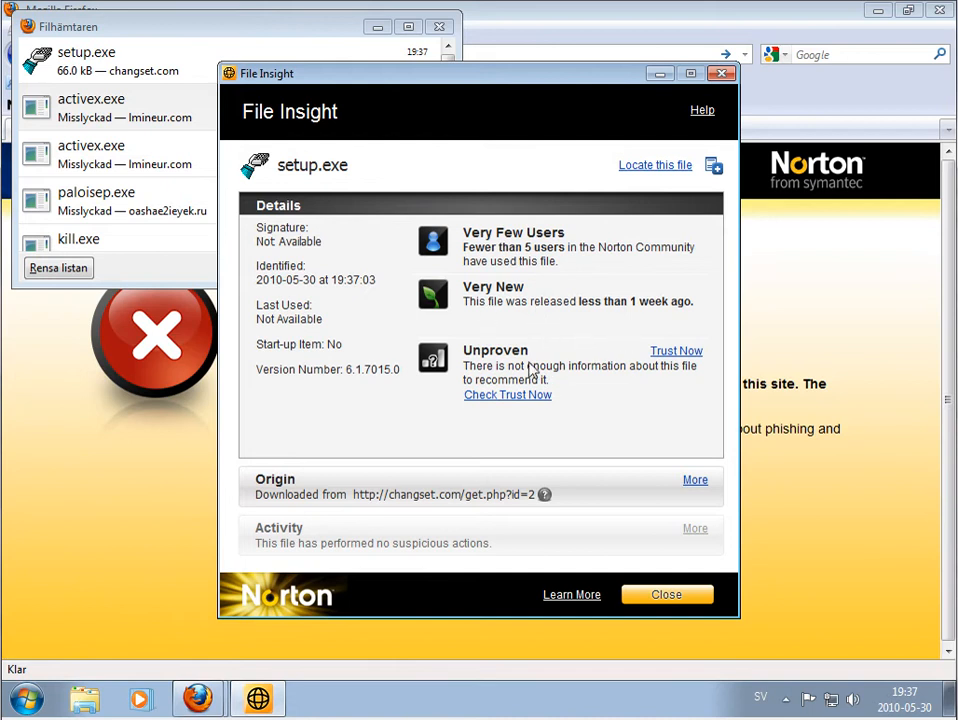
{"action": "mouse_move", "coordinate": [340, 538]}
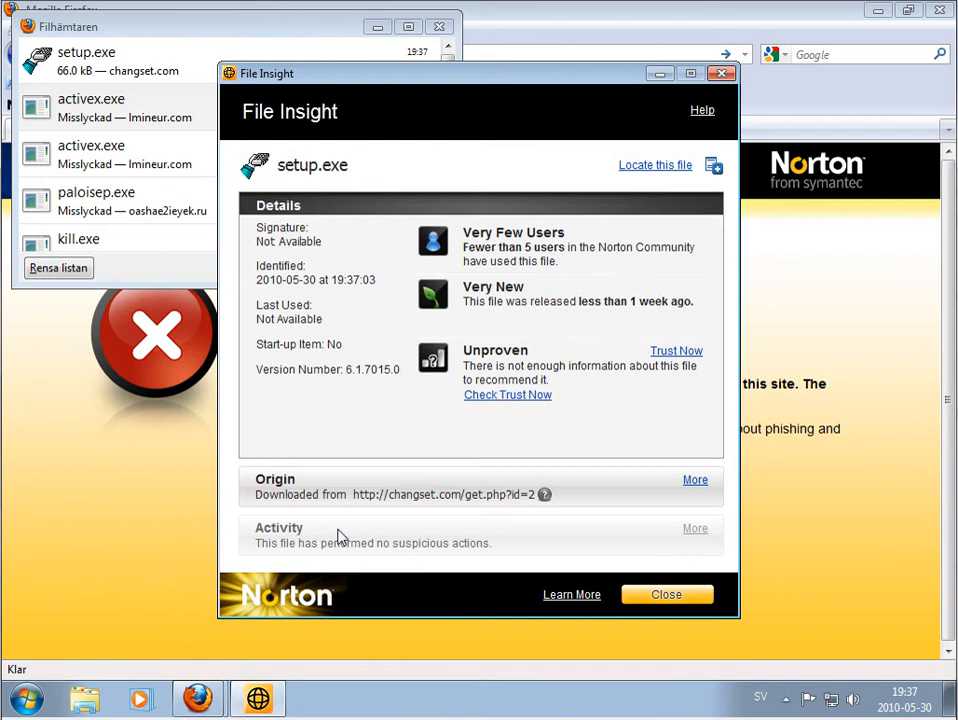
{"action": "mouse_move", "coordinate": [392, 159]}
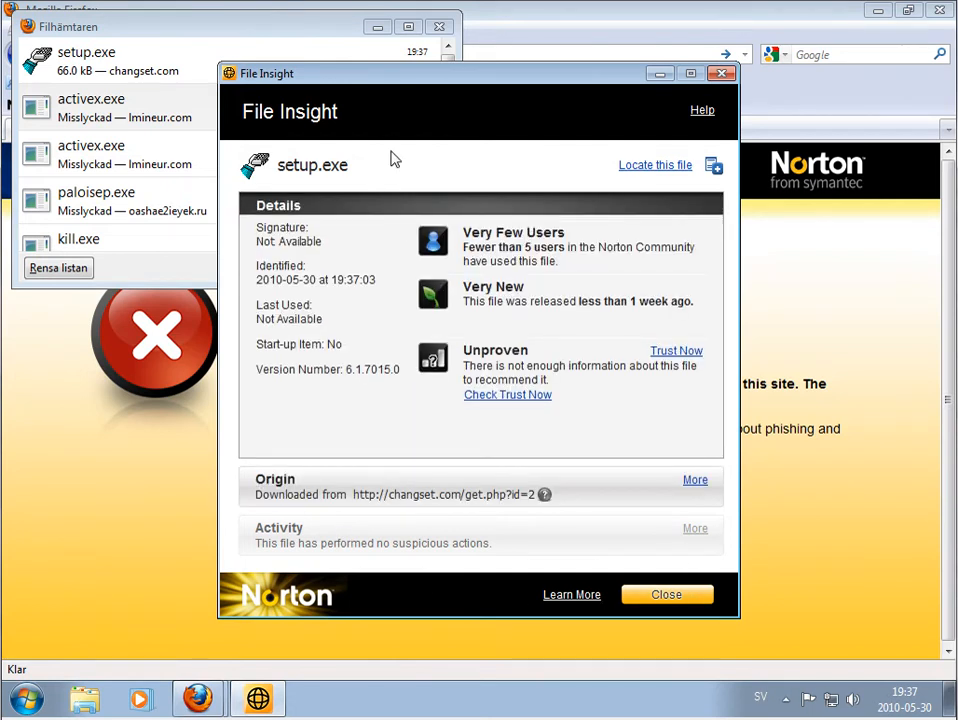
{"action": "left_click", "coordinate": [666, 594]}
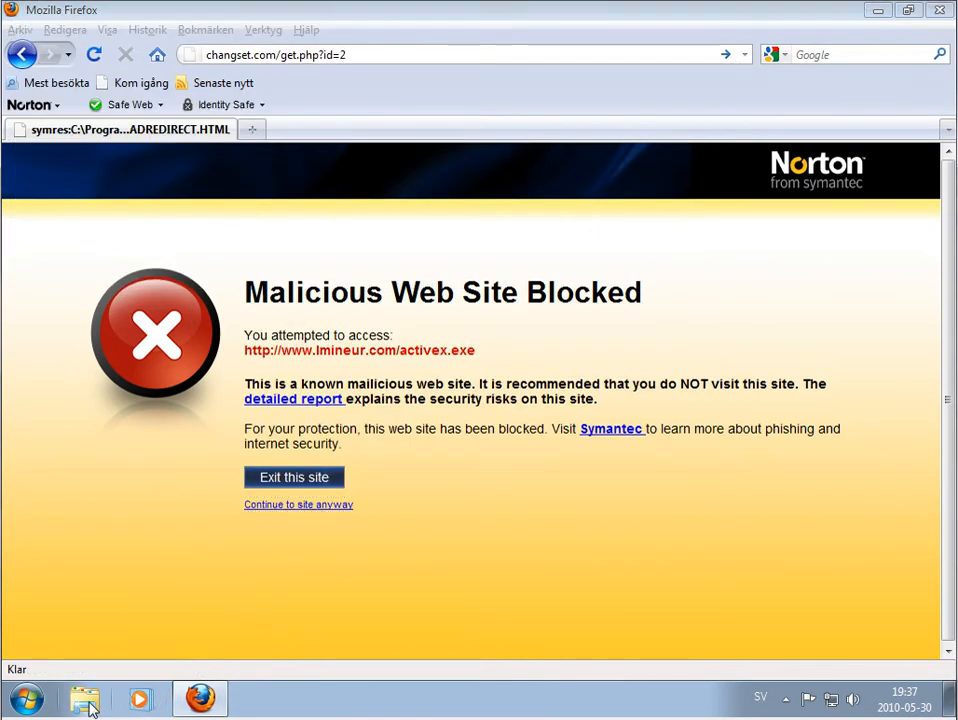
- Run setup.exe from Downloads and mark it installed correctly in Program Compatibility Assistant
{"action": "left_click", "coordinate": [84, 698]}
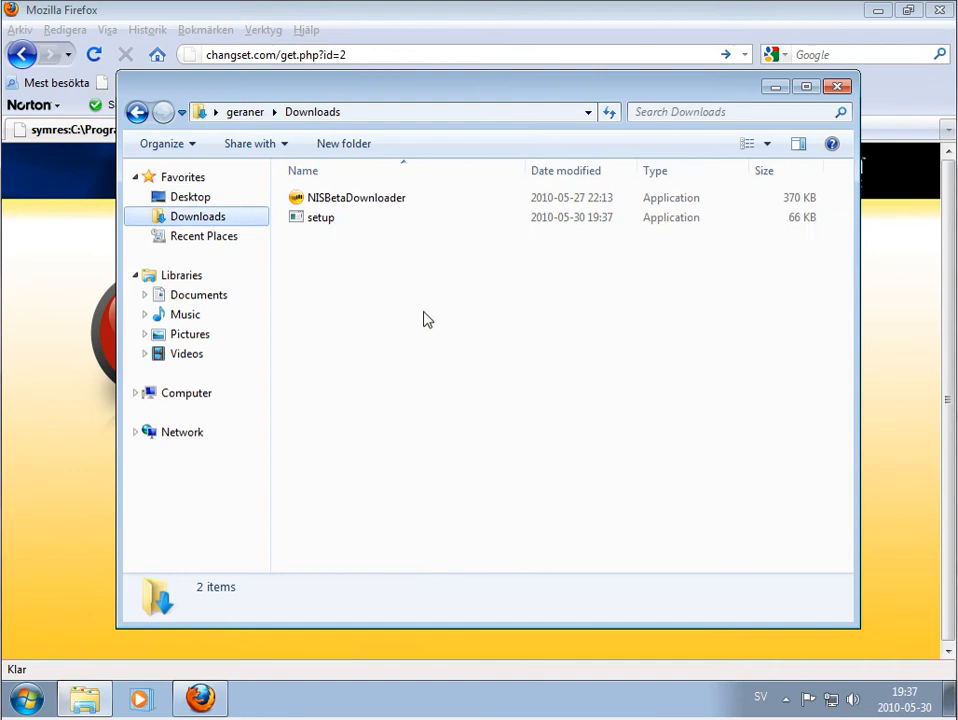
{"action": "left_click", "coordinate": [321, 217]}
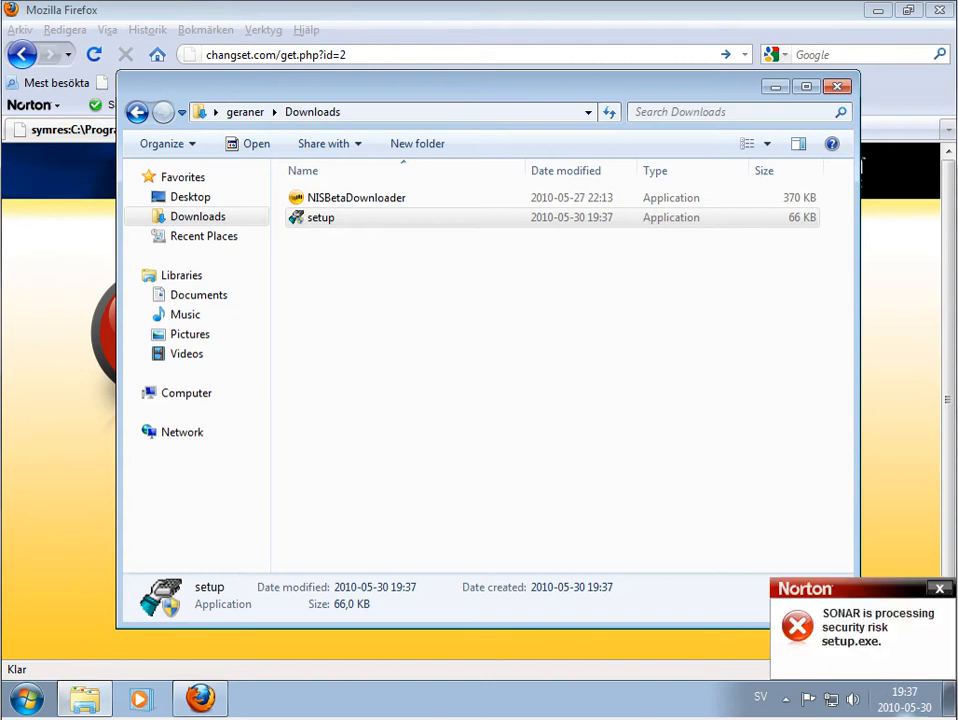
{"action": "mouse_move", "coordinate": [825, 625]}
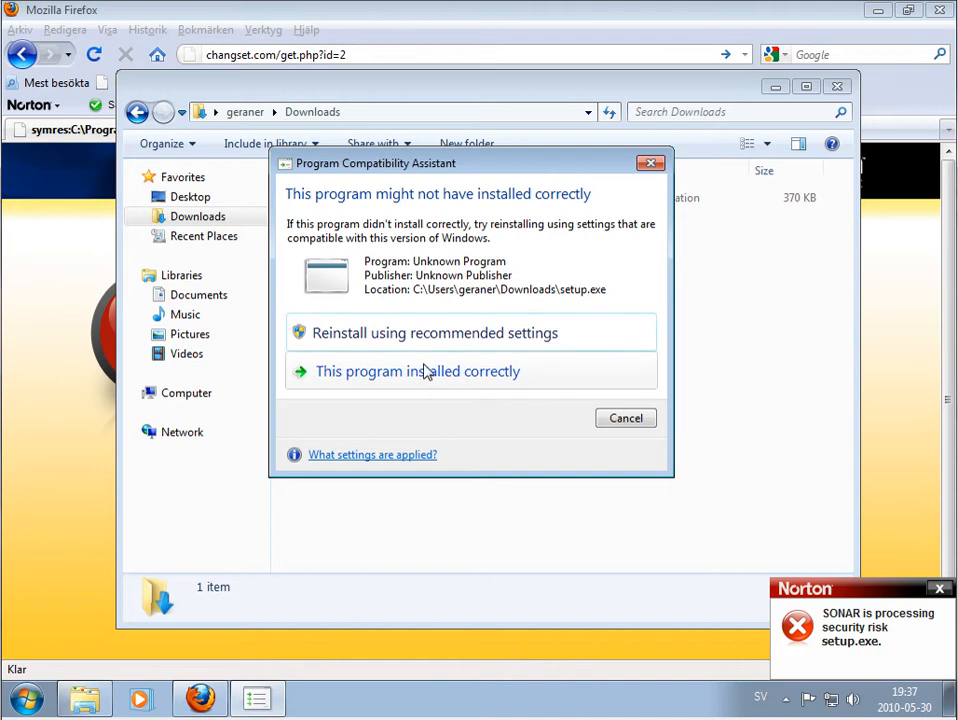
{"action": "left_click", "coordinate": [417, 371]}
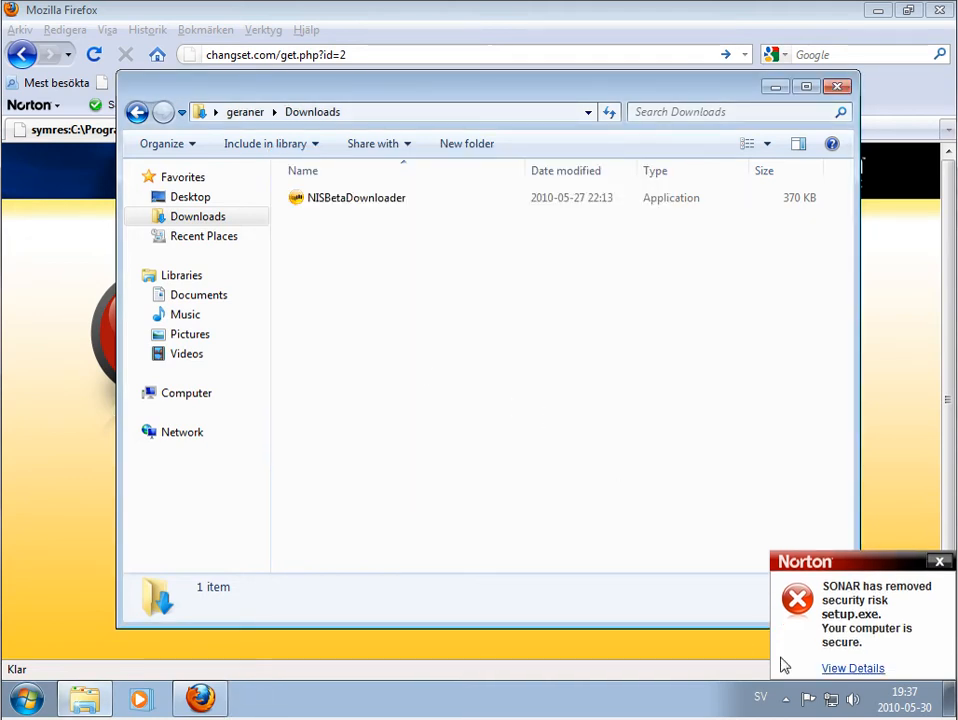
{"action": "mouse_move", "coordinate": [877, 640]}
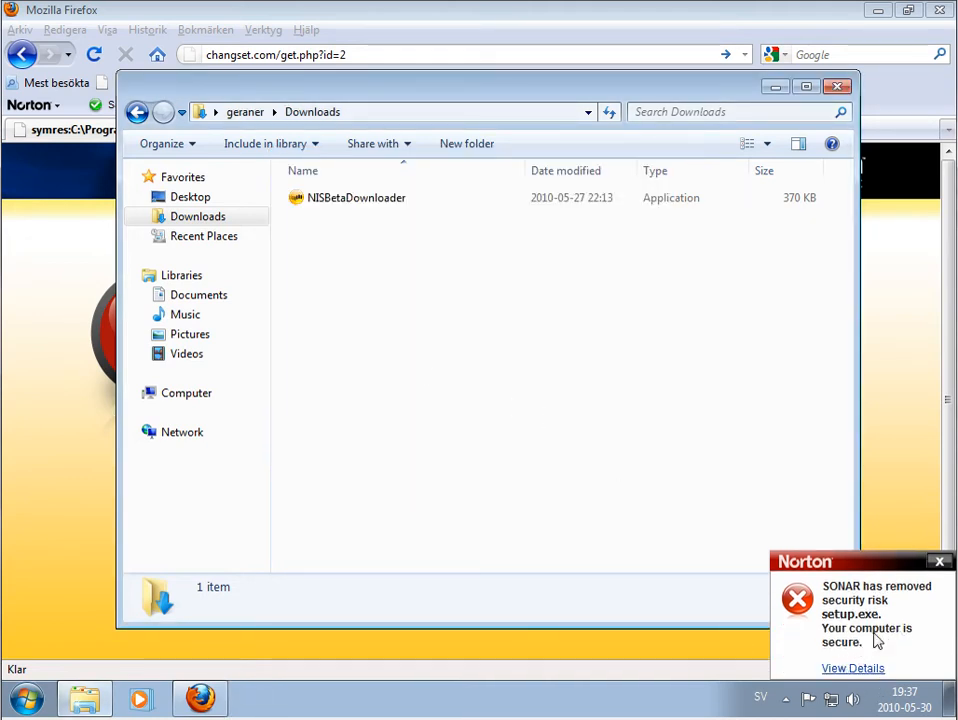
{"action": "mouse_move", "coordinate": [851, 688]}
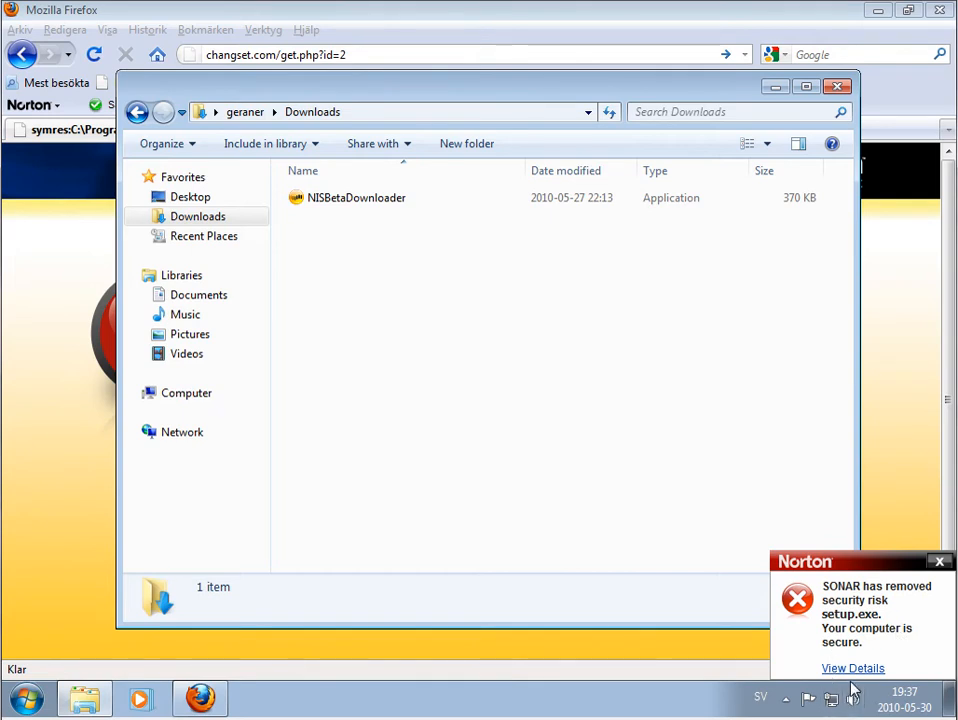
- View and dismiss Norton's SONAR report on the blocked and removed setup.exe
{"action": "left_click", "coordinate": [852, 668]}
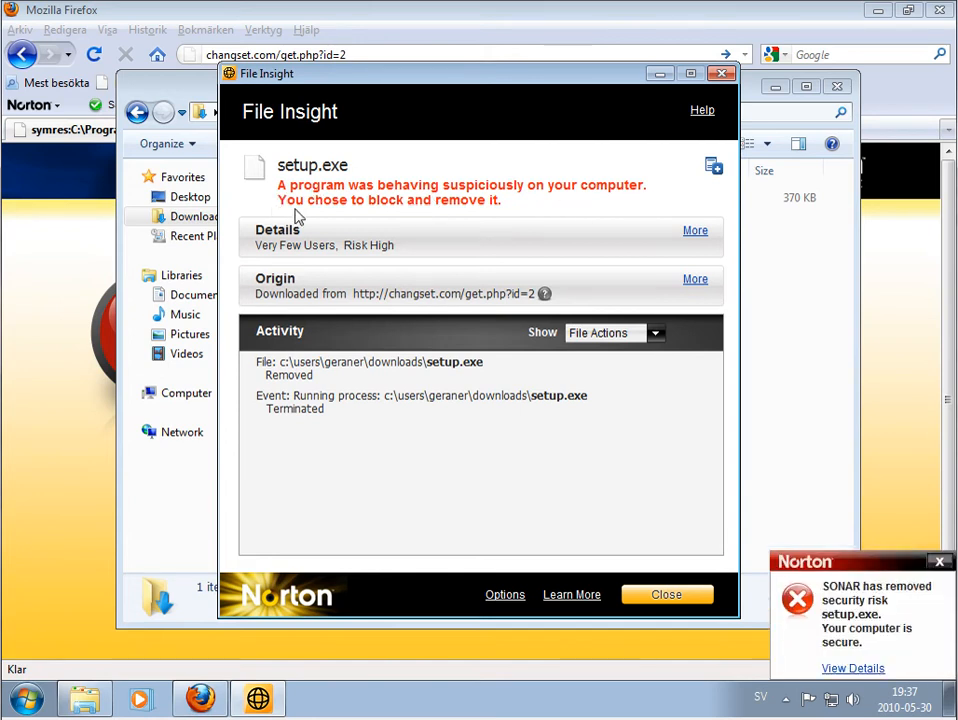
{"action": "mouse_move", "coordinate": [765, 575]}
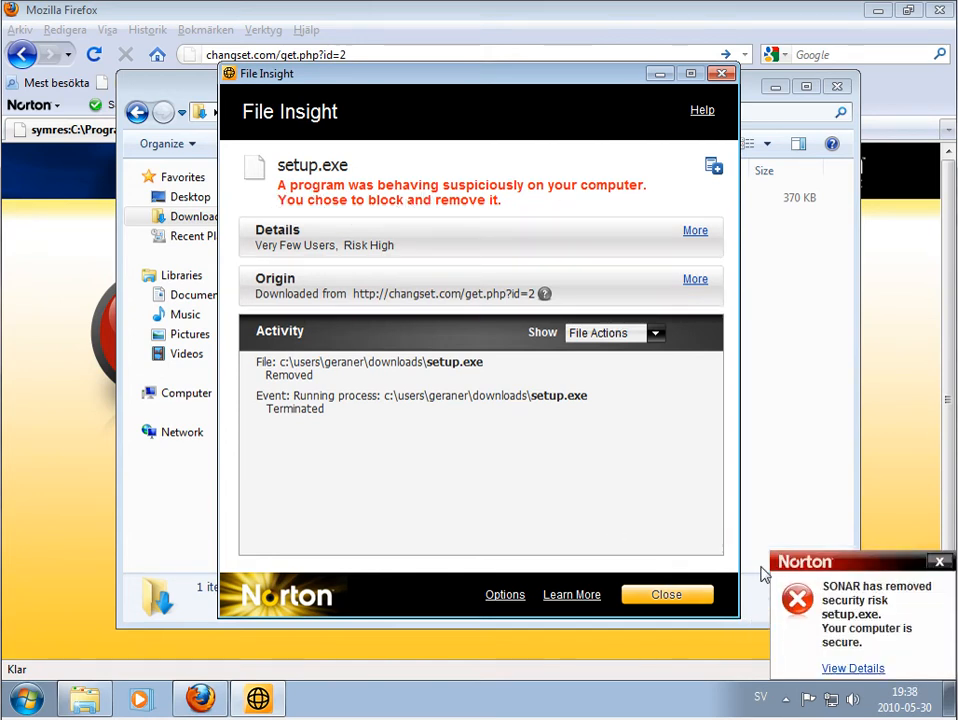
{"action": "left_click", "coordinate": [666, 594]}
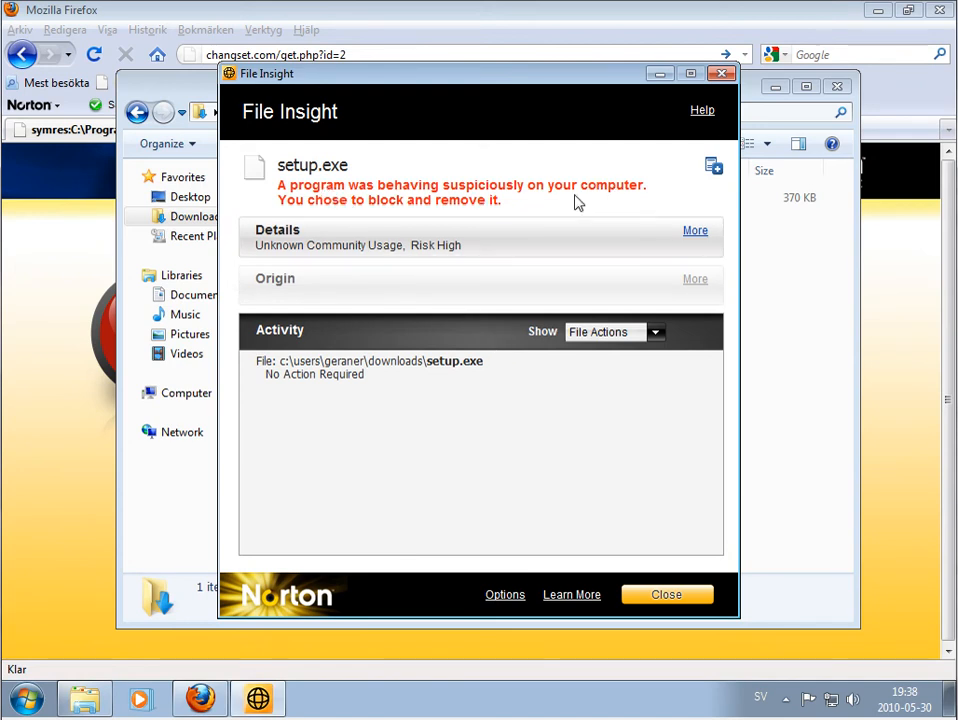
{"action": "left_click", "coordinate": [666, 594]}
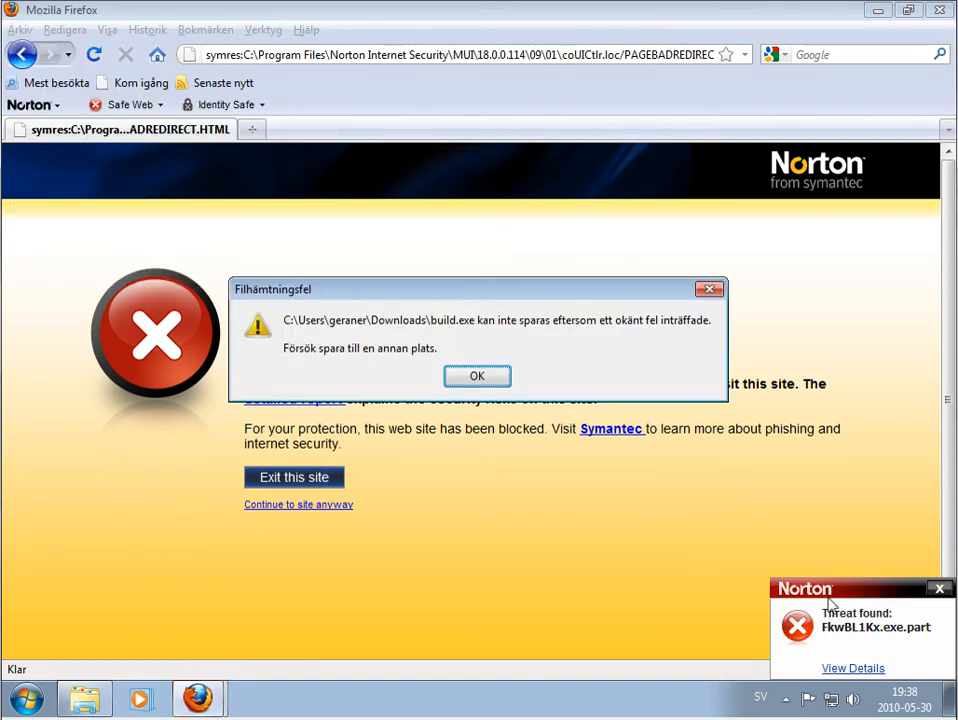
- Review the Trojan.Spyeye report, then load the cedy.org rar.exe link and dismiss its WS.Reputation.1 report
{"action": "left_click", "coordinate": [852, 668]}
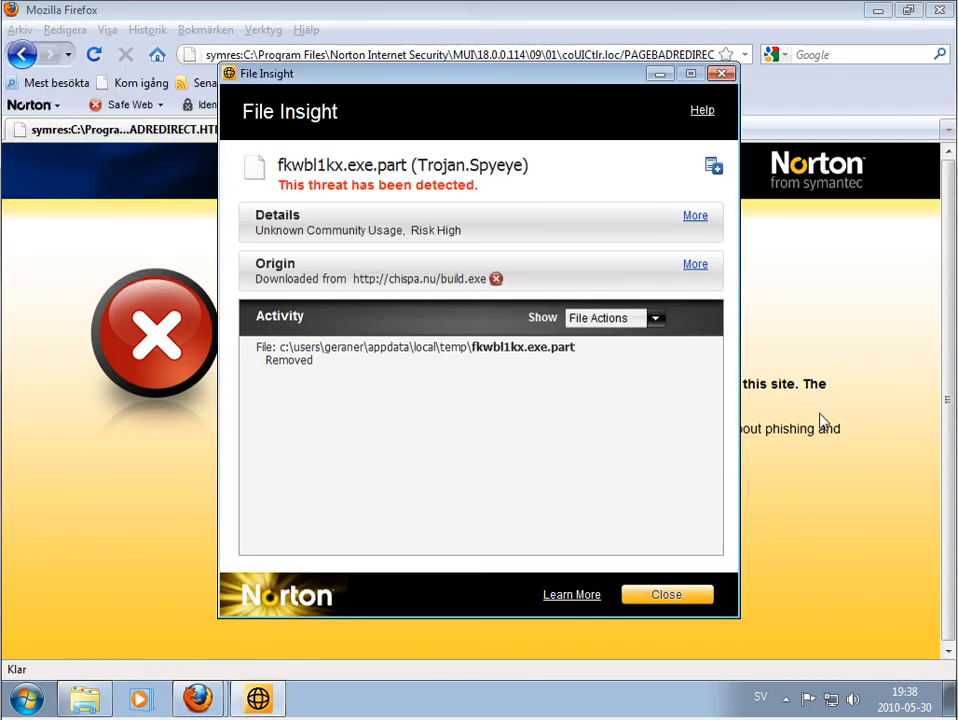
{"action": "mouse_move", "coordinate": [505, 170]}
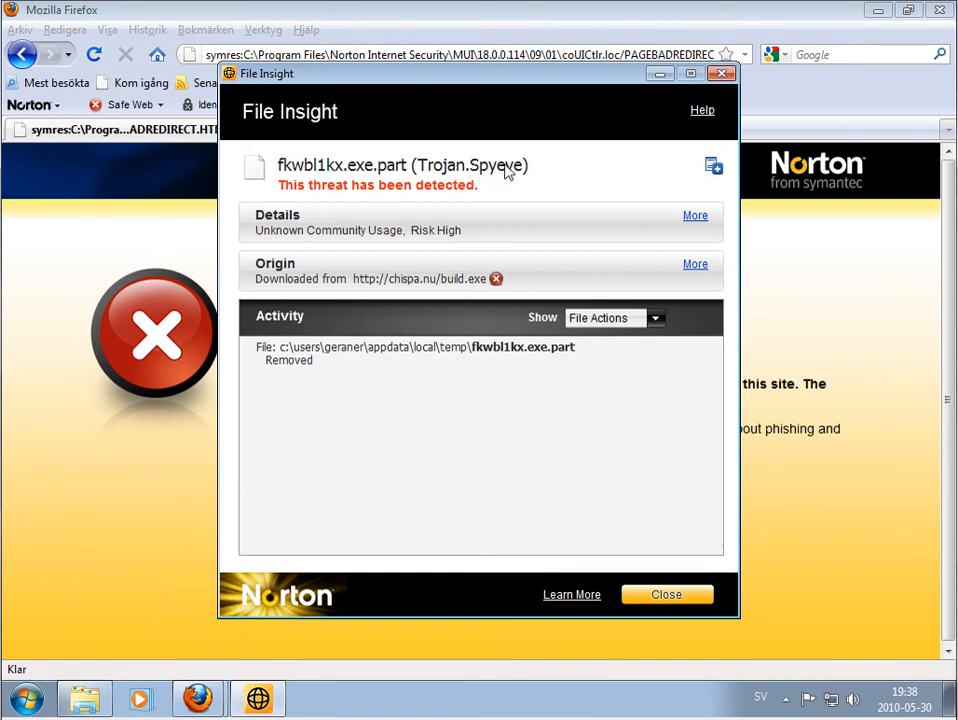
{"action": "mouse_move", "coordinate": [415, 184]}
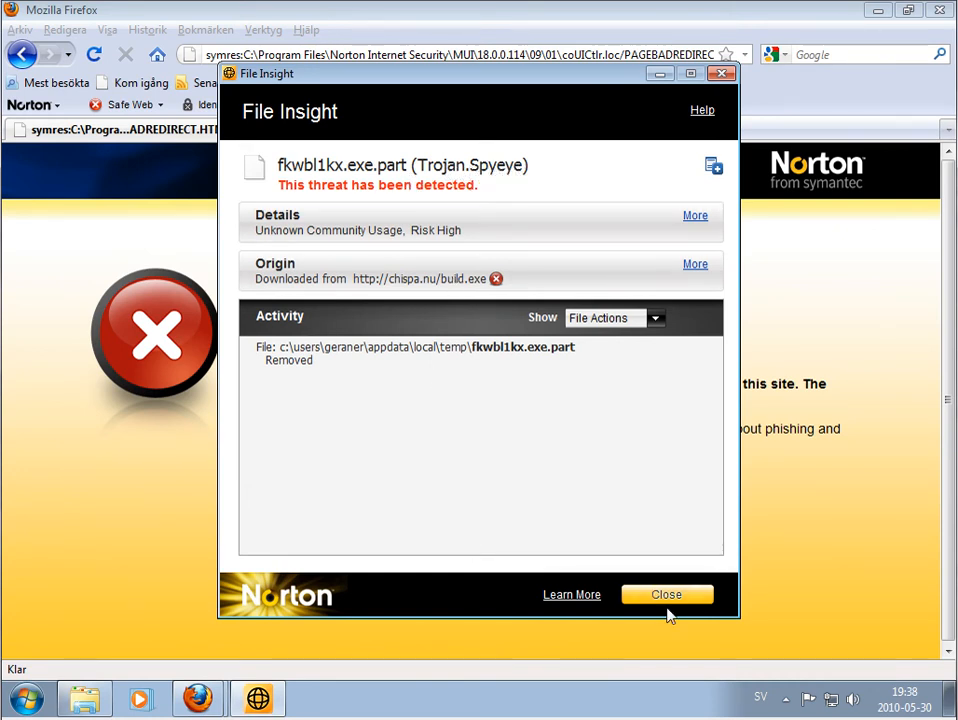
{"action": "left_click", "coordinate": [666, 594]}
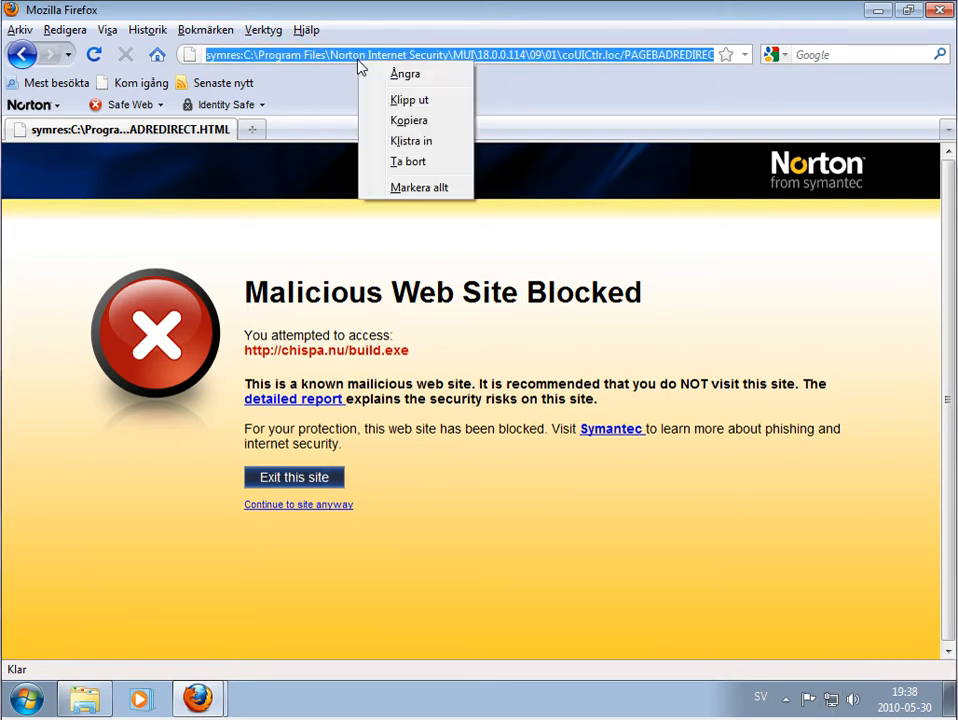
{"action": "left_click", "coordinate": [411, 140]}
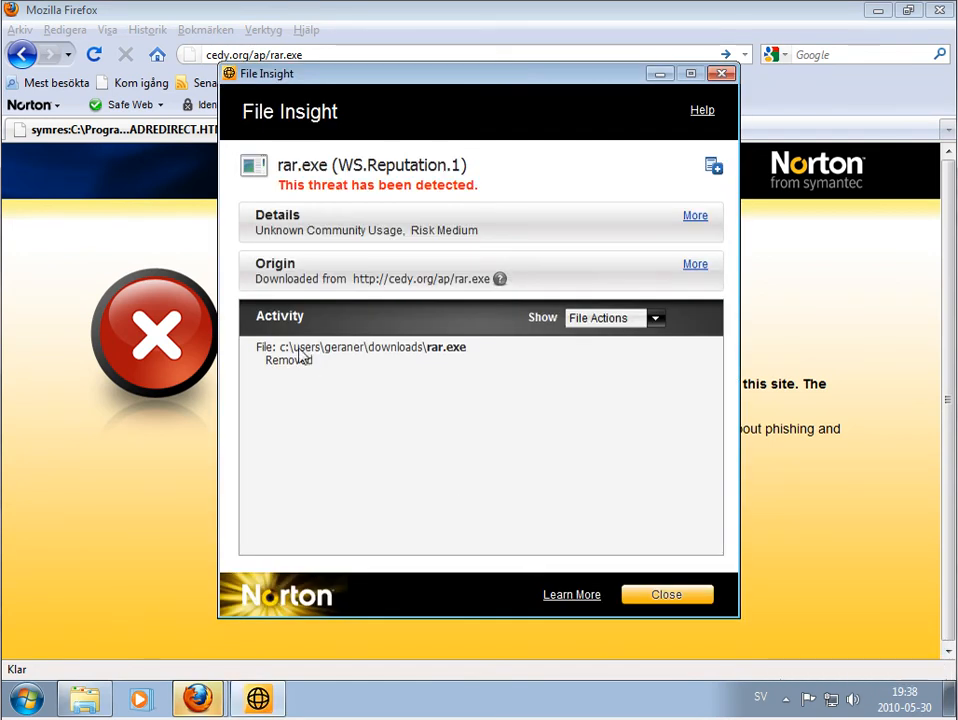
{"action": "mouse_move", "coordinate": [350, 178]}
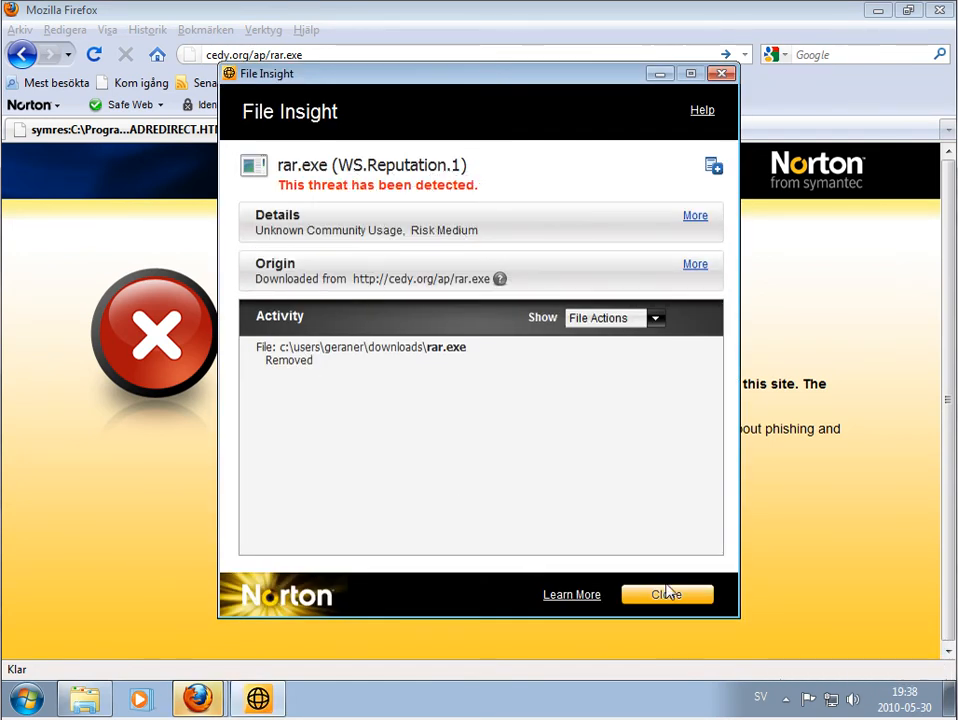
{"action": "mouse_move", "coordinate": [391, 419]}
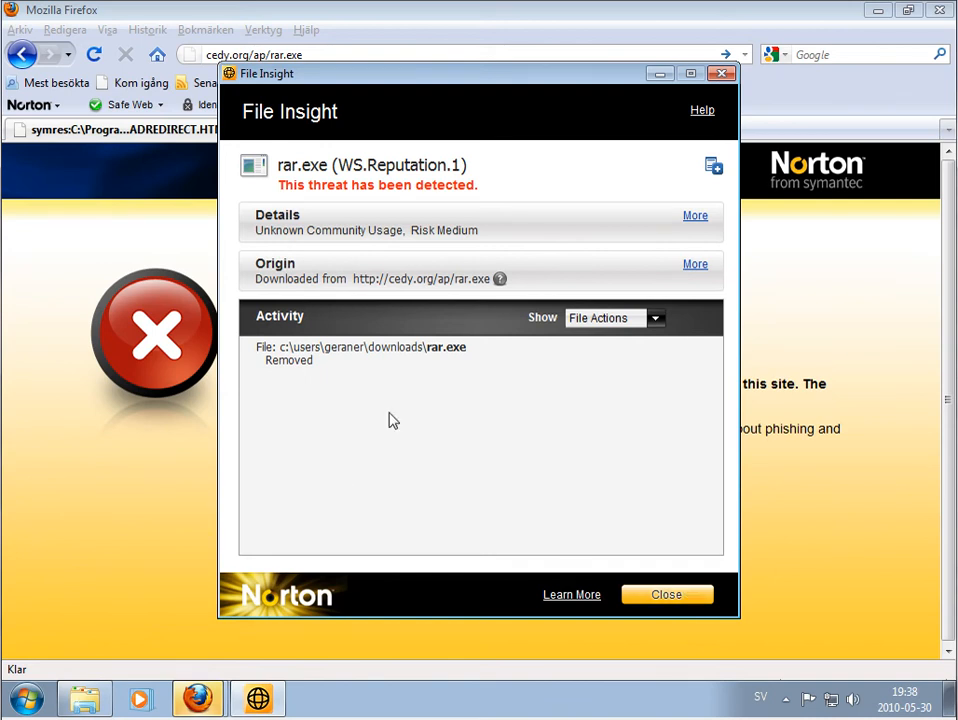
{"action": "left_click", "coordinate": [666, 594]}
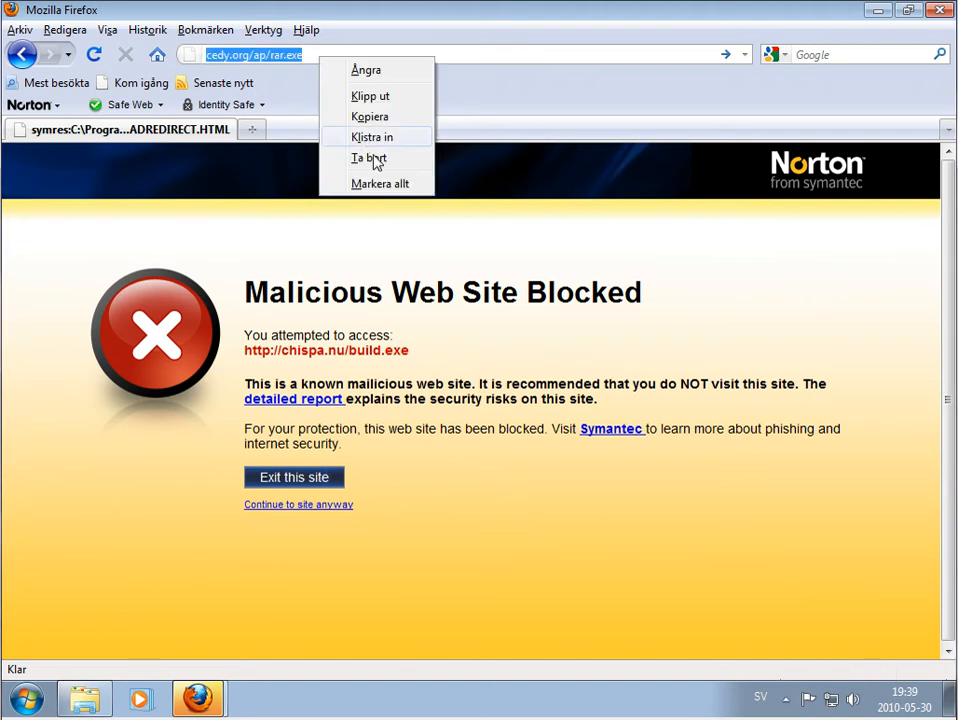
- Paste the update.exe download link, cancel saving, and review Norton's WS.Reputation.1 removal report
{"action": "left_click", "coordinate": [372, 137]}
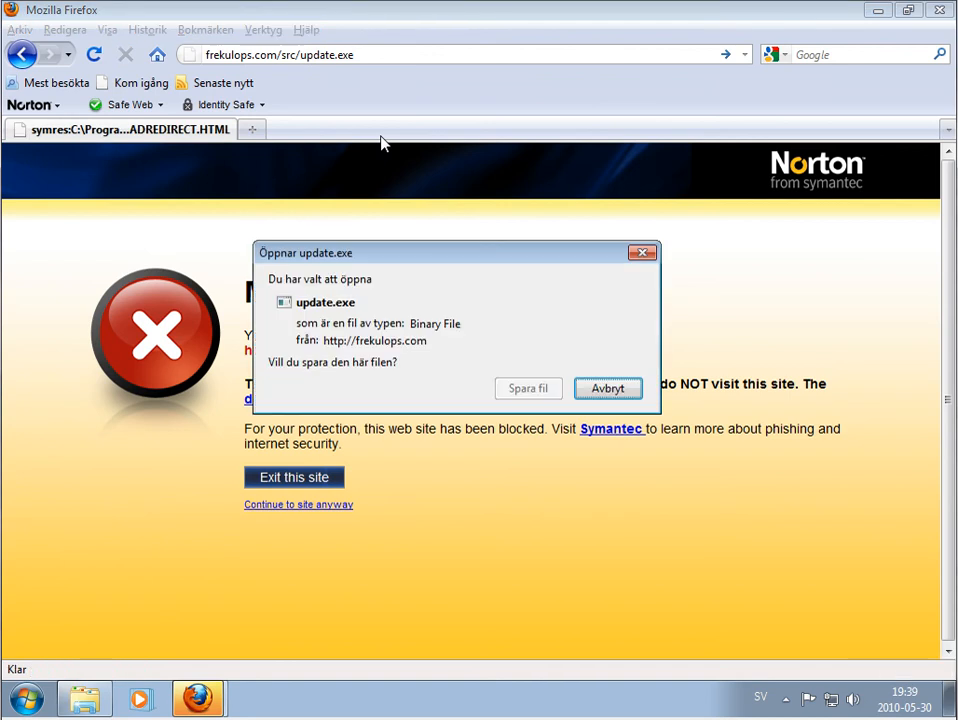
{"action": "left_click", "coordinate": [607, 388]}
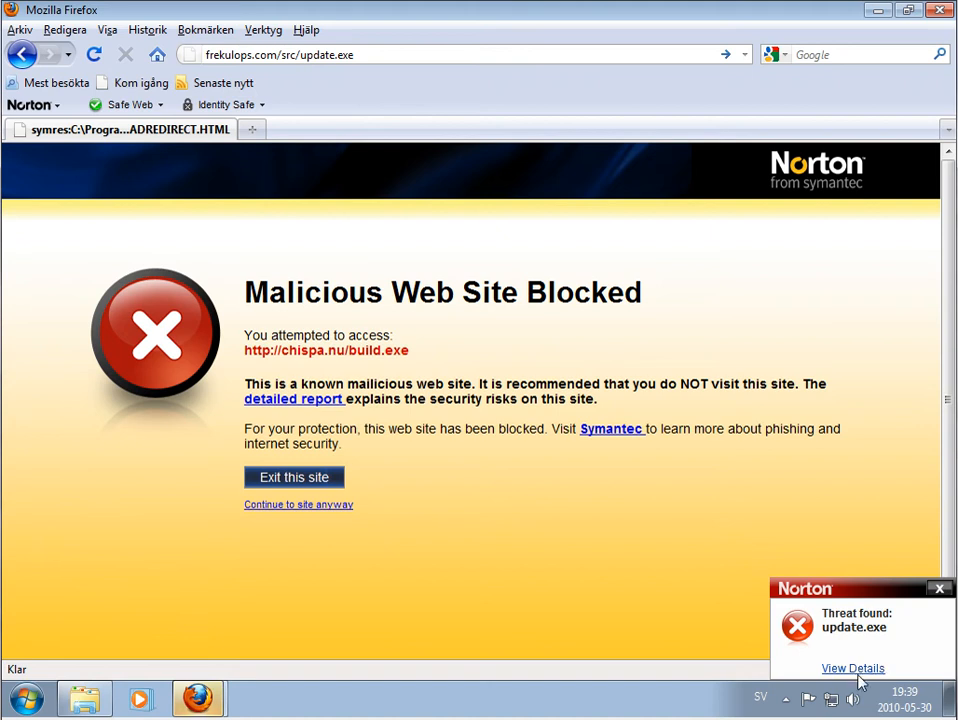
{"action": "left_click", "coordinate": [852, 668]}
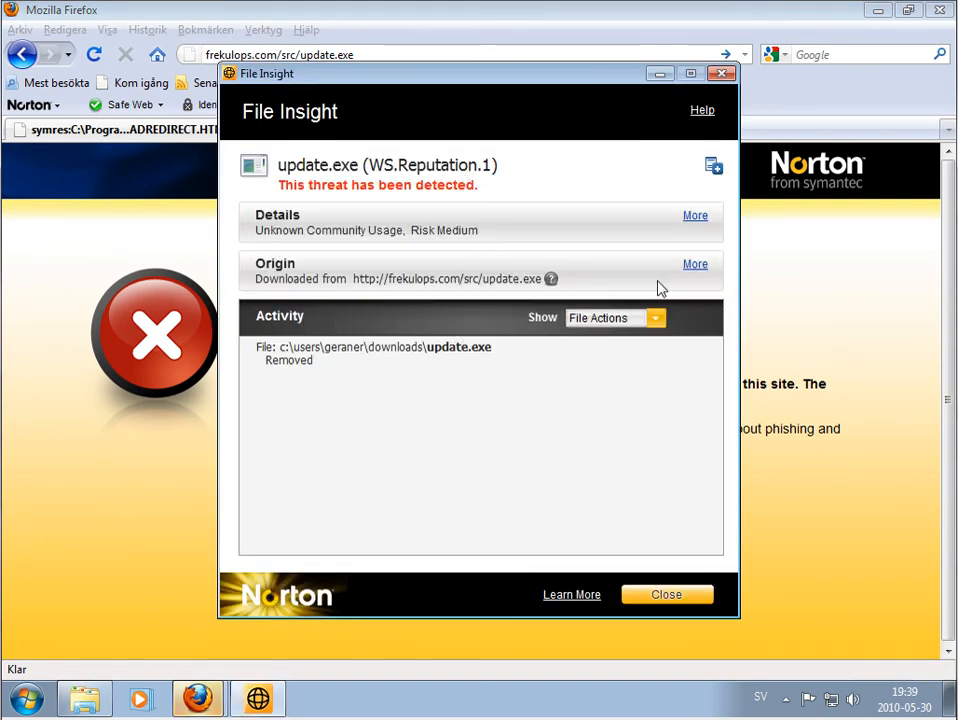
{"action": "mouse_move", "coordinate": [538, 179]}
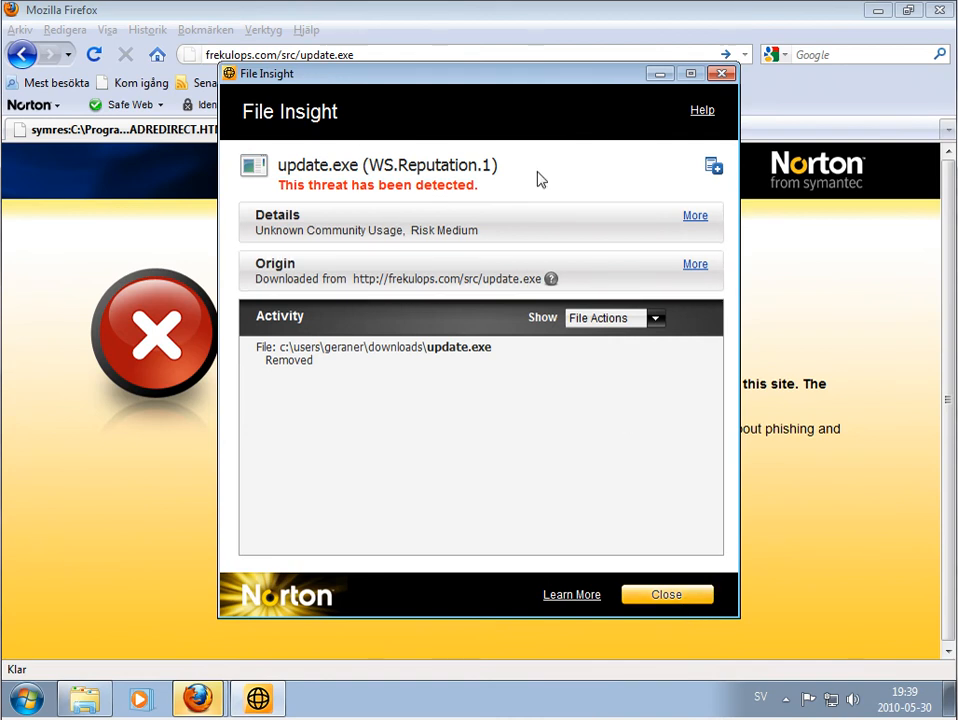
{"action": "left_click", "coordinate": [666, 594]}
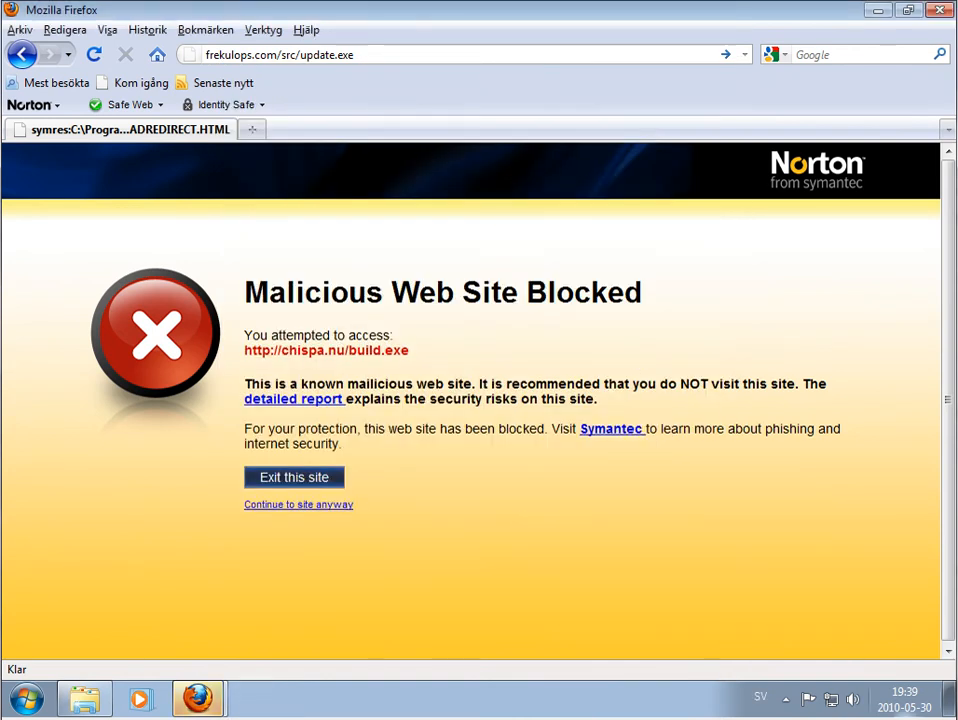
{"action": "mouse_move", "coordinate": [903, 692]}
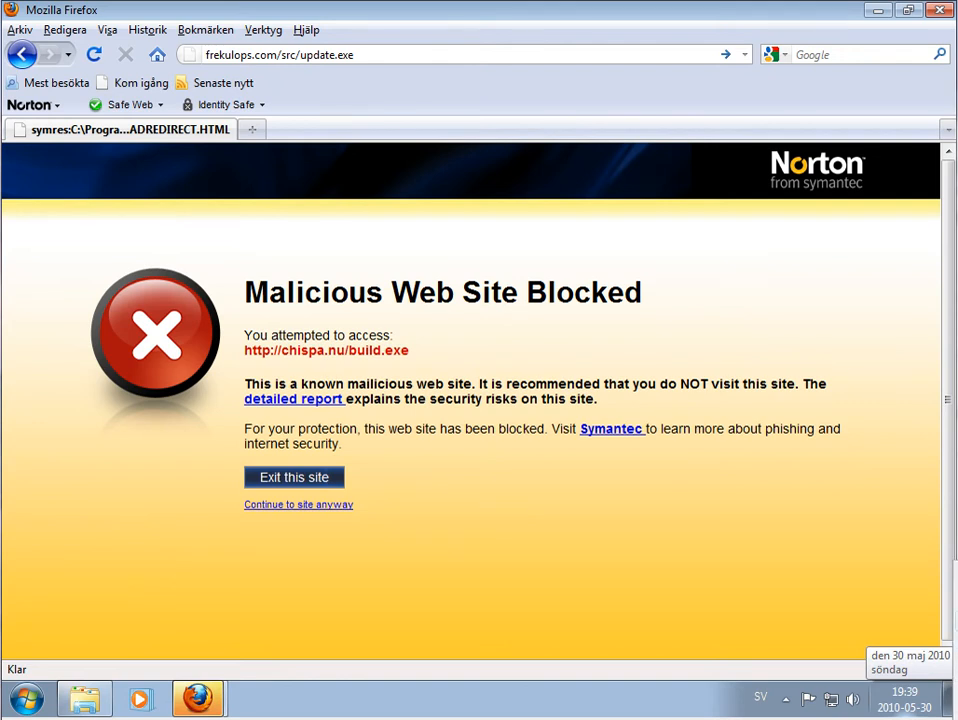
- Paste the reklamen6.ru news.exe link, then close its File Insight report rating it Good
{"action": "right_click", "coordinate": [280, 54]}
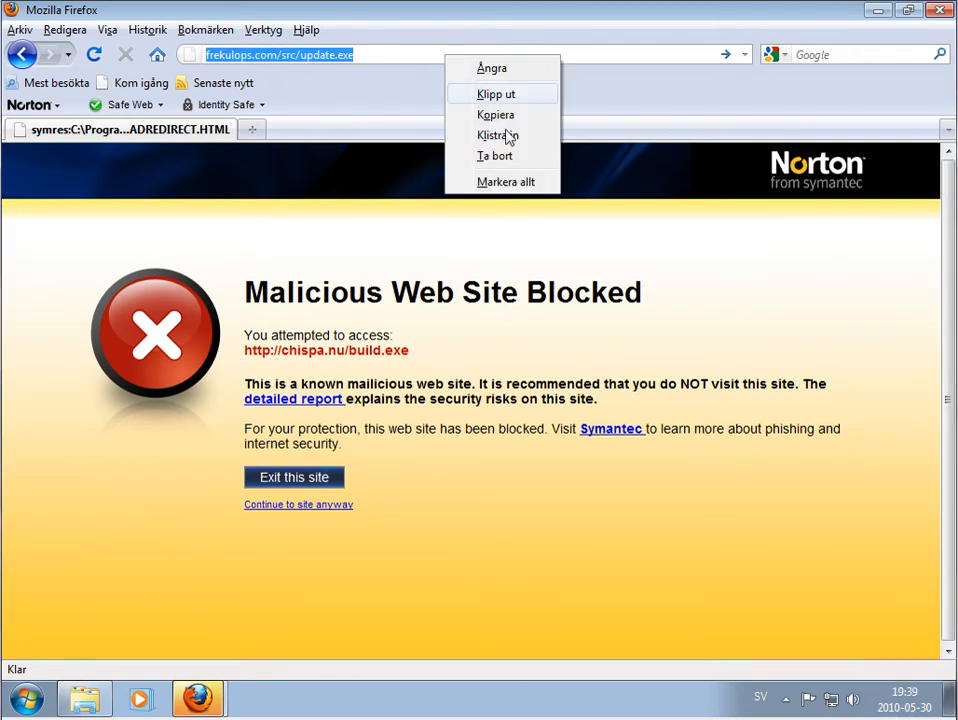
{"action": "left_click", "coordinate": [498, 135]}
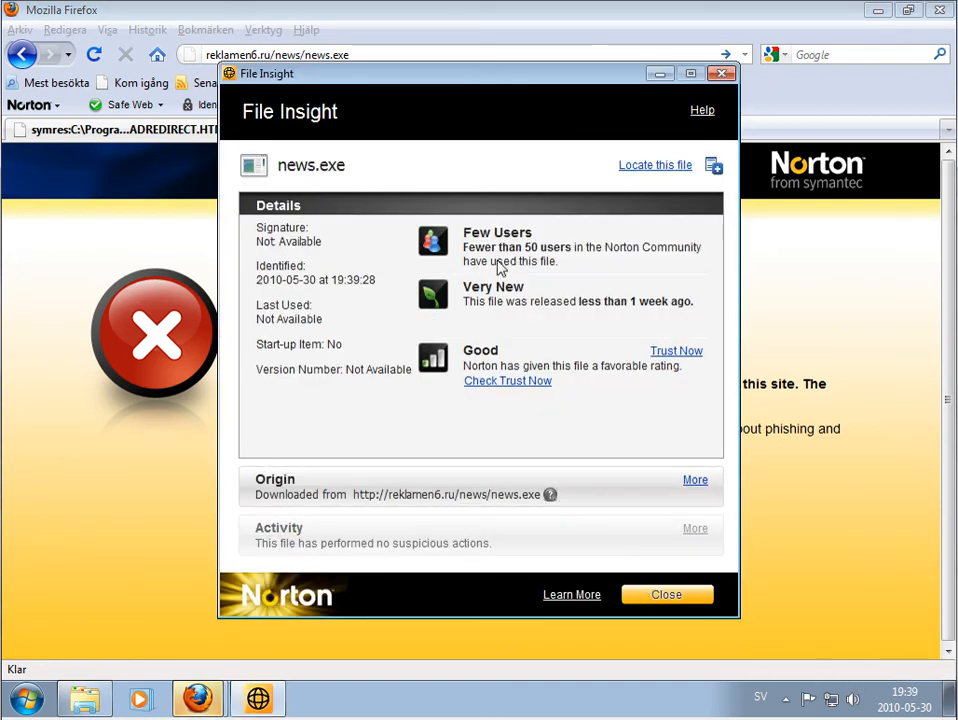
{"action": "mouse_move", "coordinate": [672, 262]}
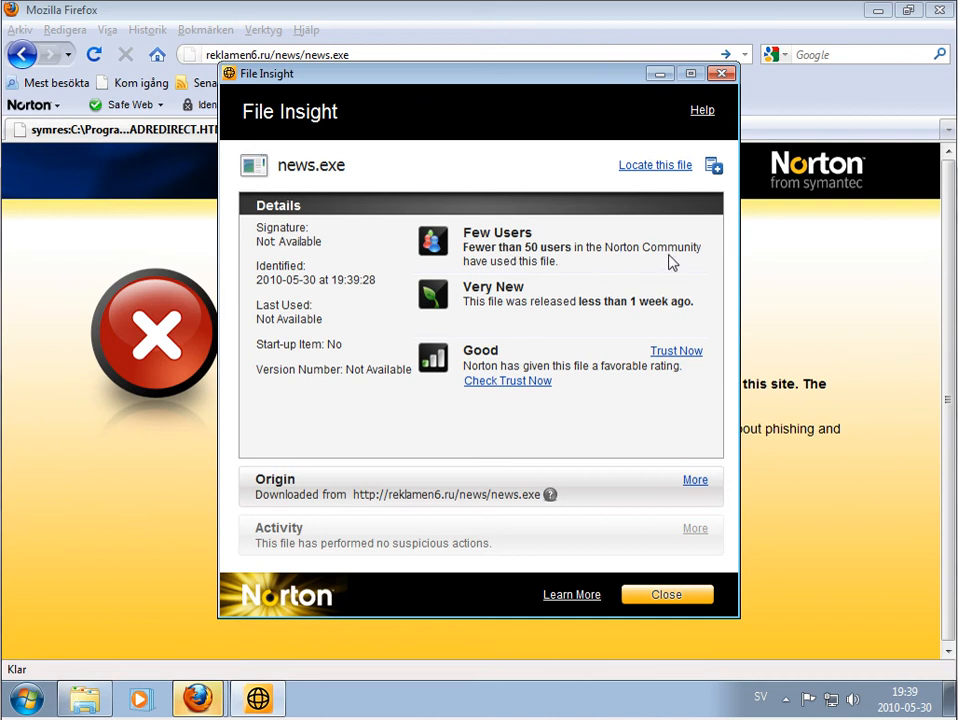
{"action": "mouse_move", "coordinate": [446, 307]}
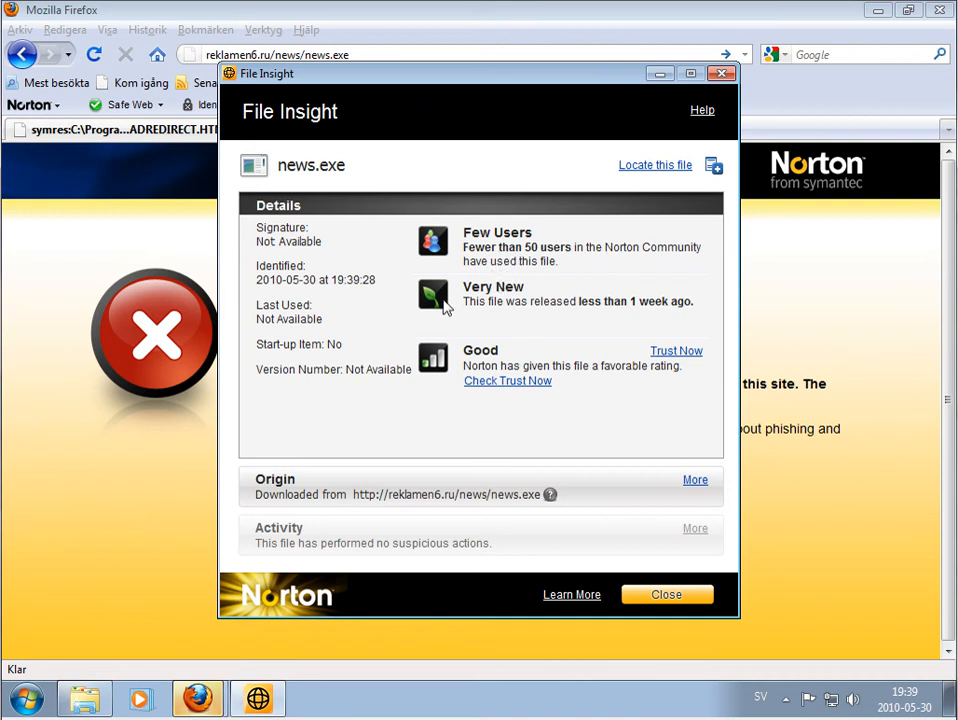
{"action": "mouse_move", "coordinate": [667, 310]}
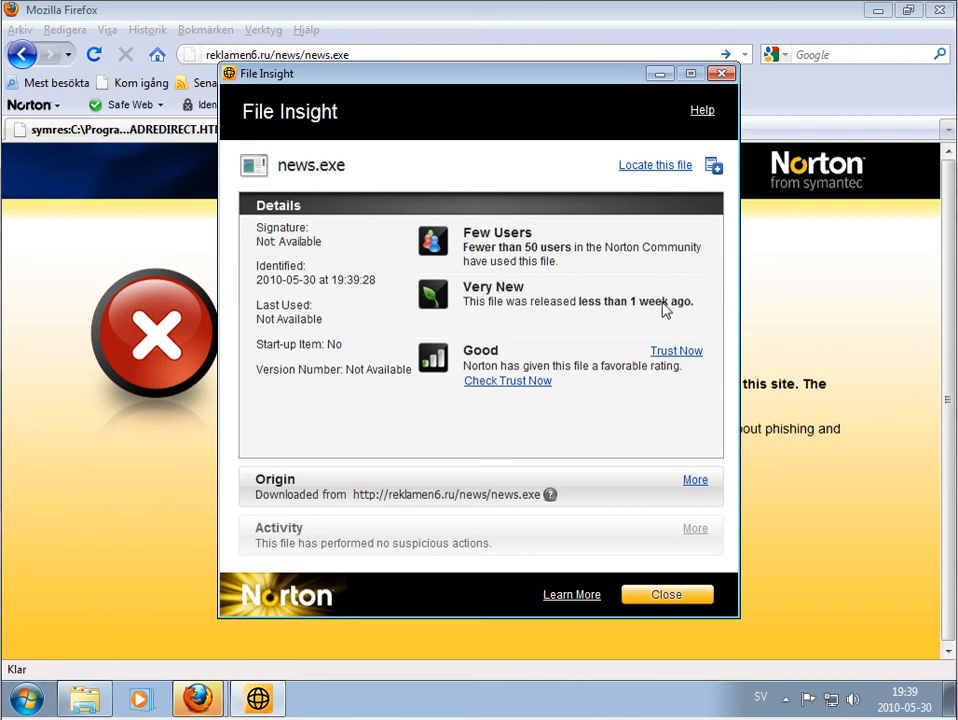
{"action": "mouse_move", "coordinate": [667, 594]}
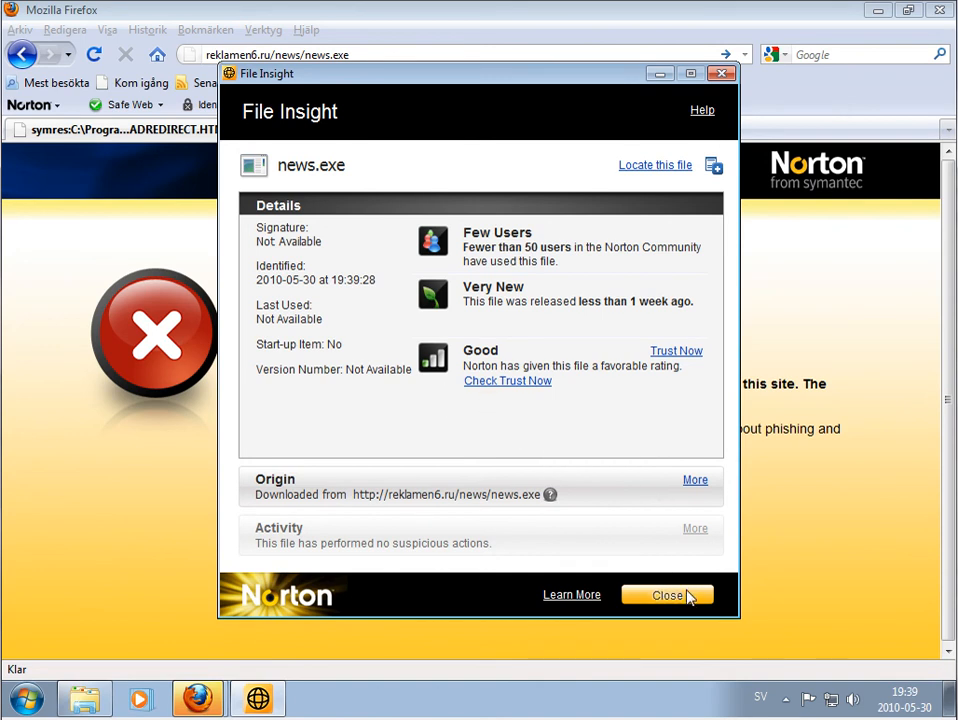
{"action": "left_click", "coordinate": [667, 594]}
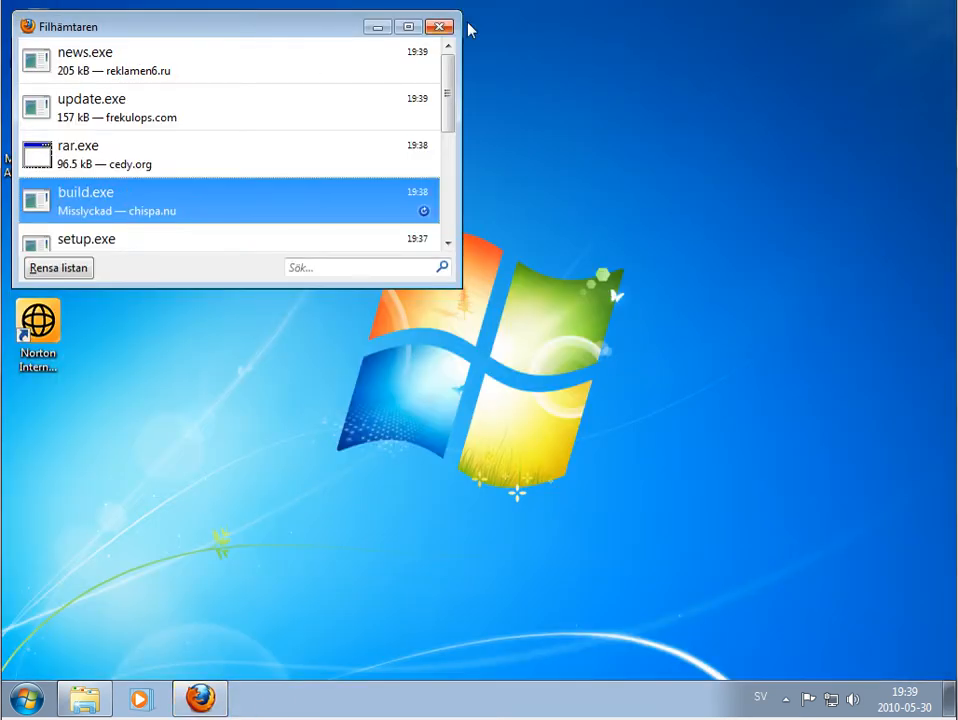
- Close the Firefox downloads list, review SONAR's news.exe removal report, and close the Downloads folder
{"action": "left_click", "coordinate": [440, 26]}
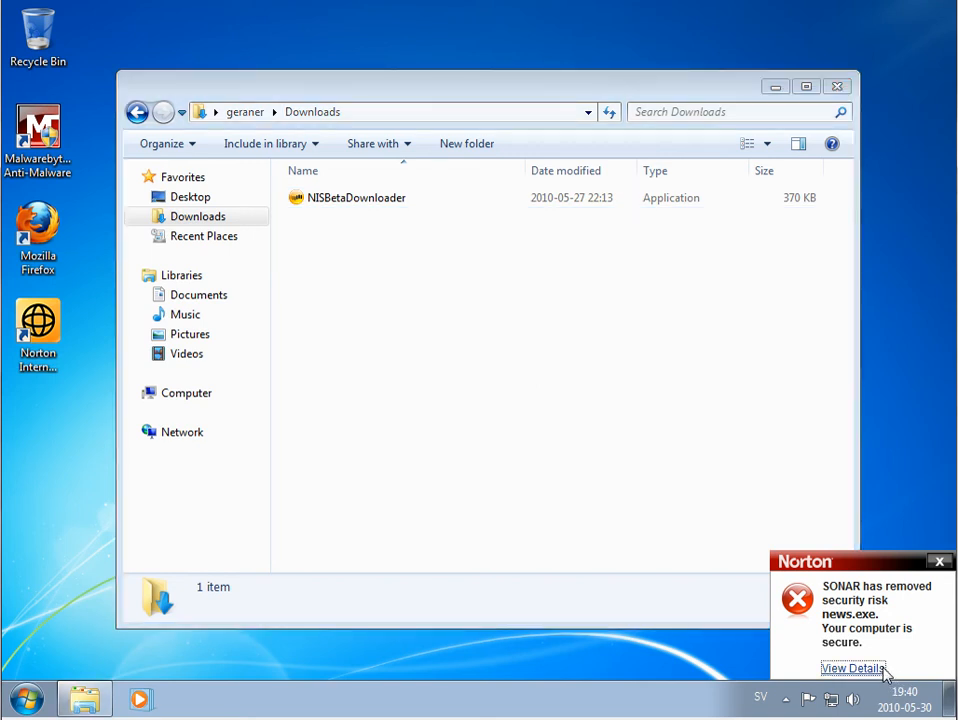
{"action": "left_click", "coordinate": [852, 668]}
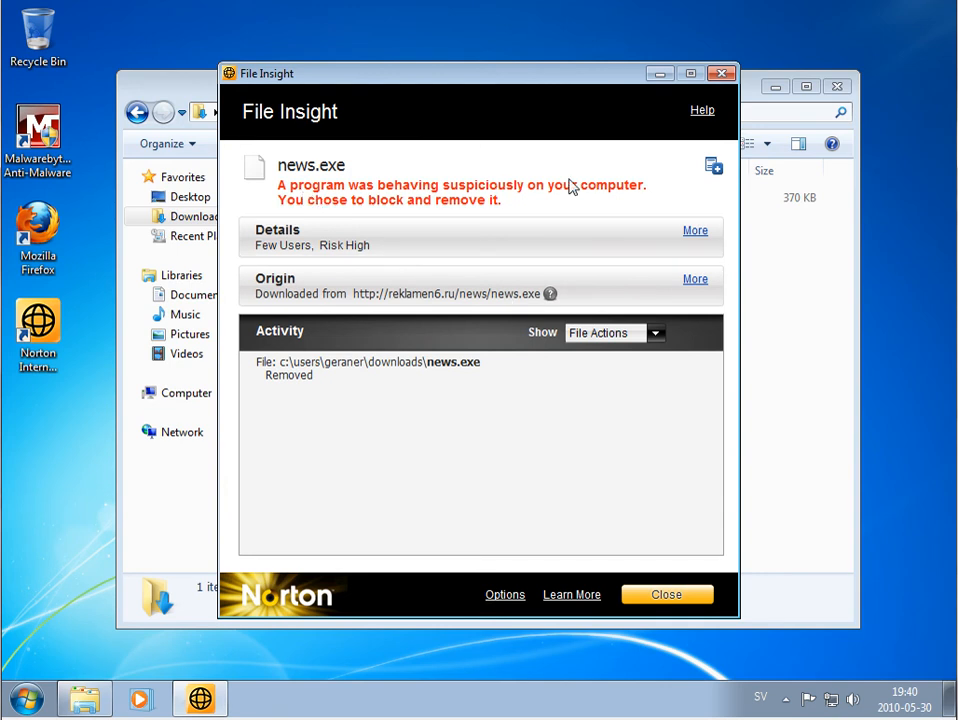
{"action": "left_click", "coordinate": [666, 594]}
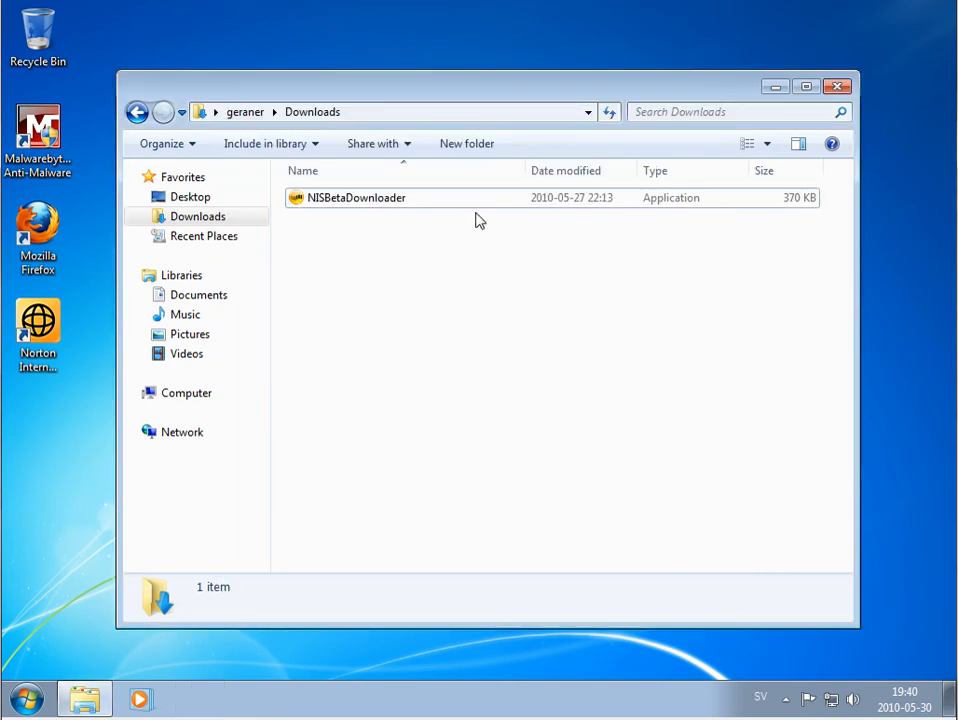
{"action": "left_click", "coordinate": [837, 86]}
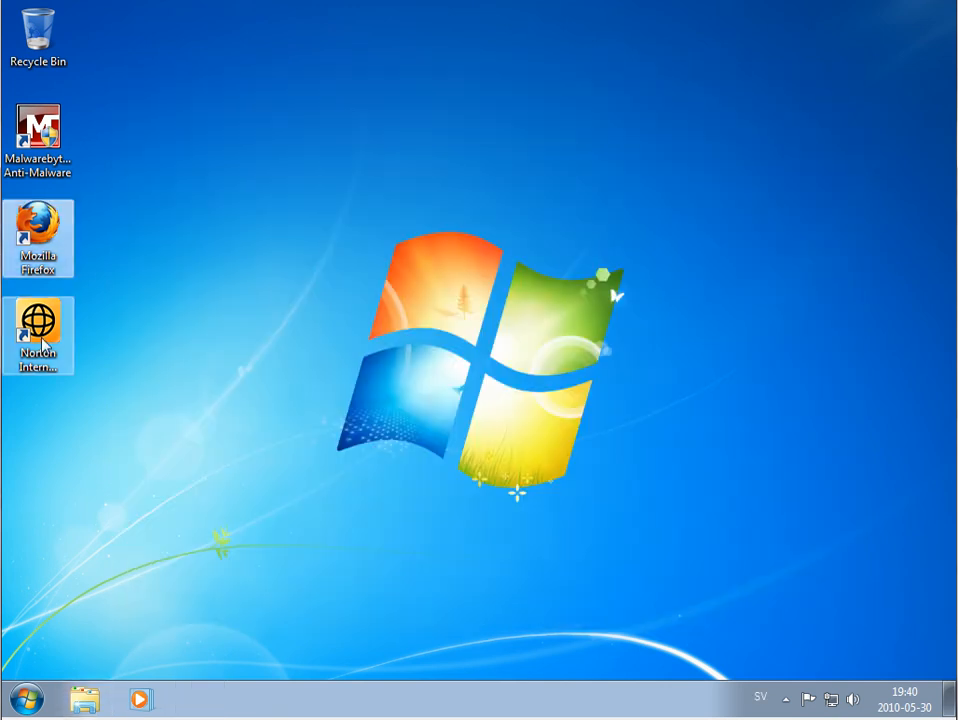
- Run a Norton Quick Scan and remove the 3 detected tracking cookies
{"action": "double_click", "coordinate": [38, 335]}
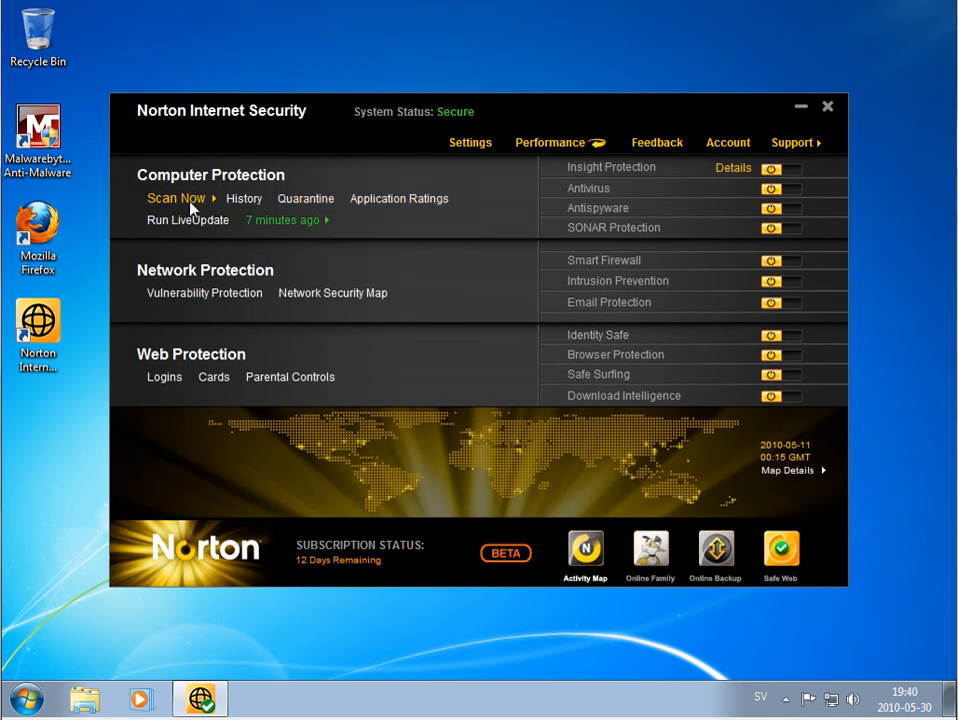
{"action": "left_click", "coordinate": [176, 198]}
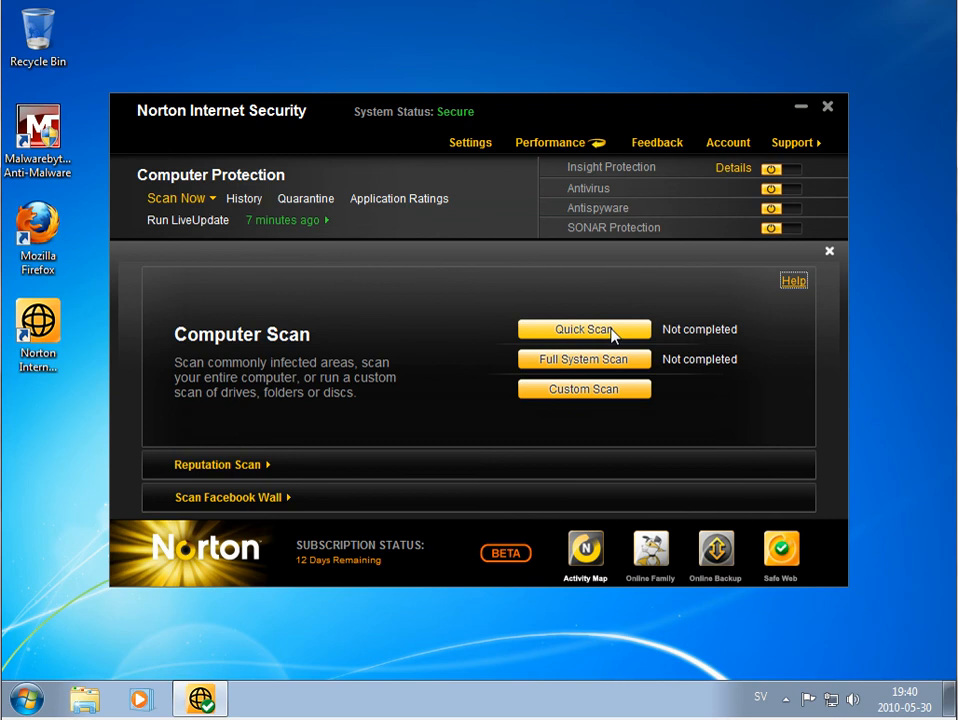
{"action": "left_click", "coordinate": [584, 329]}
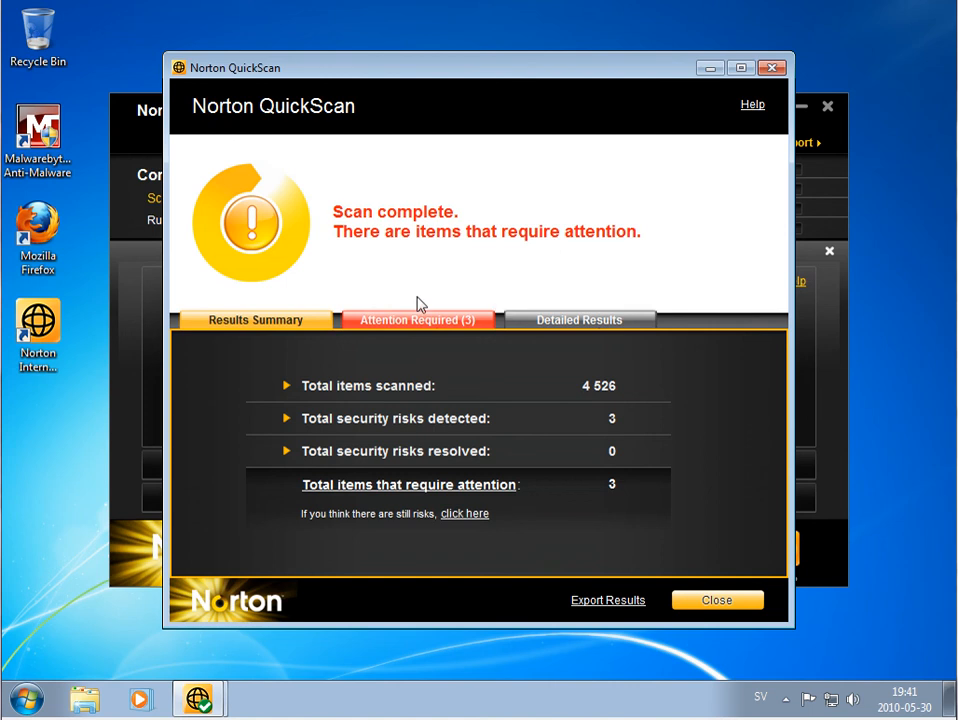
{"action": "left_click", "coordinate": [416, 319]}
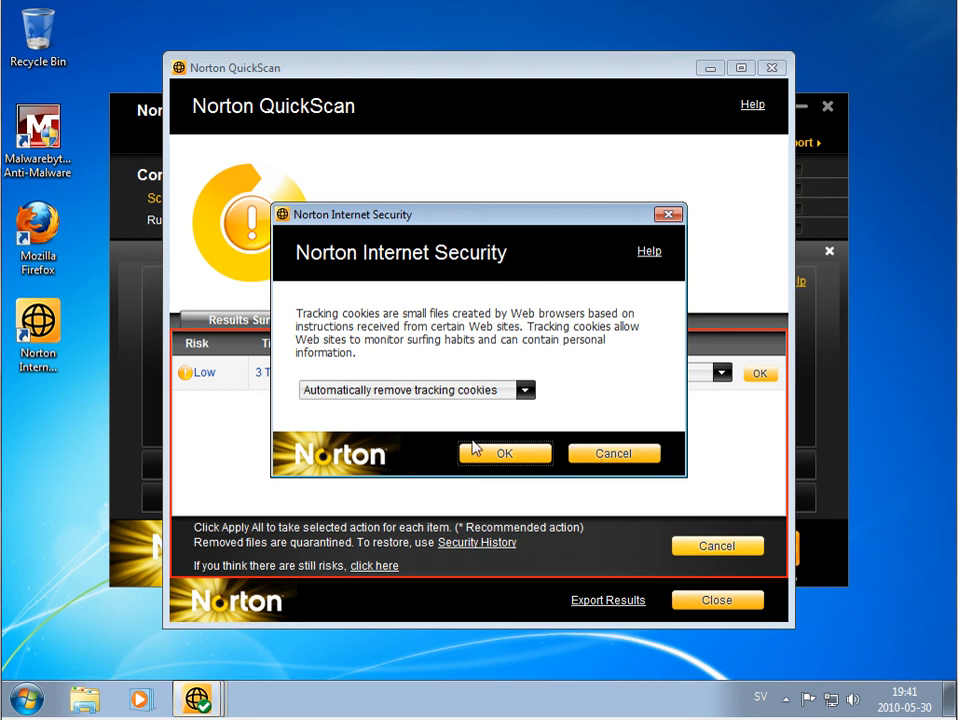
{"action": "left_click", "coordinate": [504, 453]}
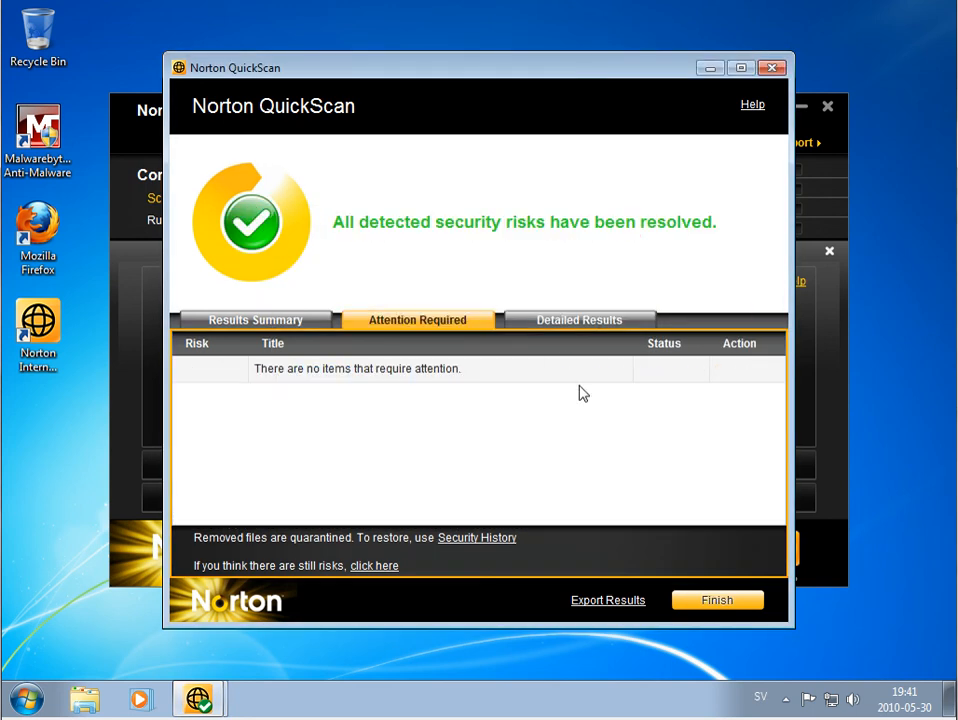
{"action": "mouse_move", "coordinate": [716, 600]}
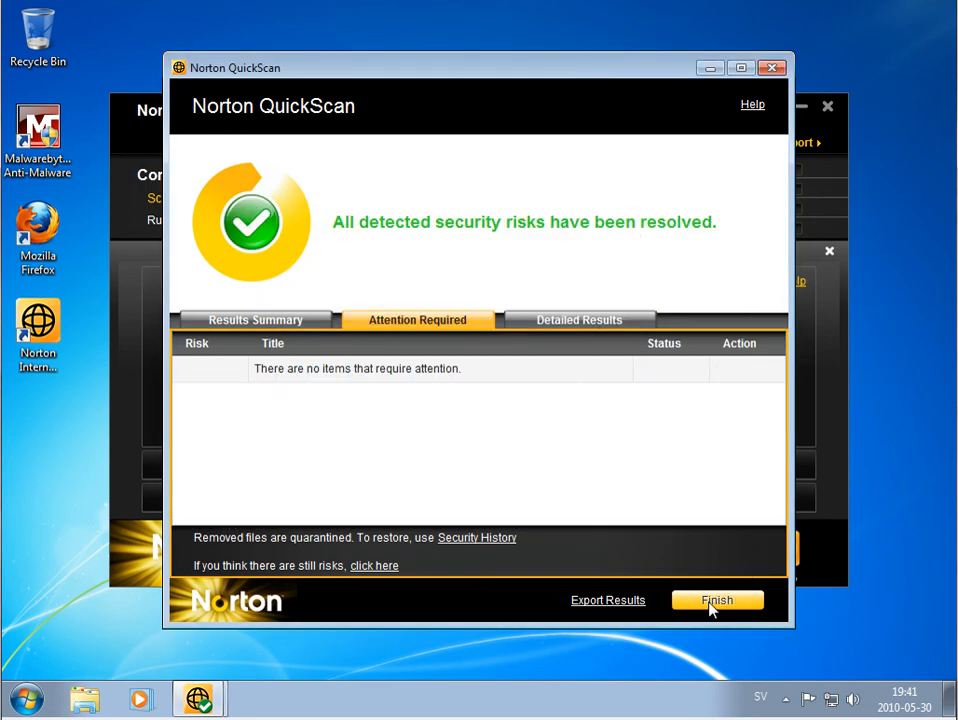
{"action": "left_click", "coordinate": [717, 600]}
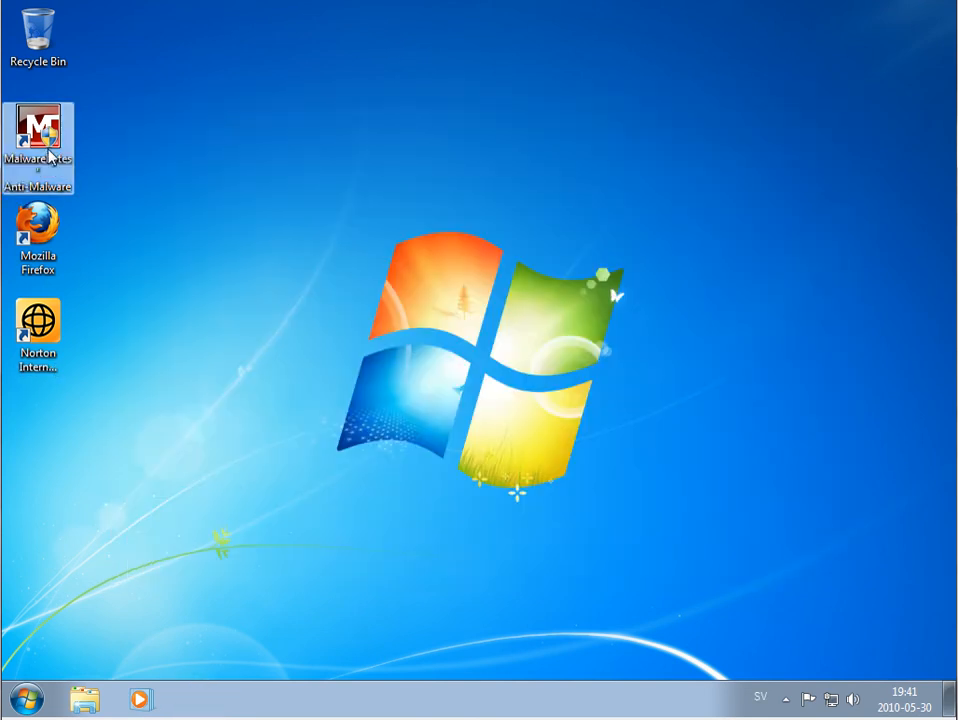
- Launch Malwarebytes' Anti-Malware 1.46, check the database version, and run a quick scan
{"action": "double_click", "coordinate": [38, 148]}
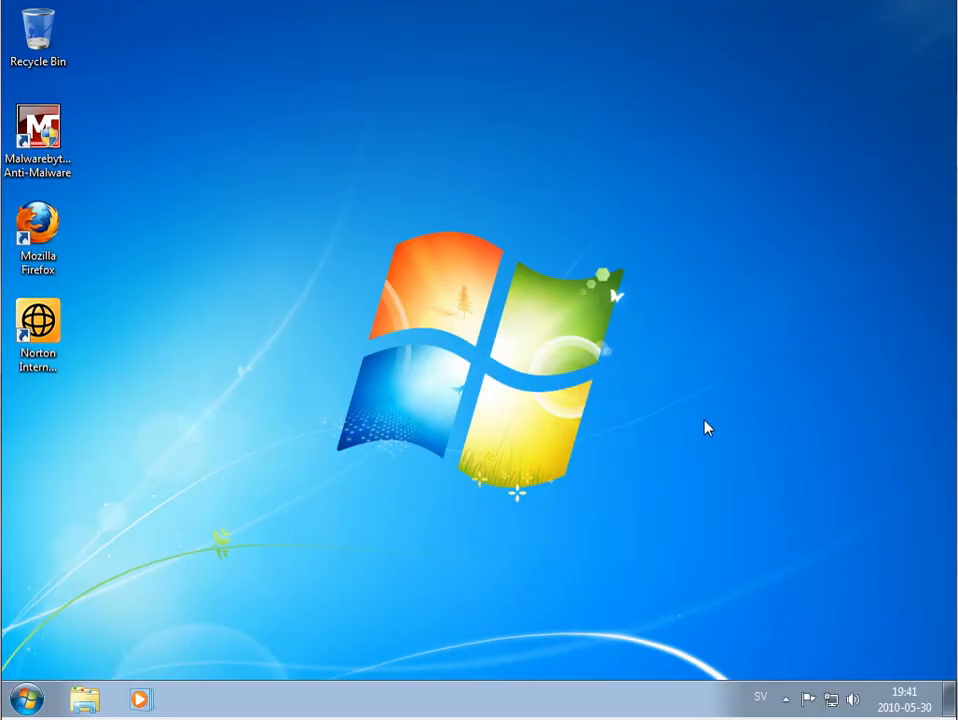
{"action": "double_click", "coordinate": [38, 135]}
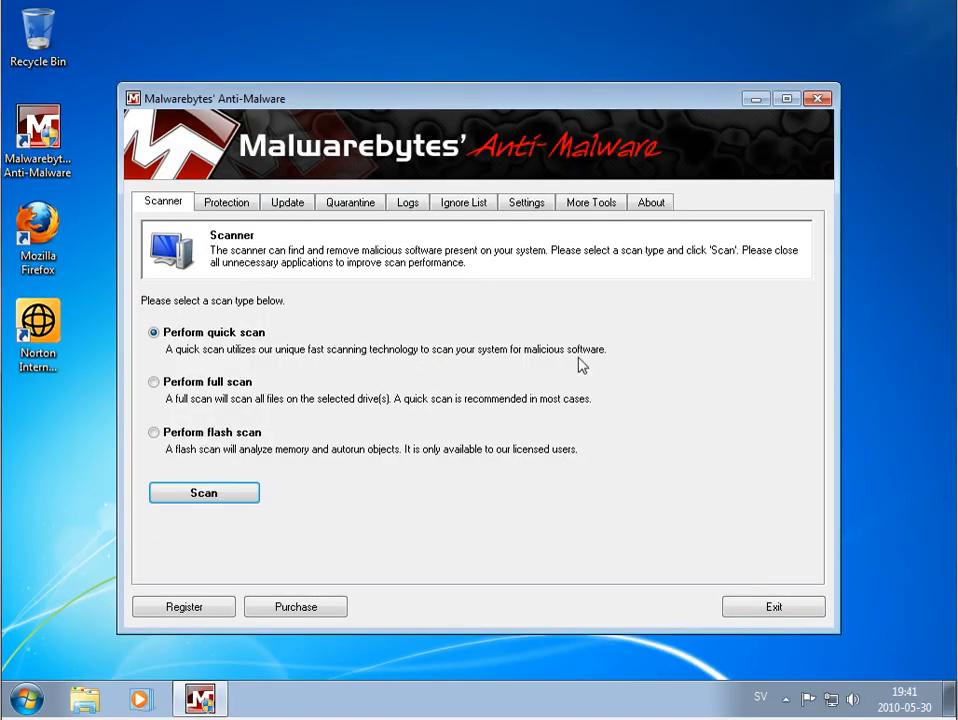
{"action": "left_click", "coordinate": [287, 202]}
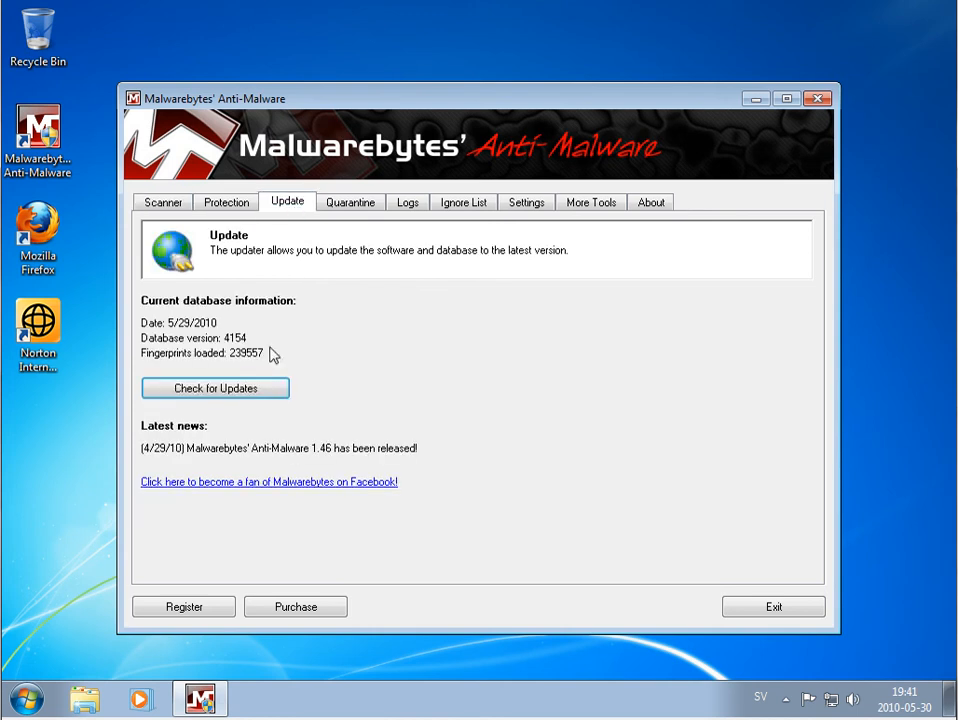
{"action": "left_click", "coordinate": [215, 388]}
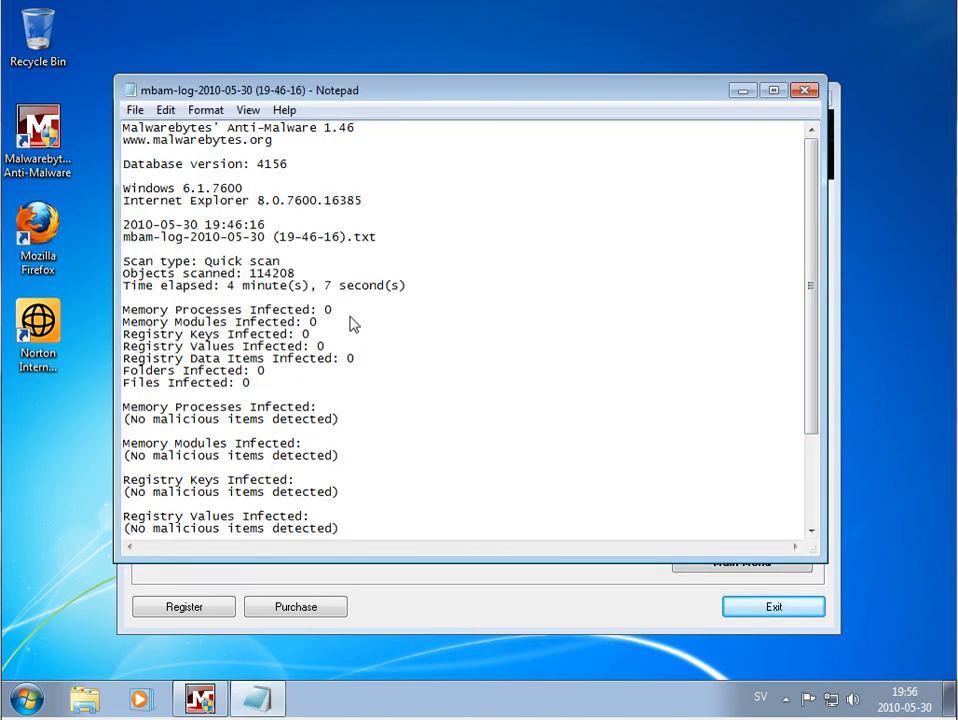
{"action": "mouse_move", "coordinate": [314, 169]}
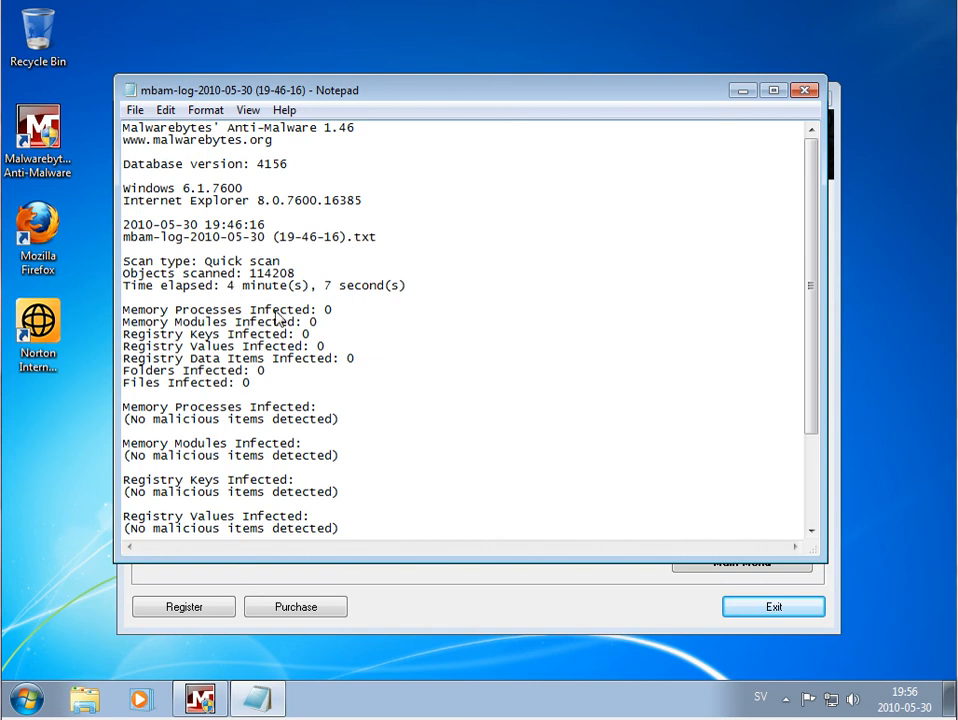
{"action": "mouse_move", "coordinate": [785, 298]}
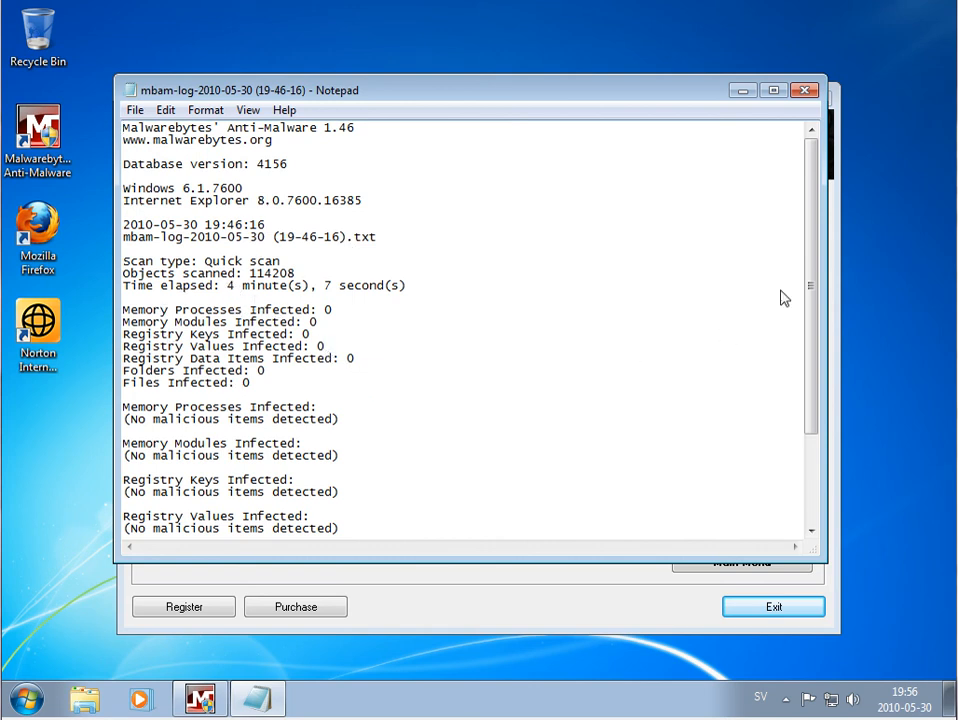
- Scroll through the clean scan log and acknowledge the no-malicious-items message
{"action": "scroll", "scroll_direction": "down", "scroll_amount": 3}
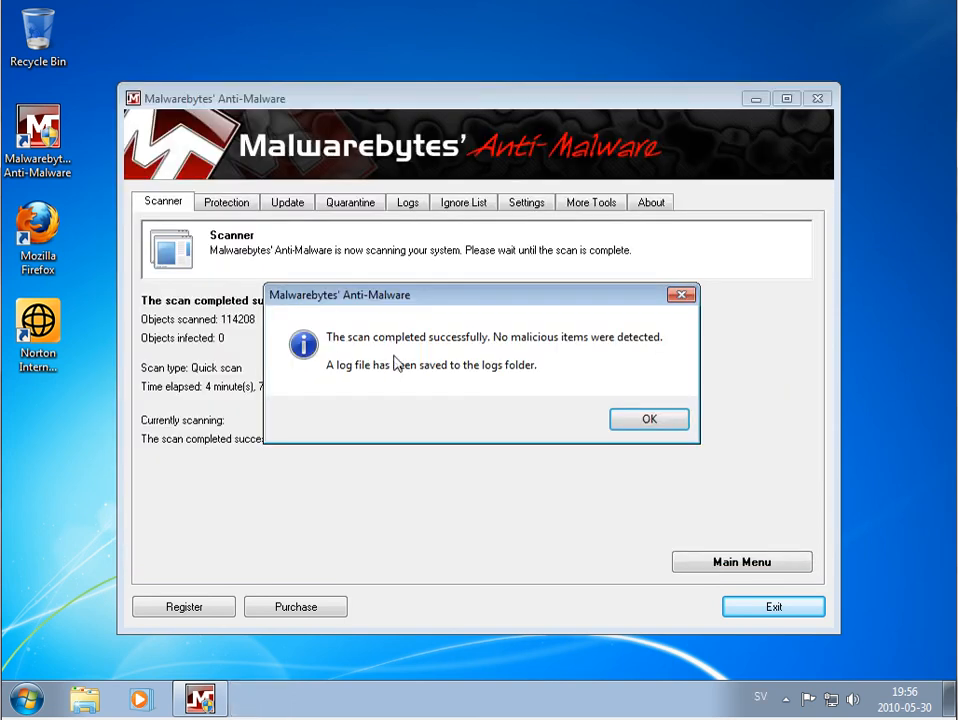
{"action": "left_click", "coordinate": [648, 419]}
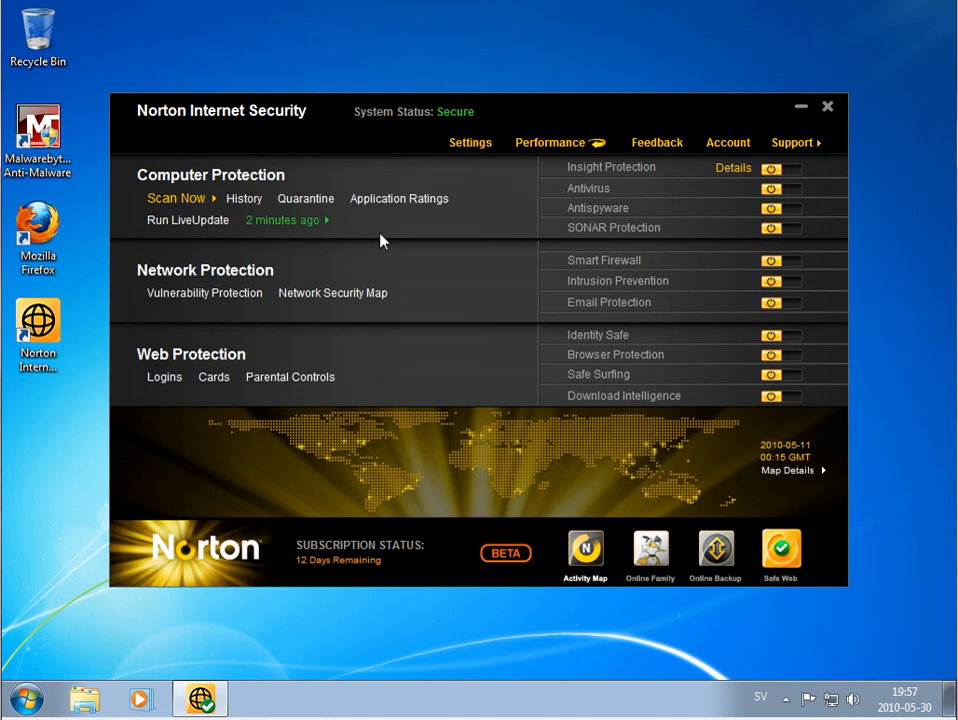
{"action": "mouse_move", "coordinate": [765, 223]}
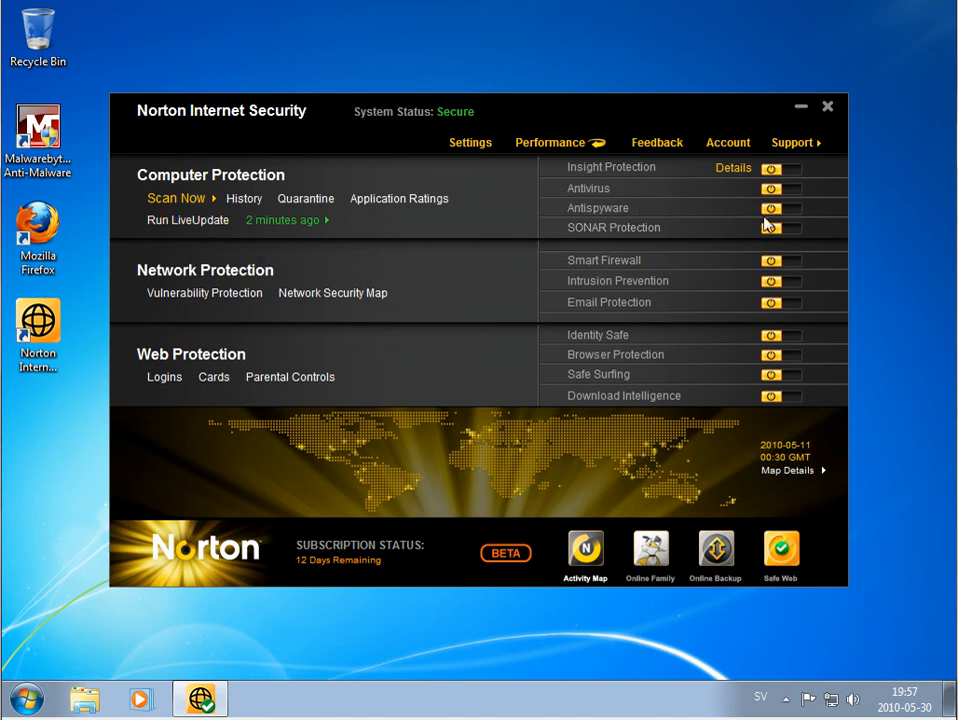
{"action": "mouse_move", "coordinate": [163, 131]}
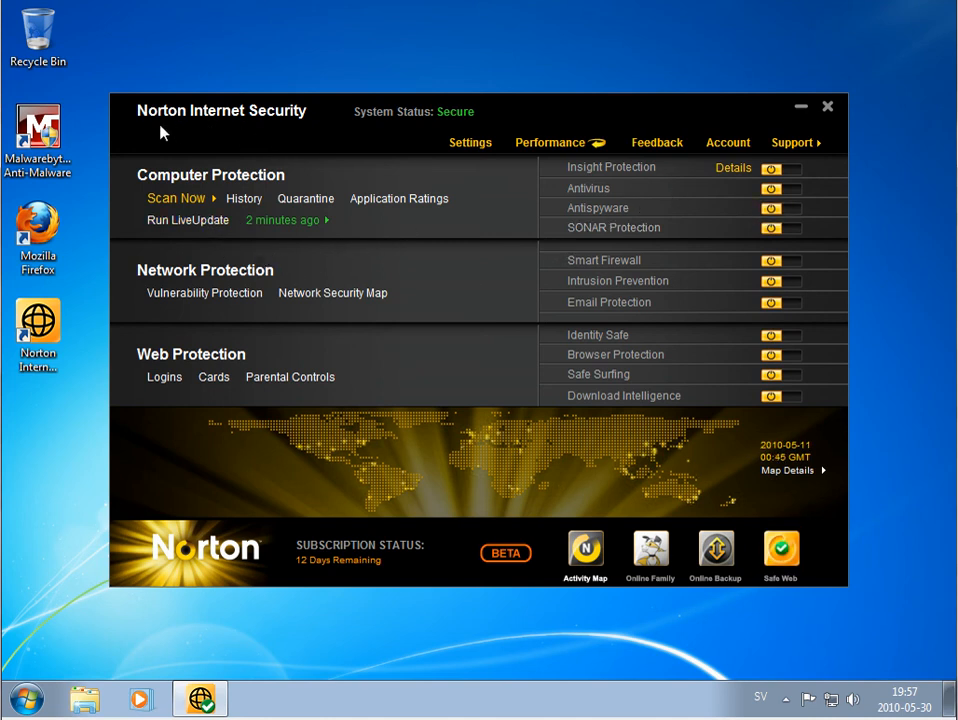